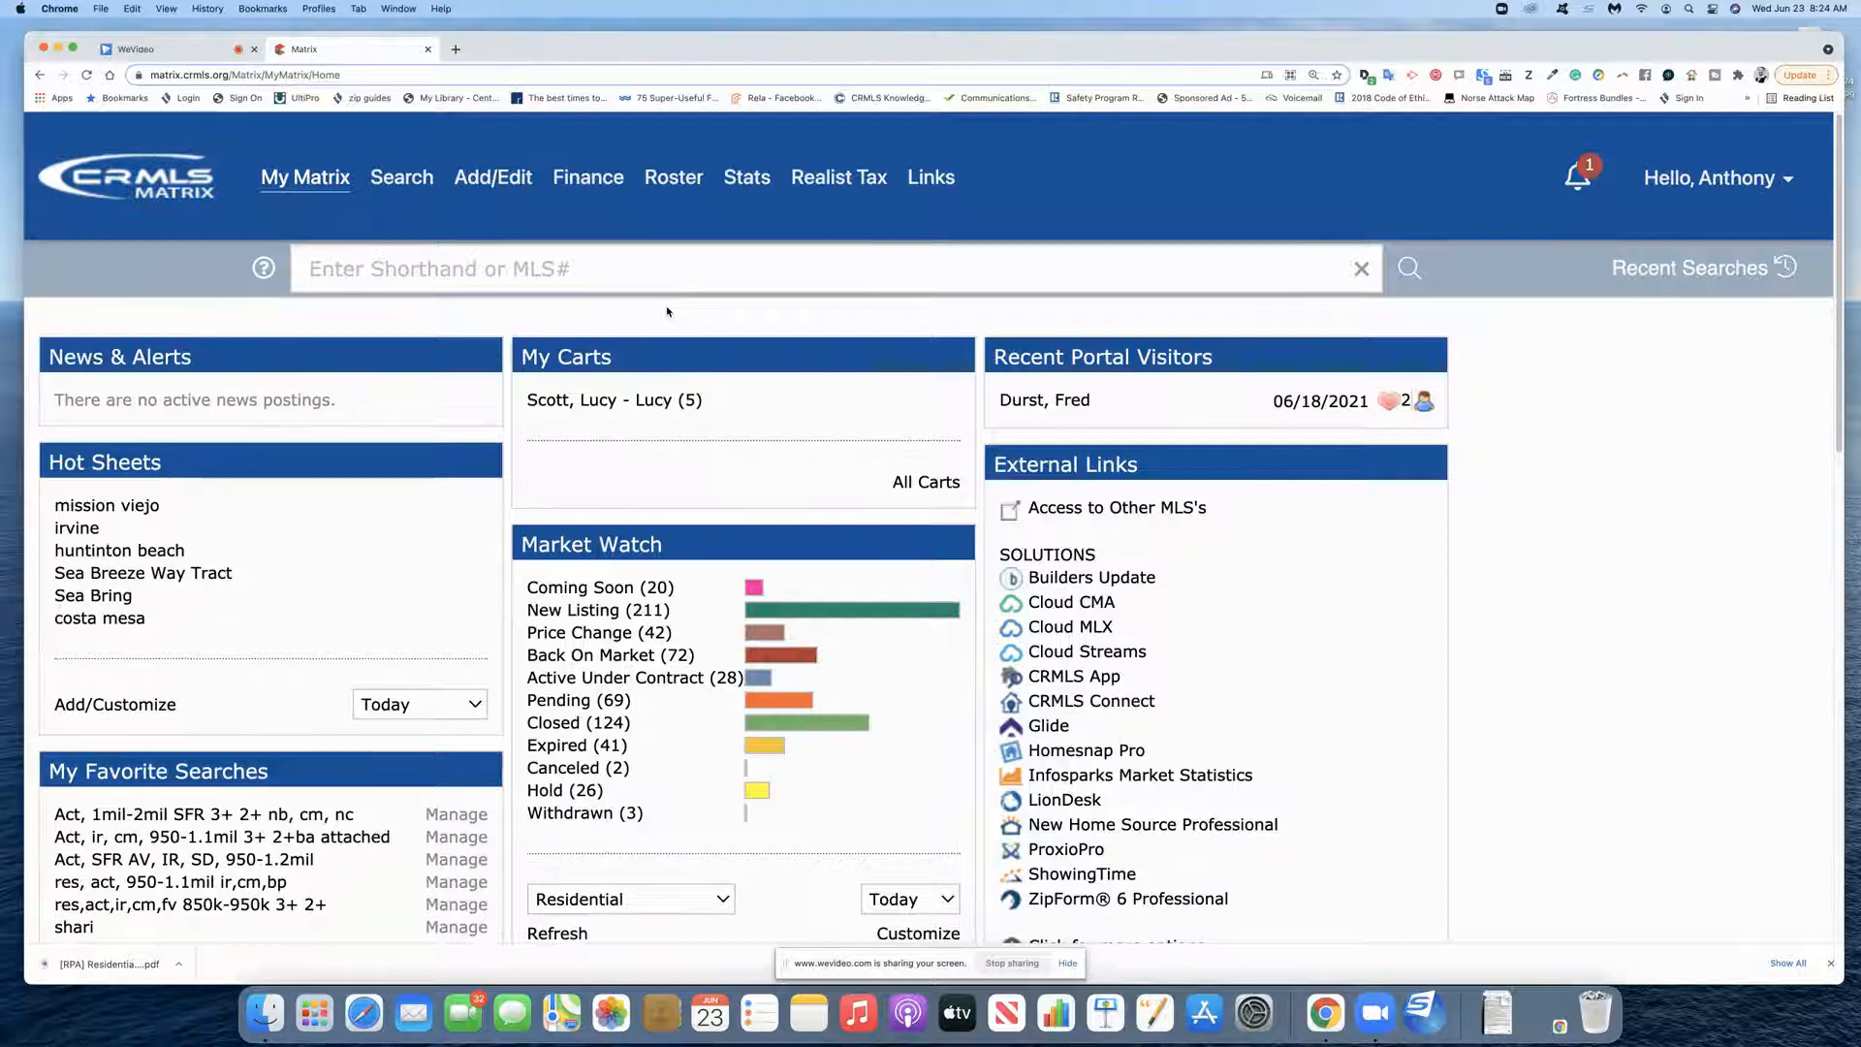
mouse_move(428, 303)
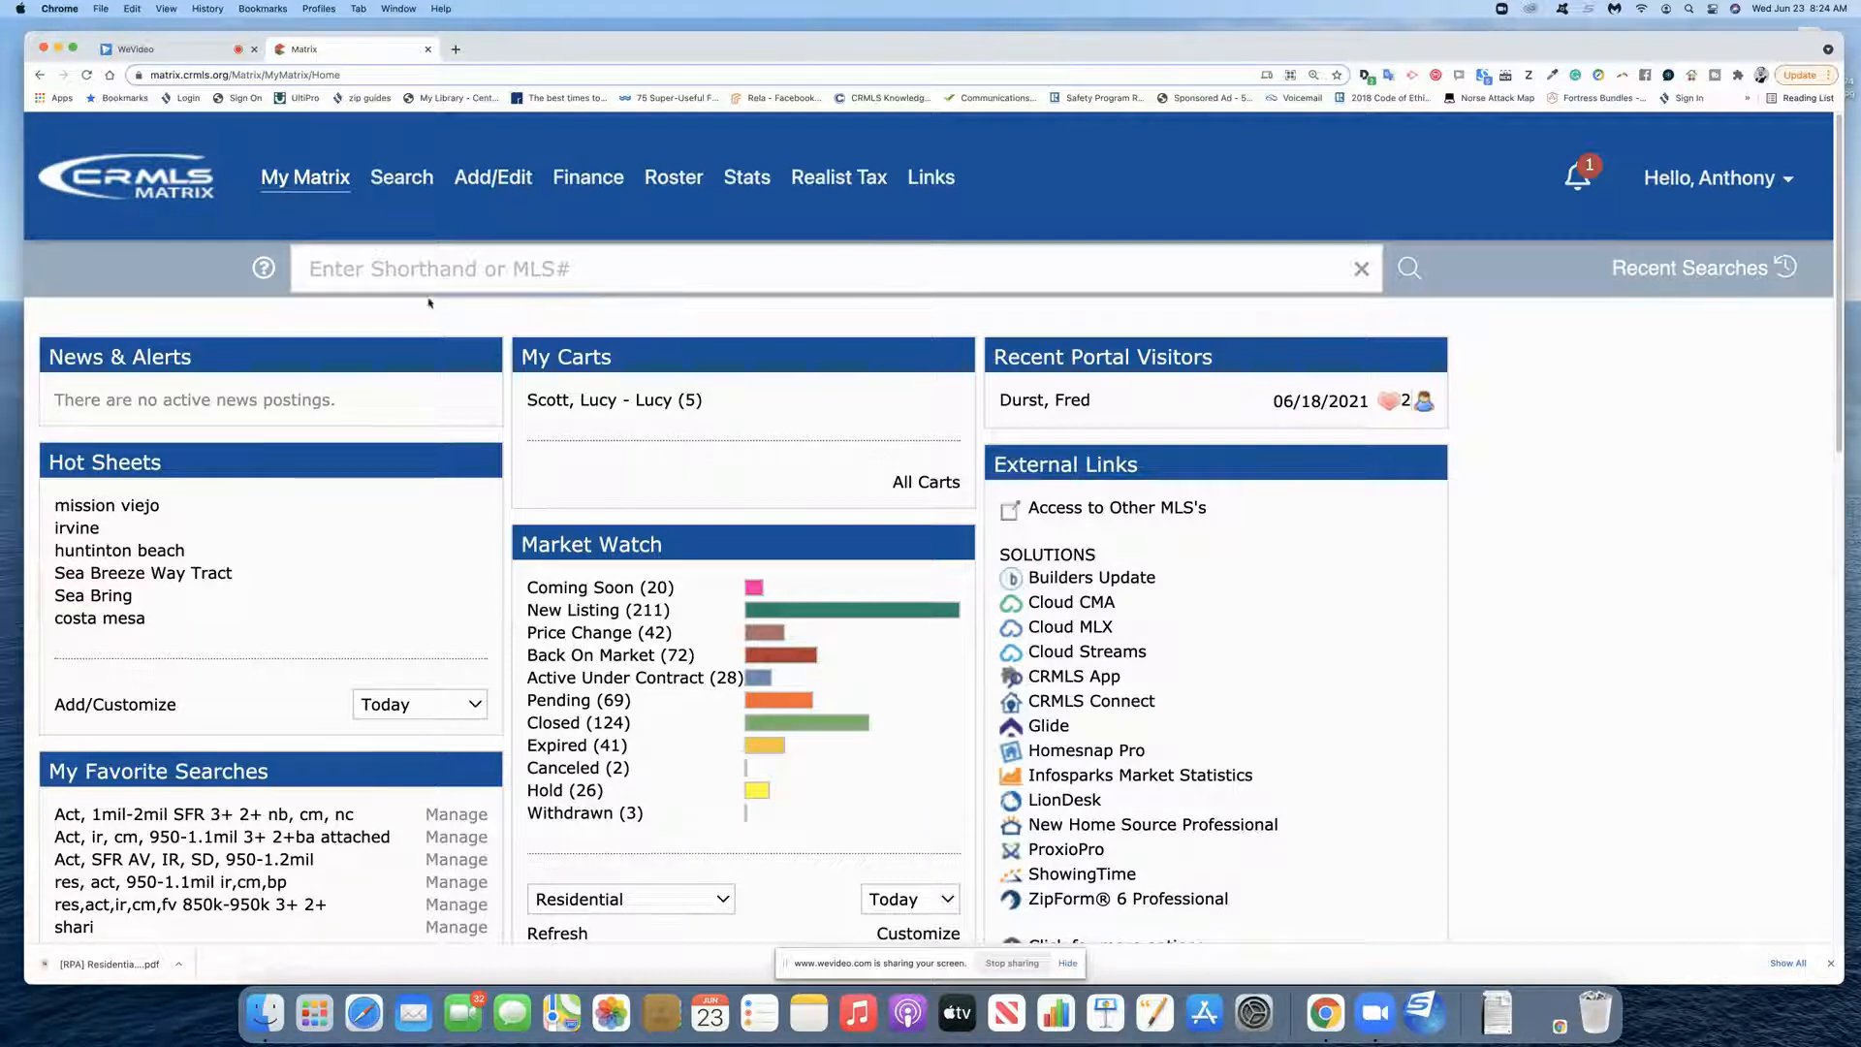
- Go to the Search page listing search types by property class
left_click(401, 176)
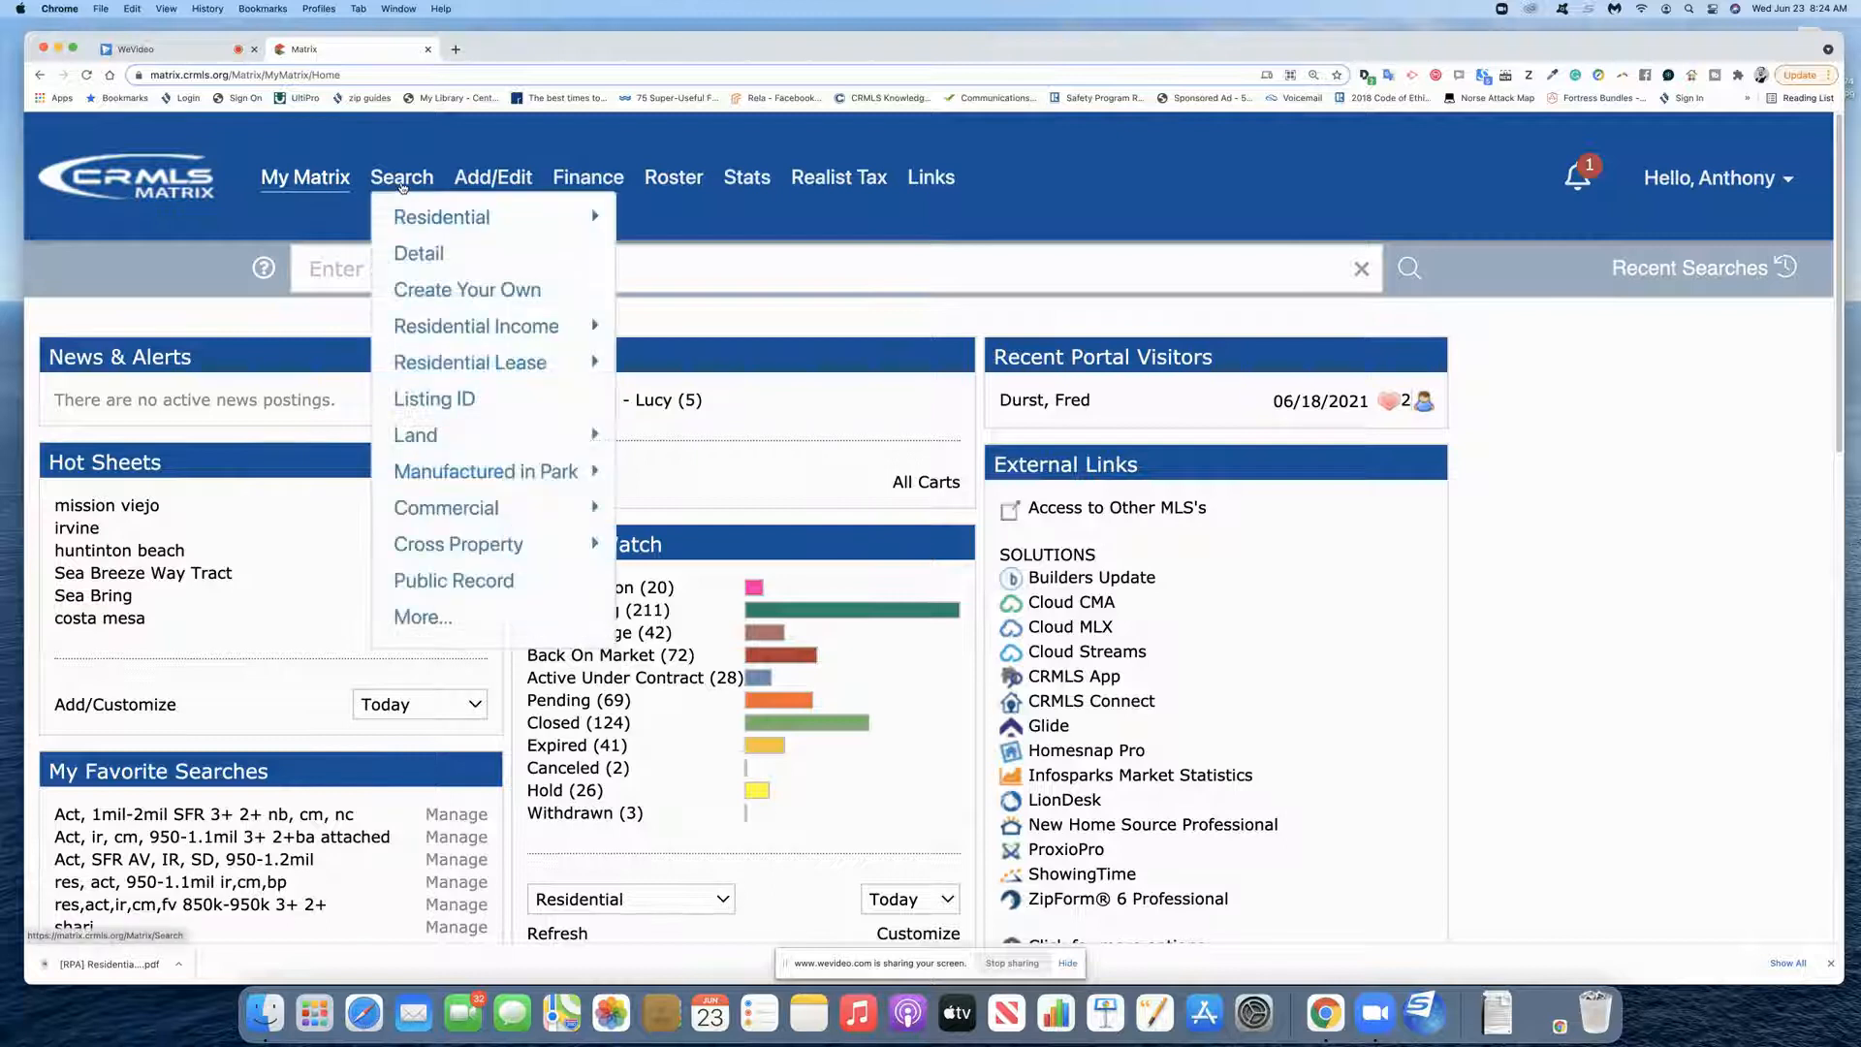
mouse_move(441, 217)
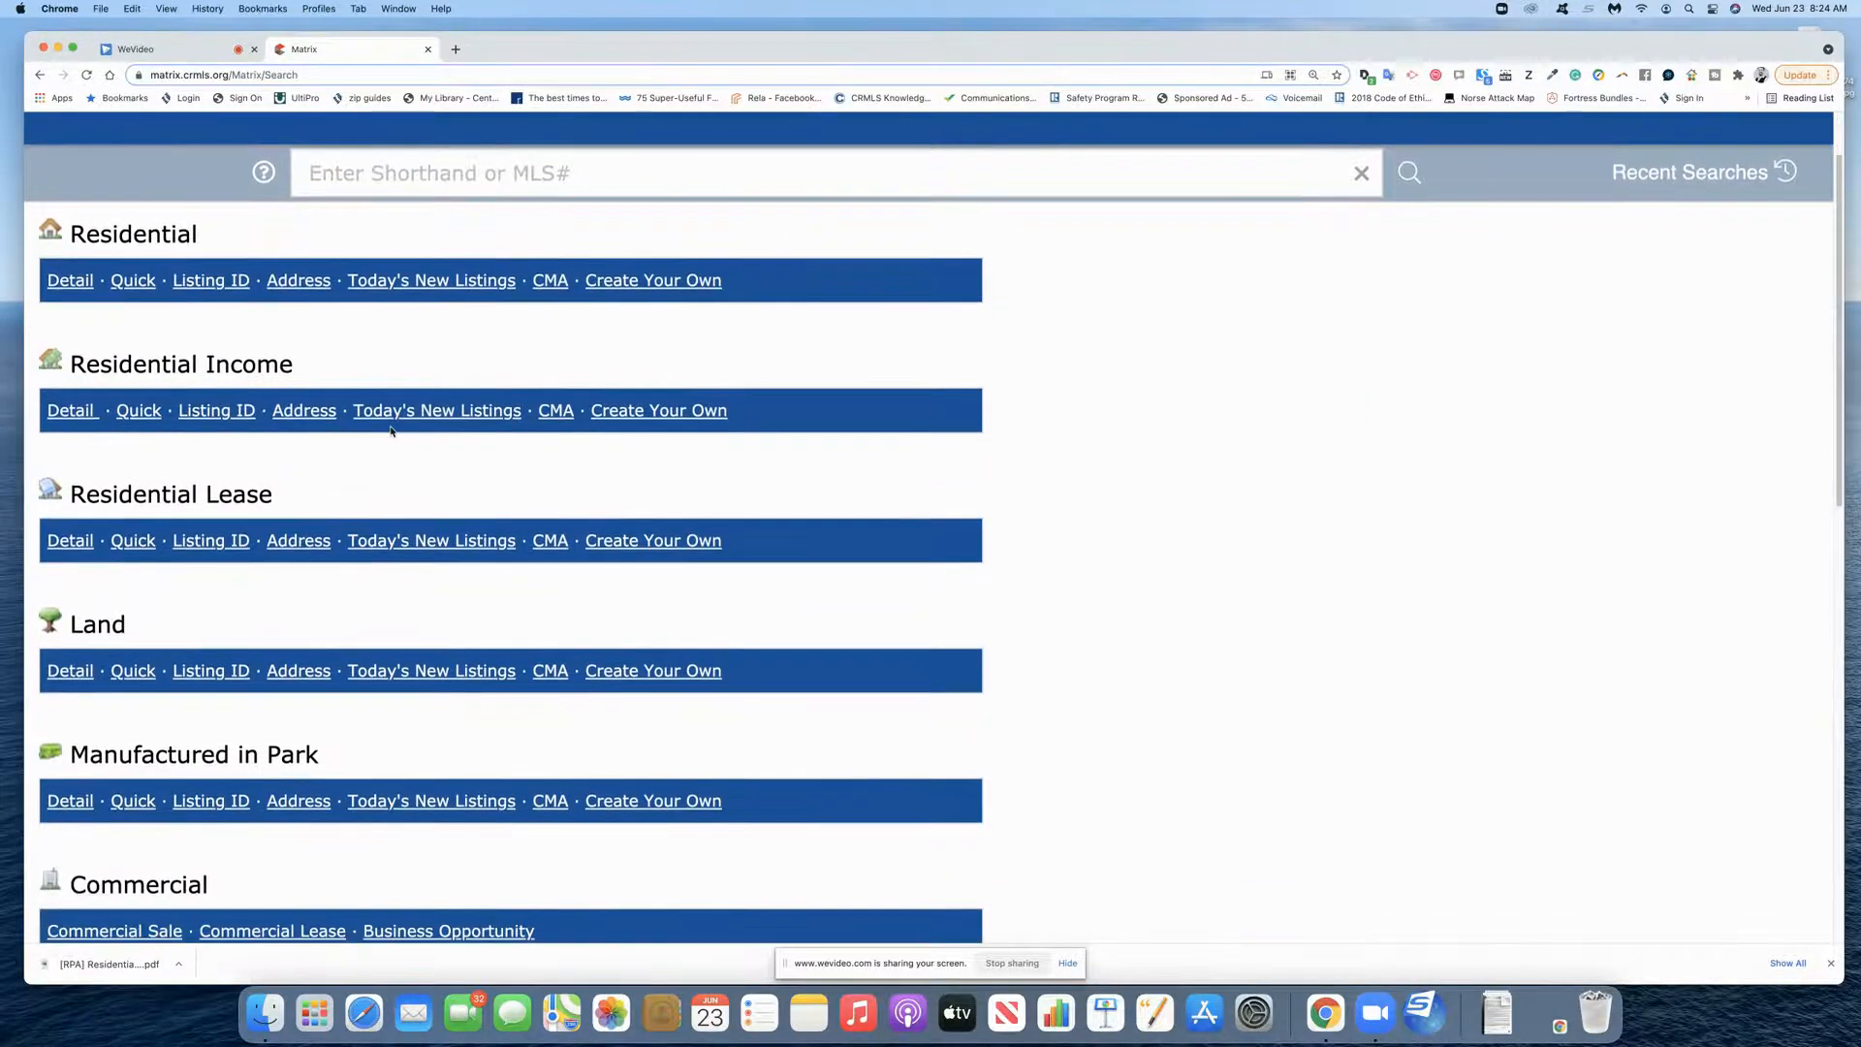
scroll("down", 3)
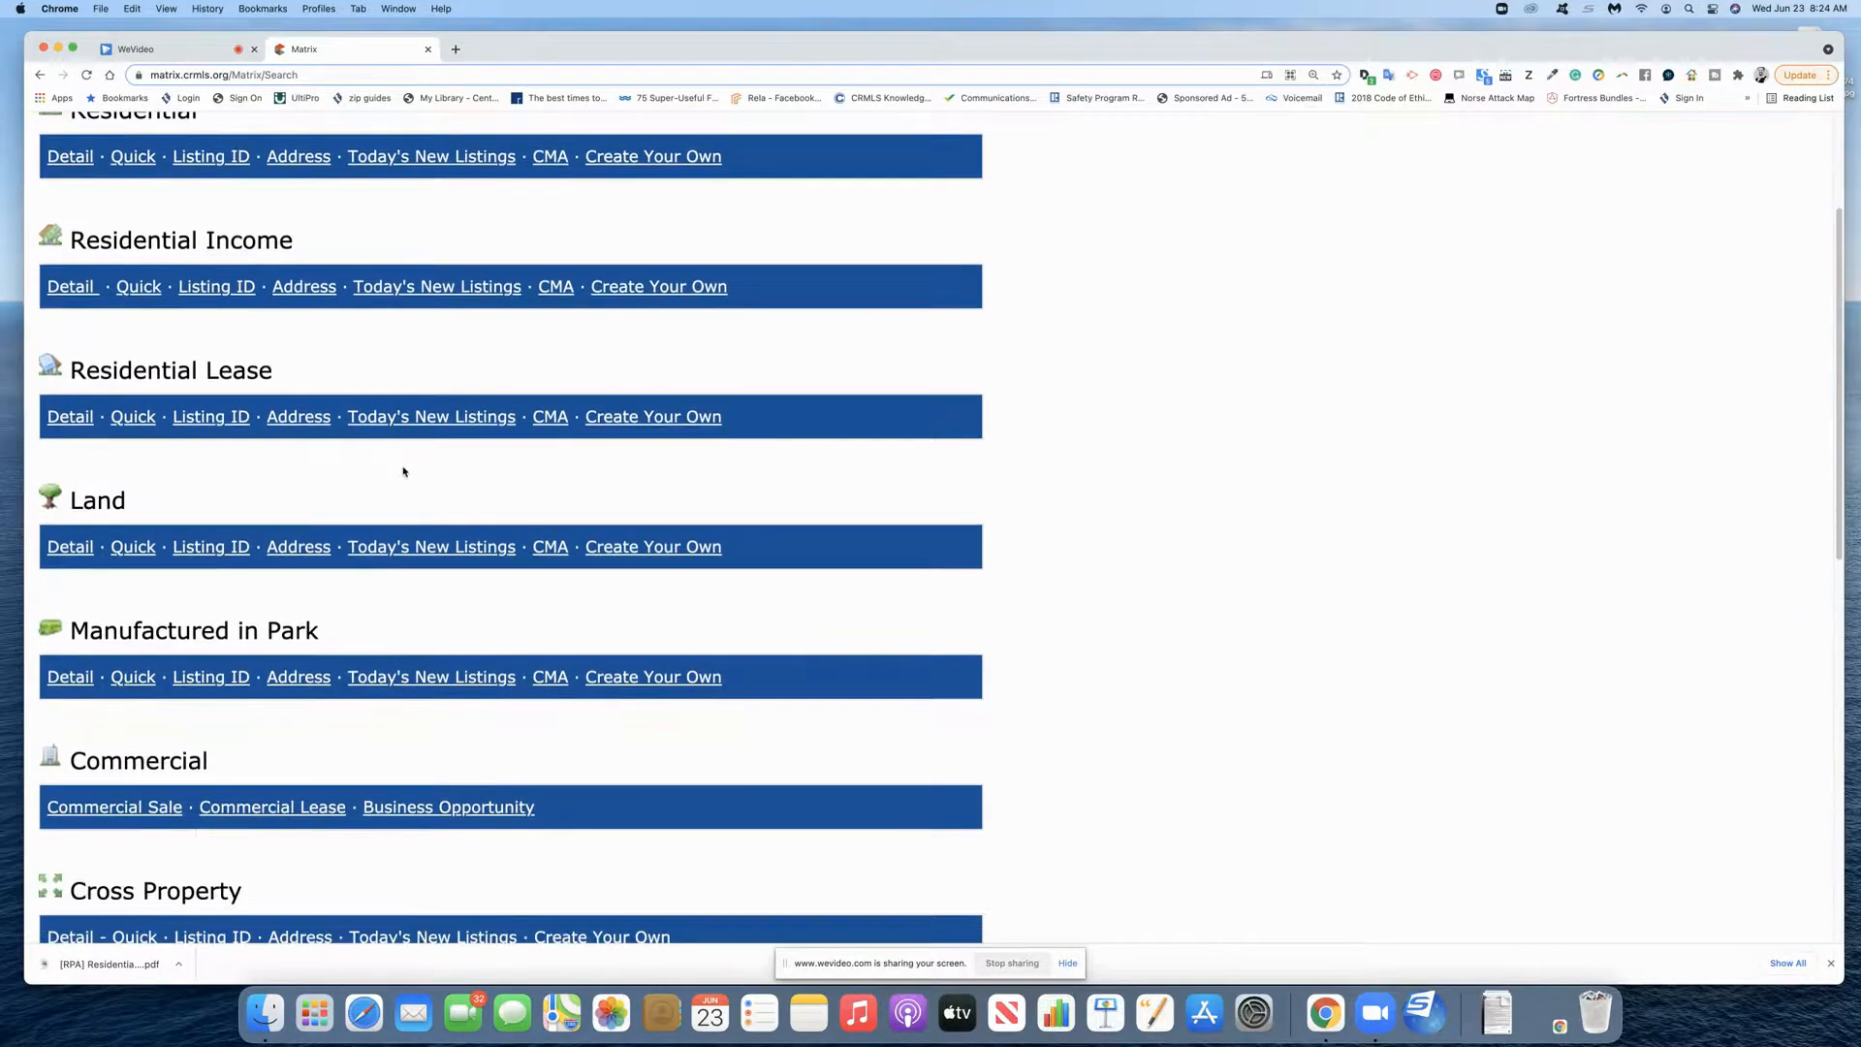
scroll("up", 3)
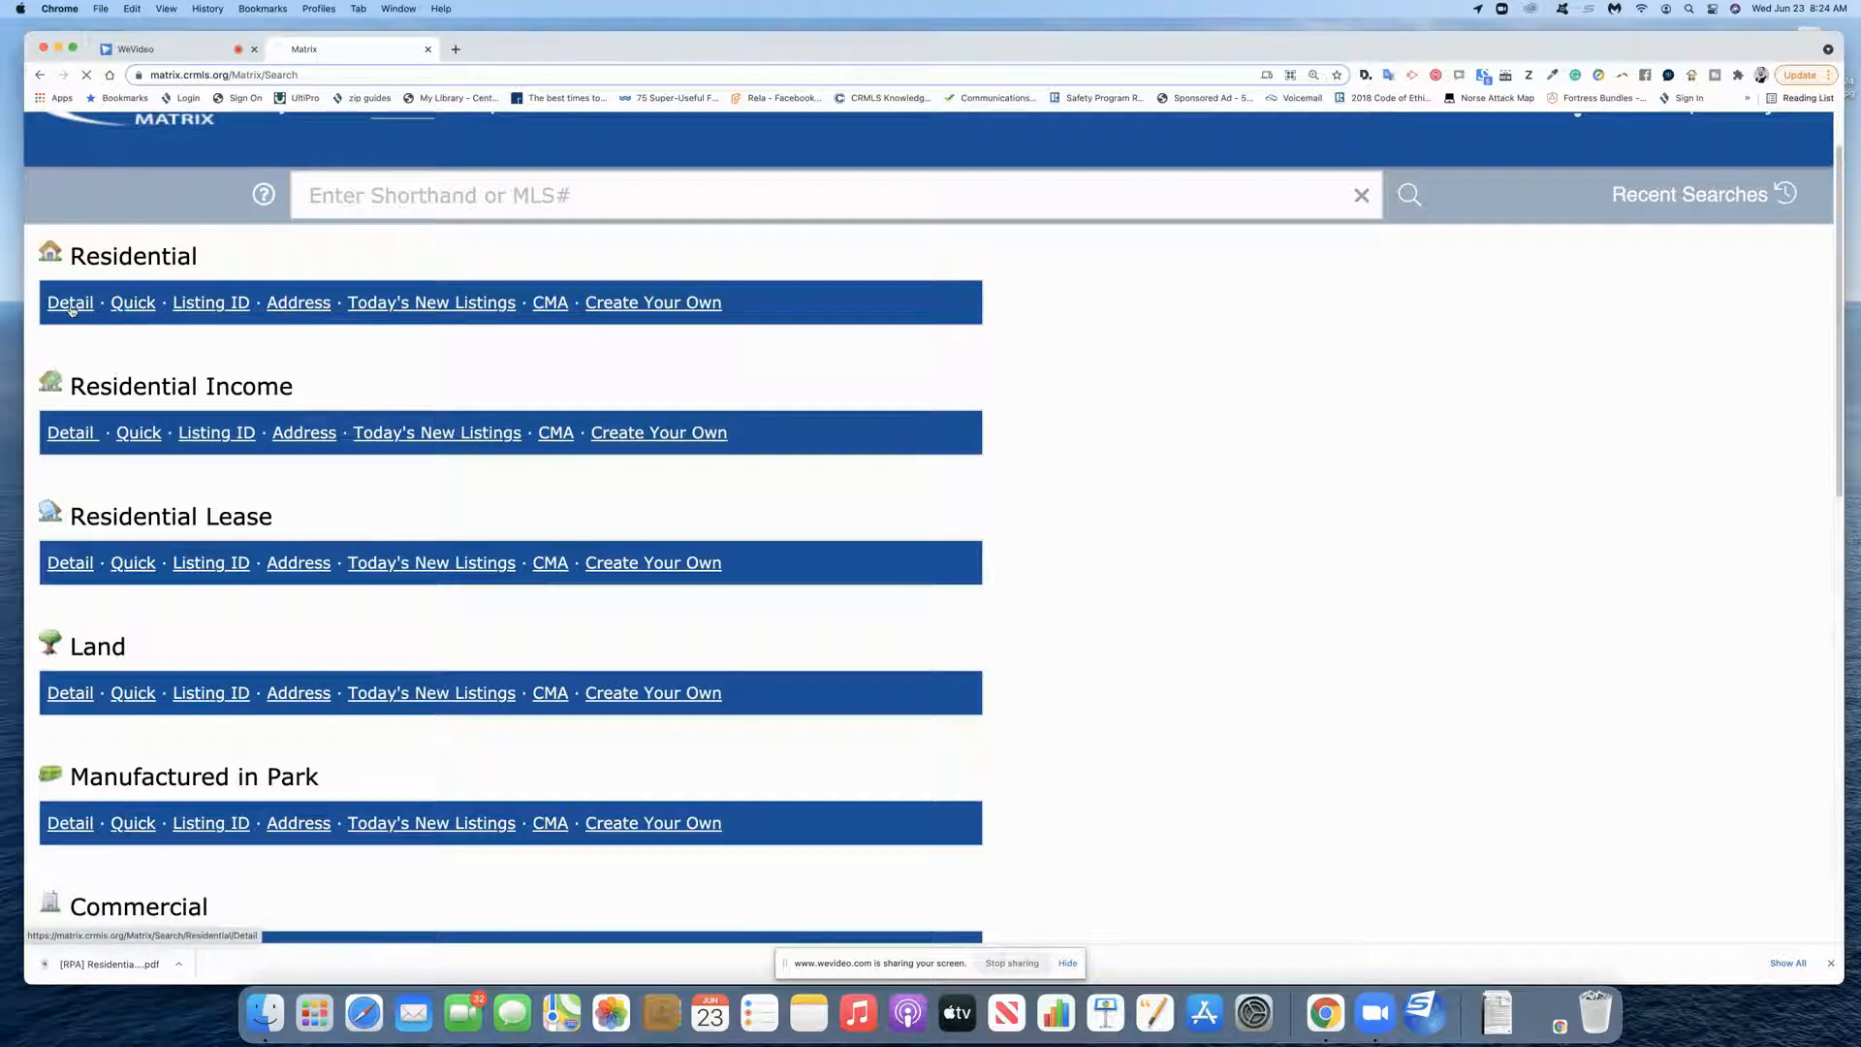
- Open the Residential Detail search form and tick Active under Status
left_click(70, 302)
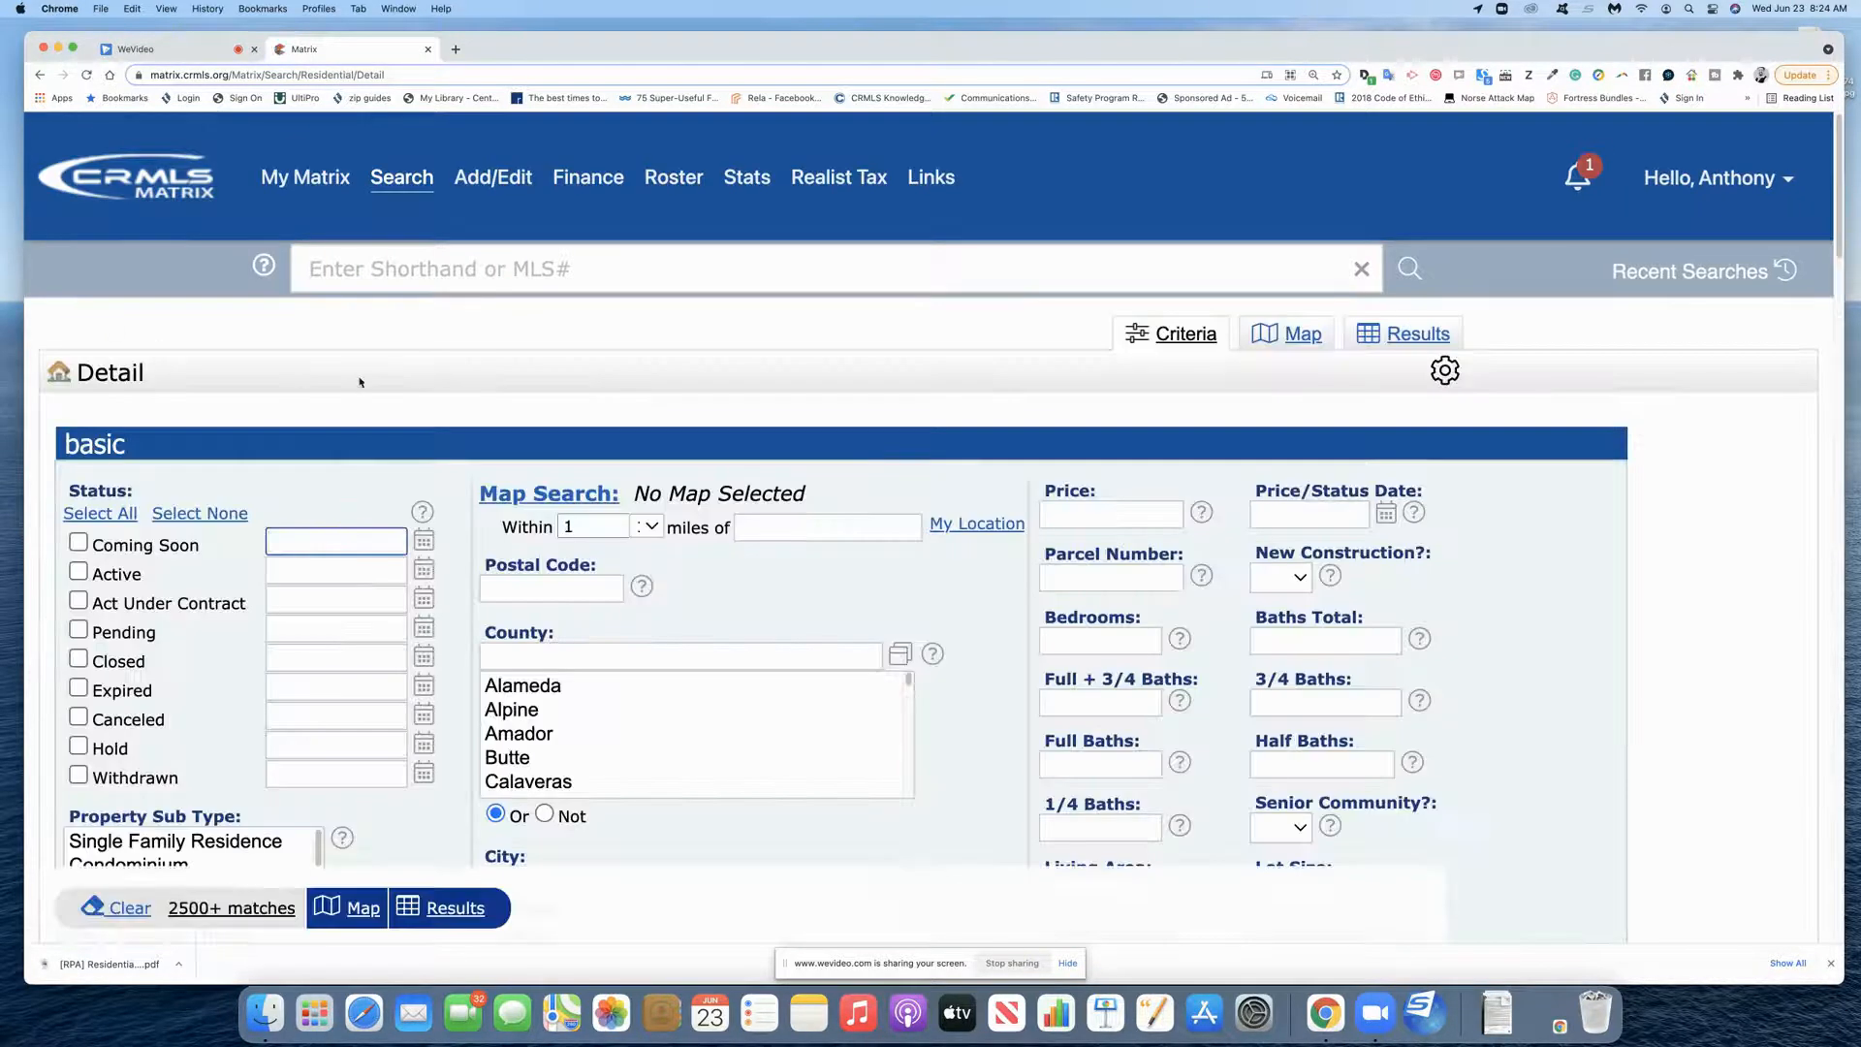
scroll("down", 3)
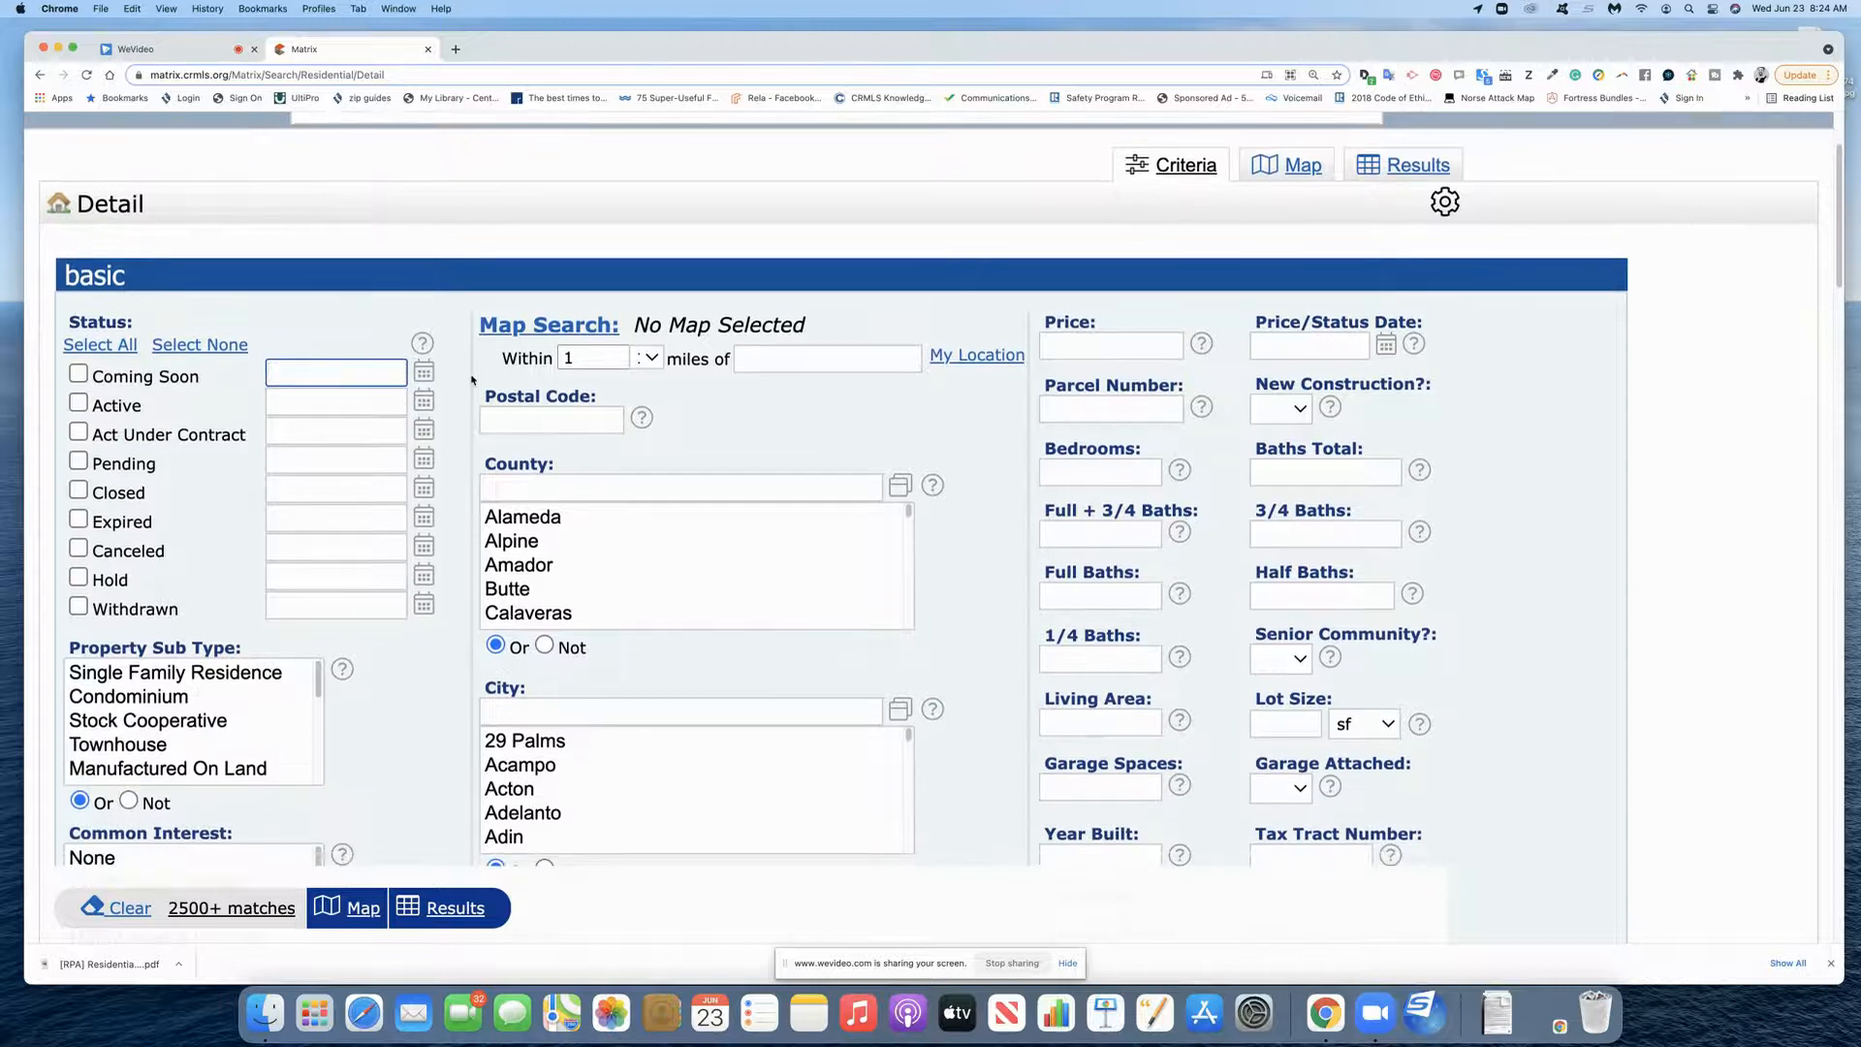
scroll("down", 3)
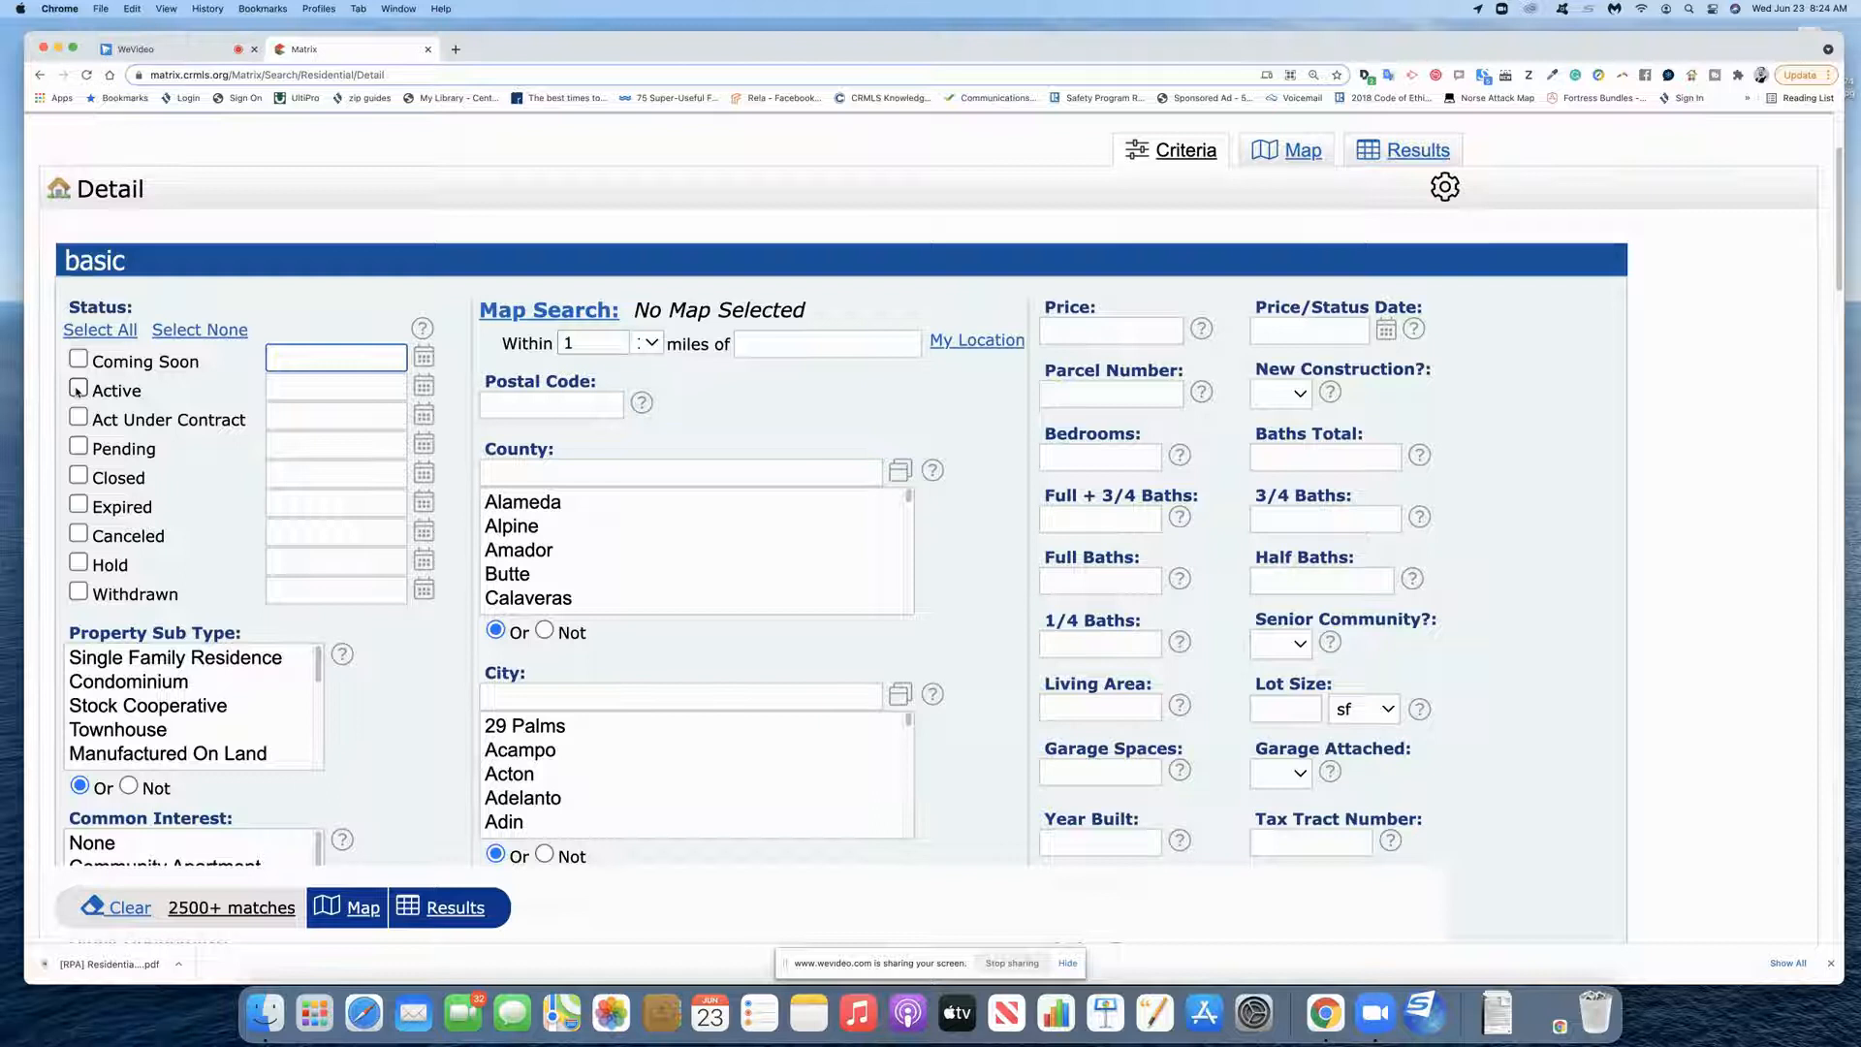
left_click(79, 391)
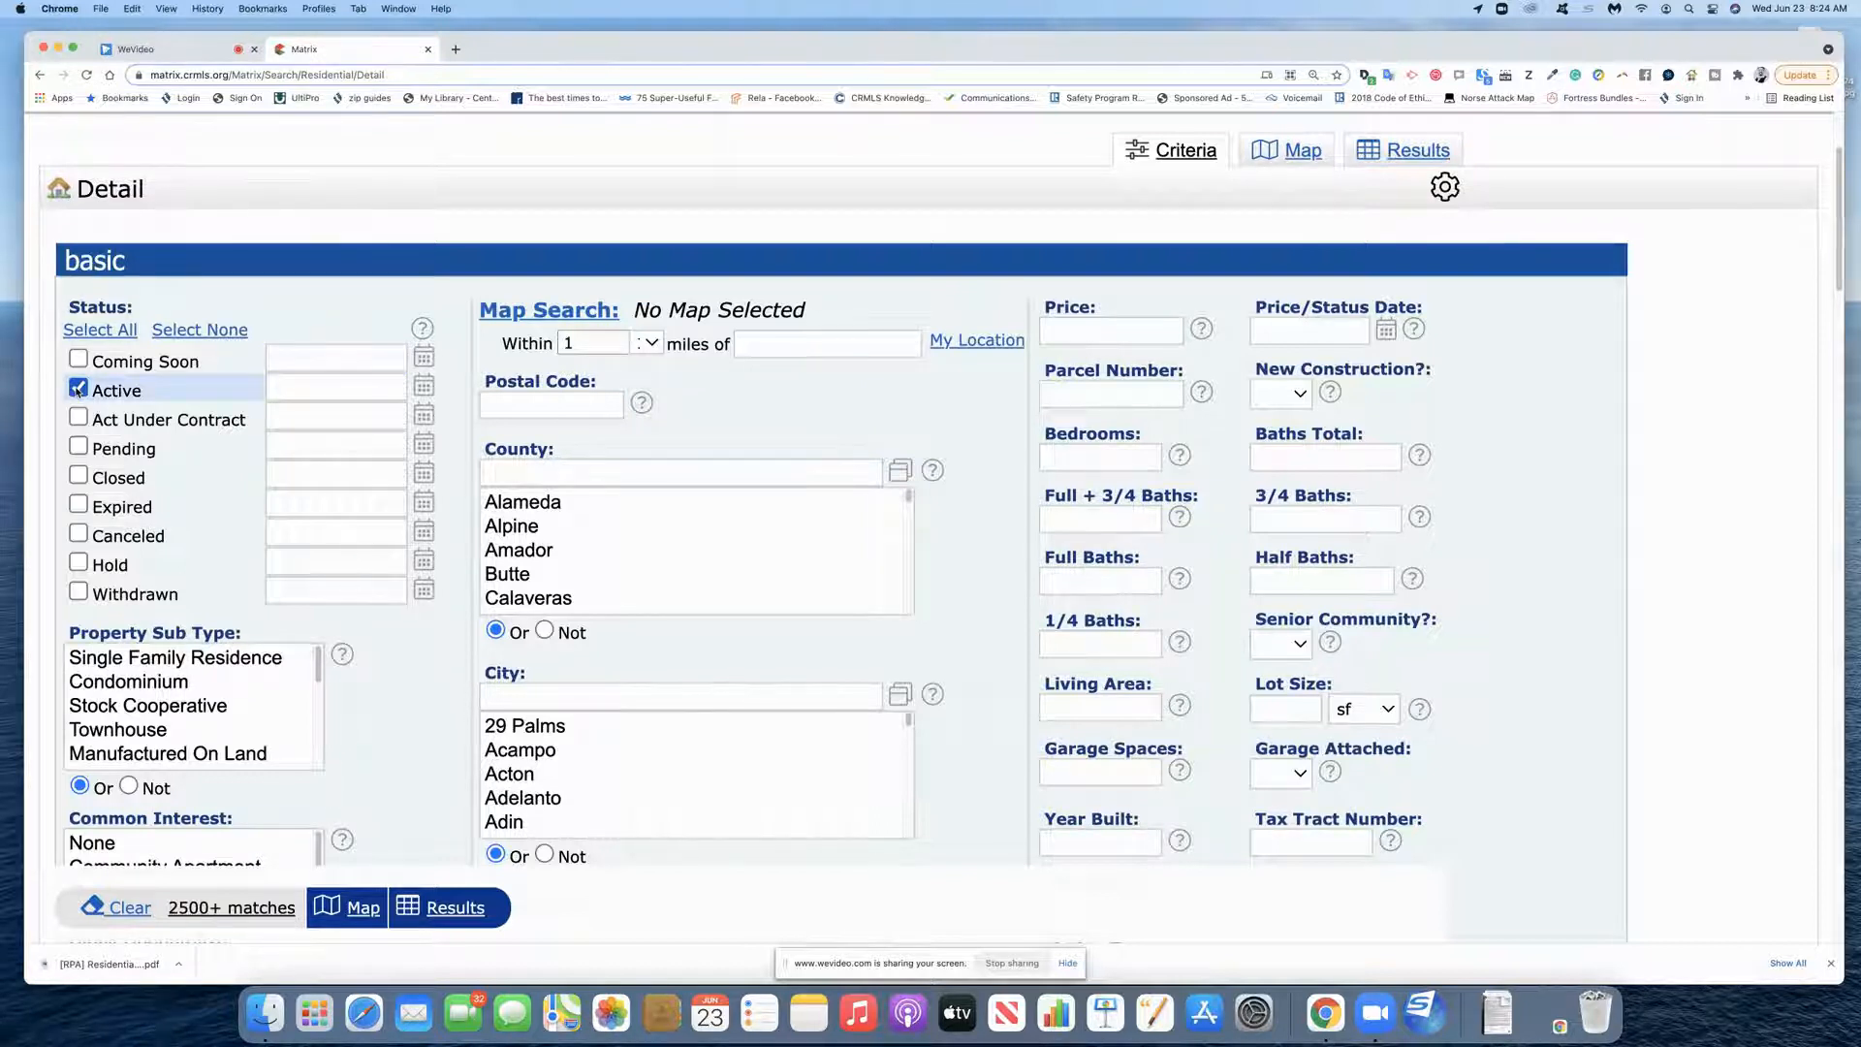
scroll("up", 3)
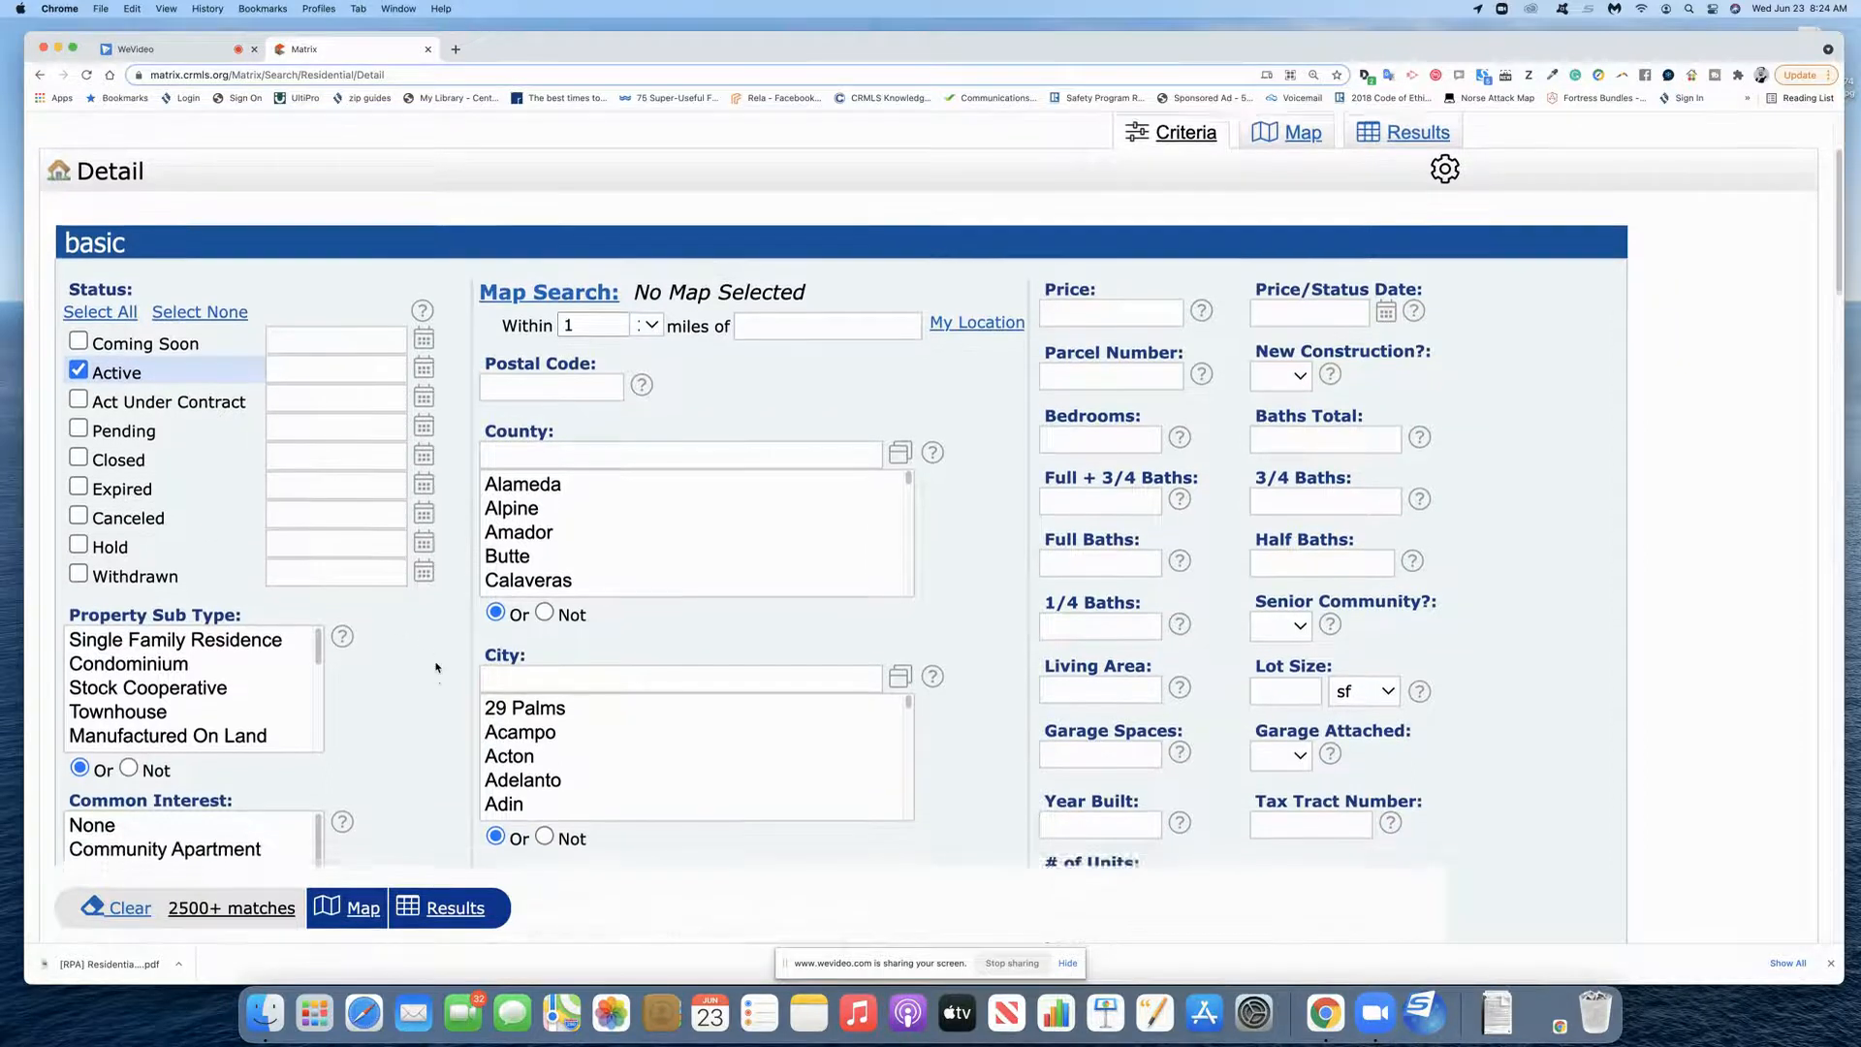
scroll("down", 3)
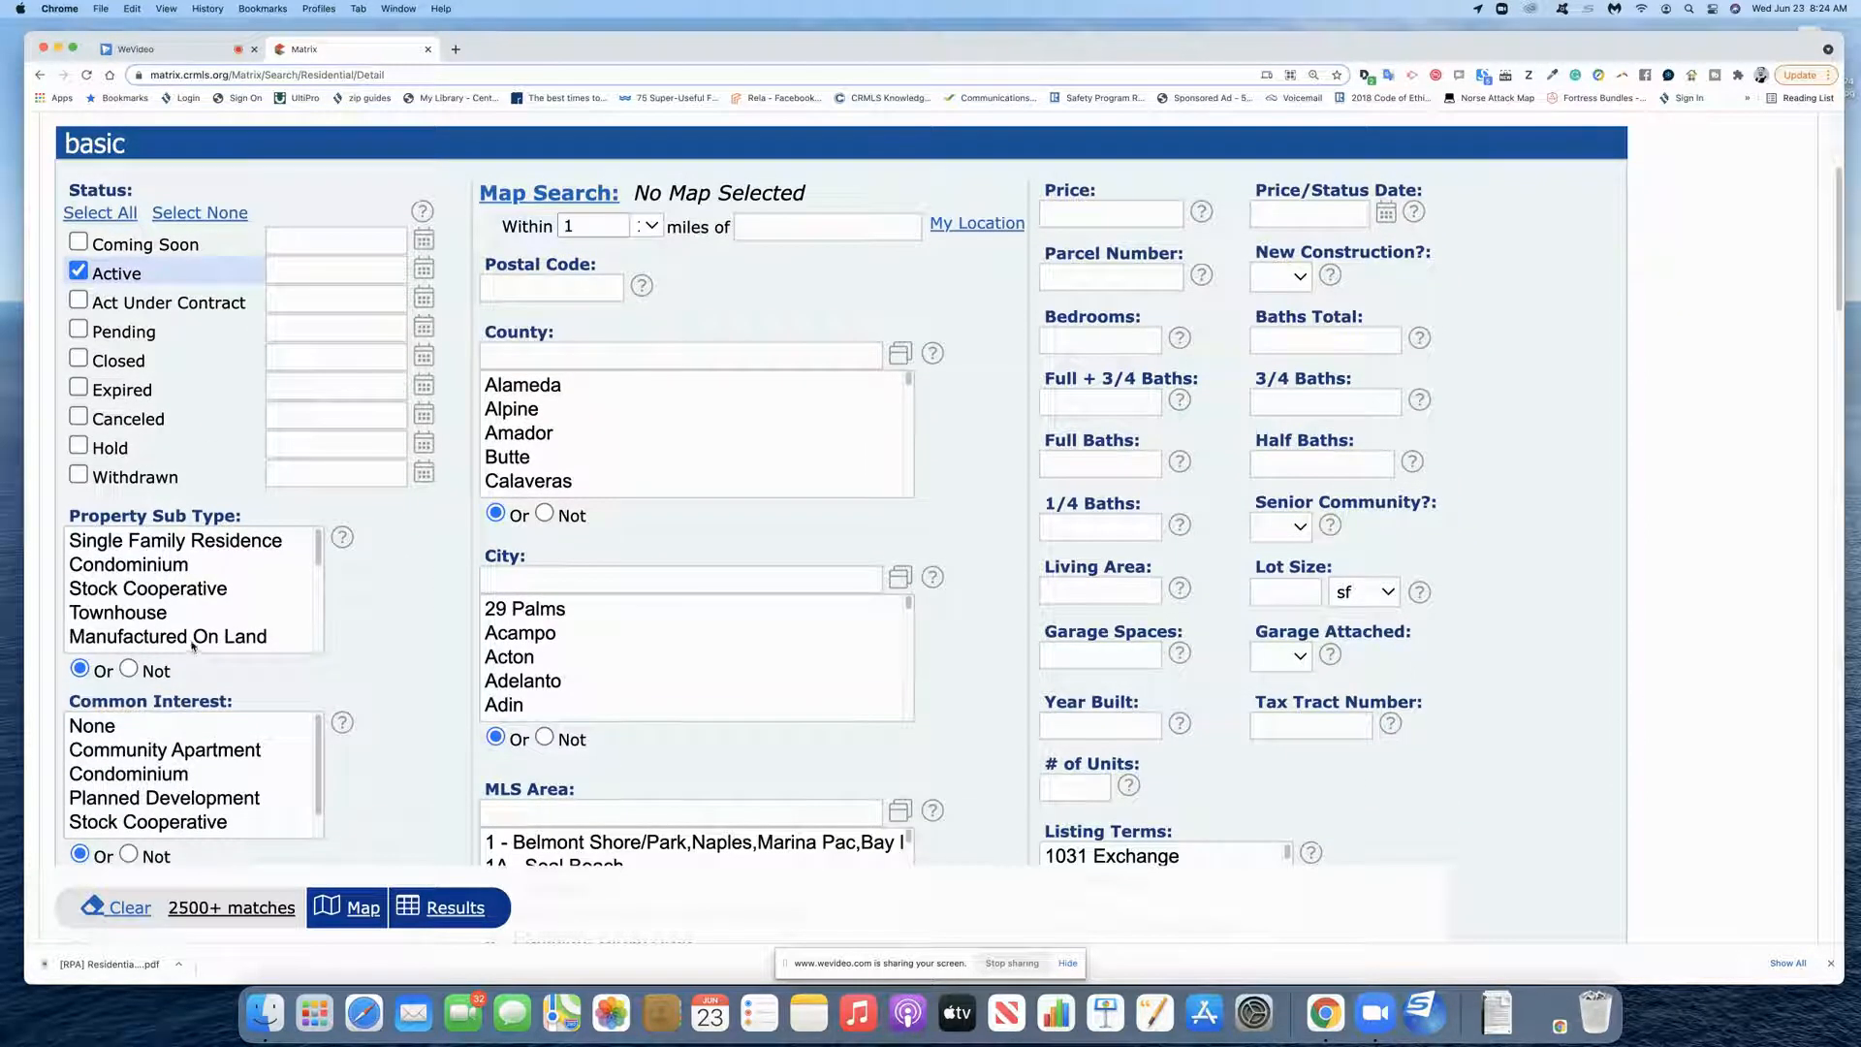
left_click(174, 540)
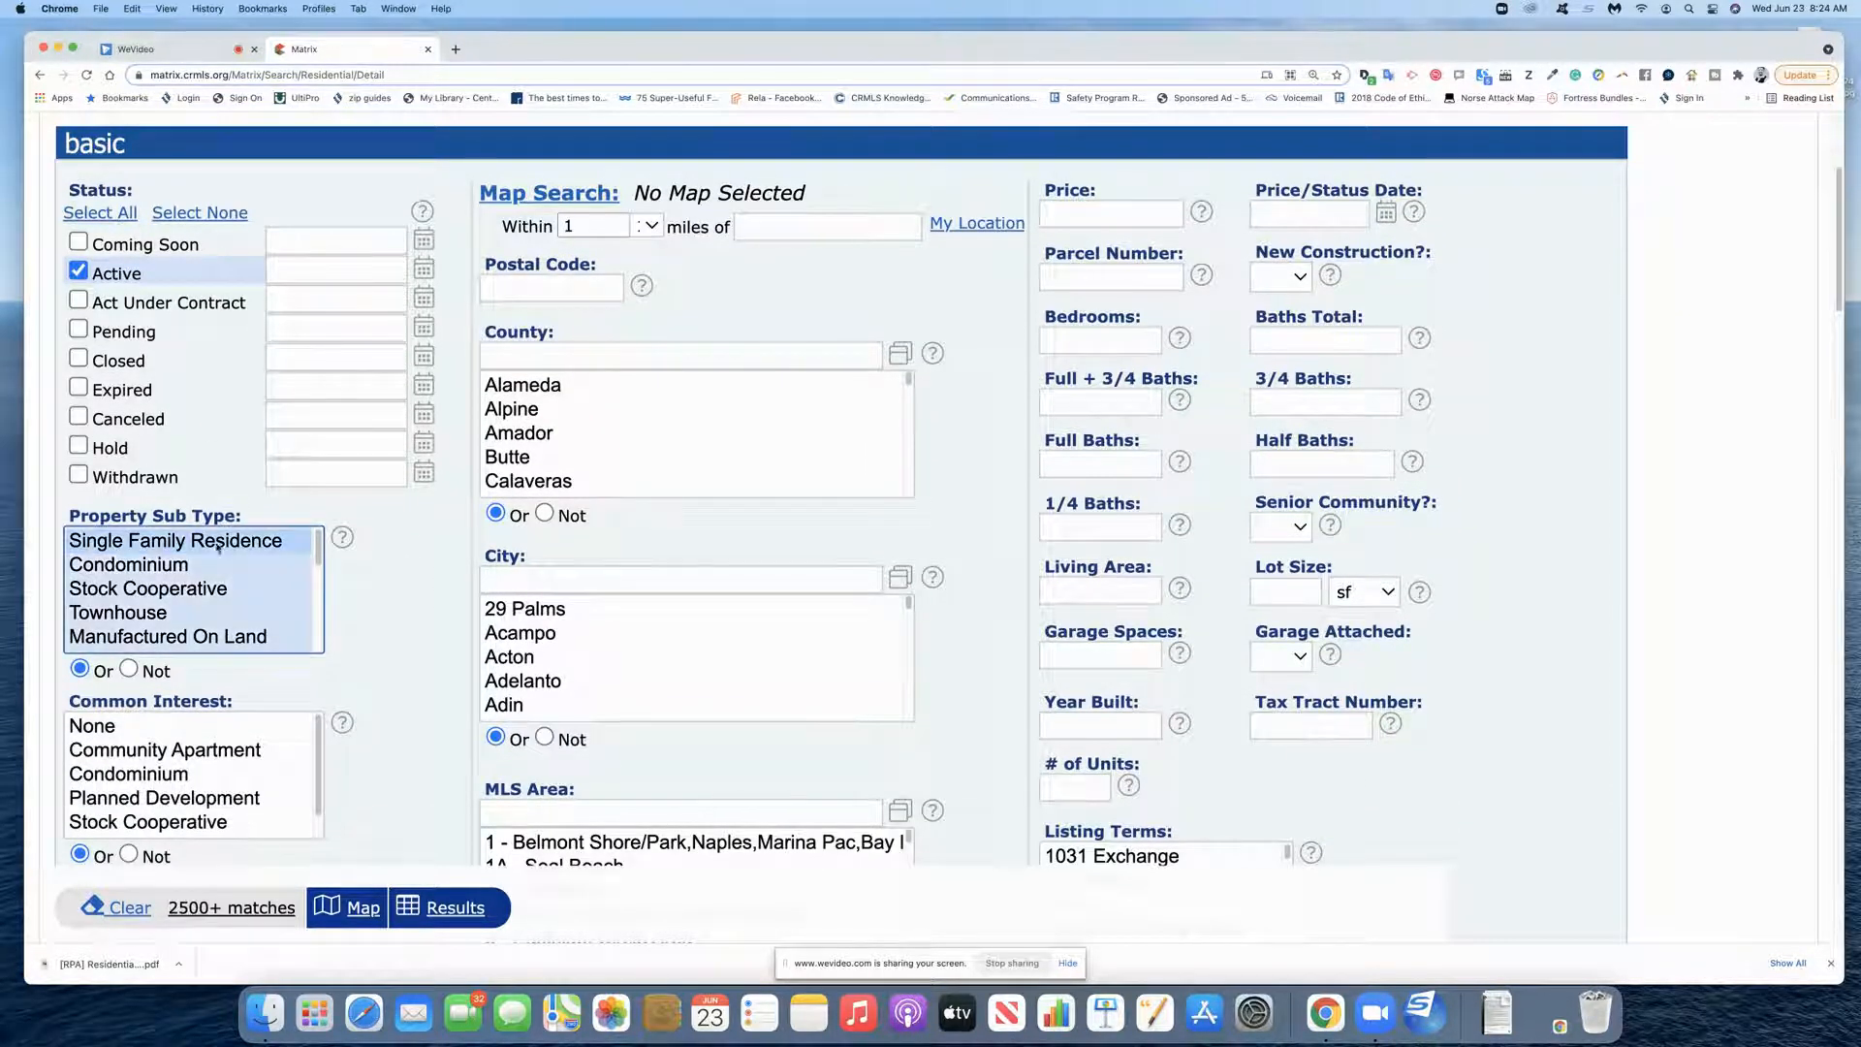
mouse_move(418, 551)
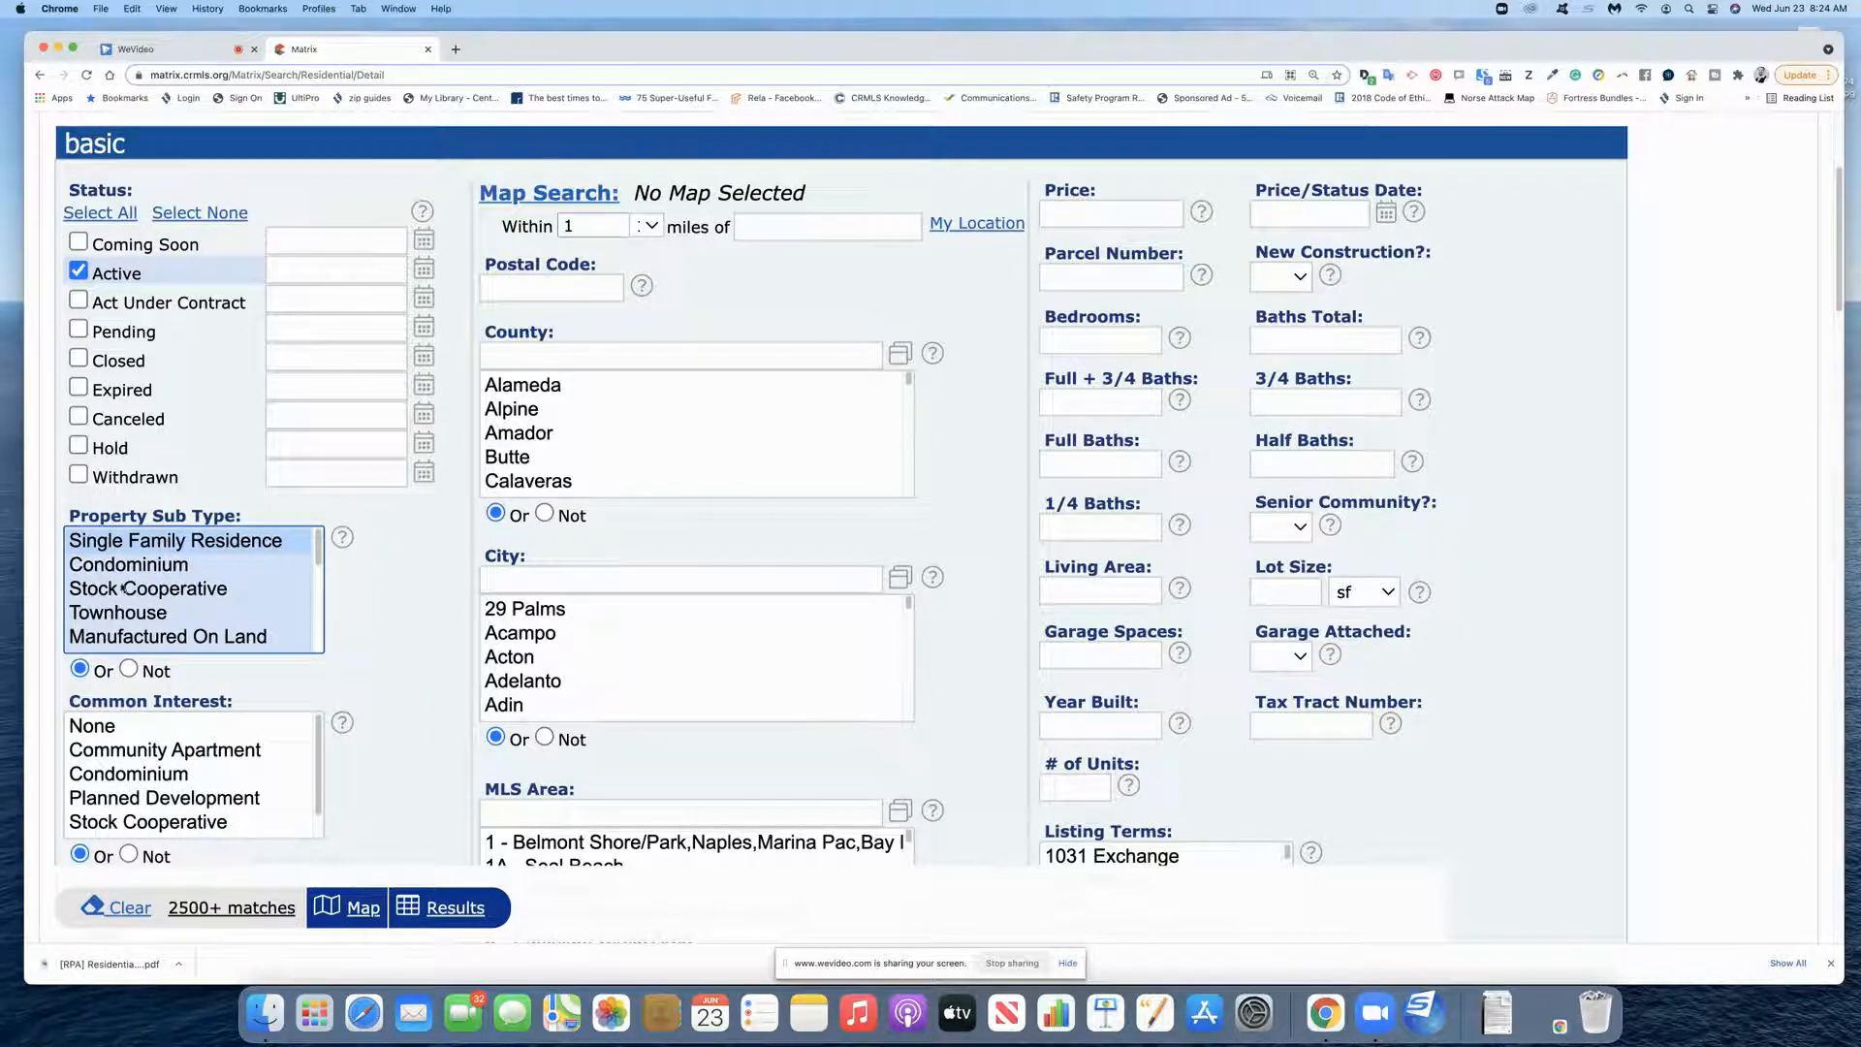
mouse_move(147, 588)
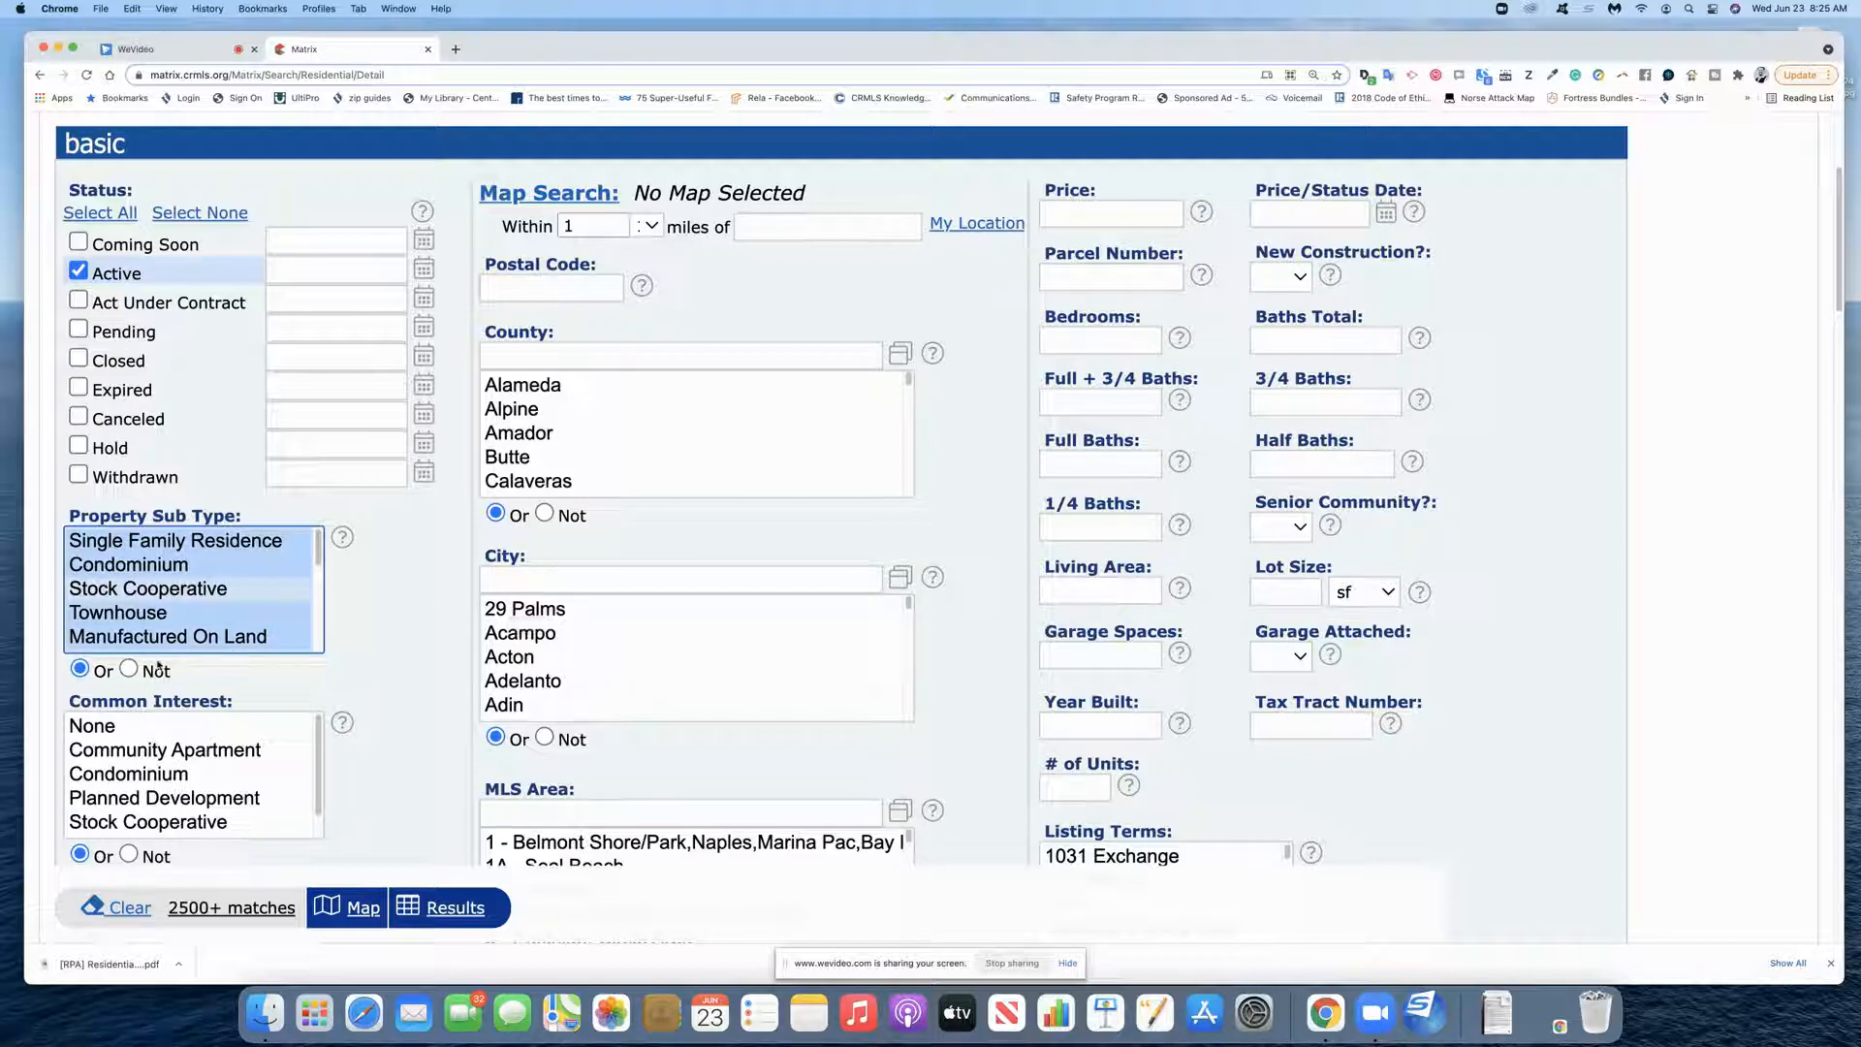
mouse_move(389, 638)
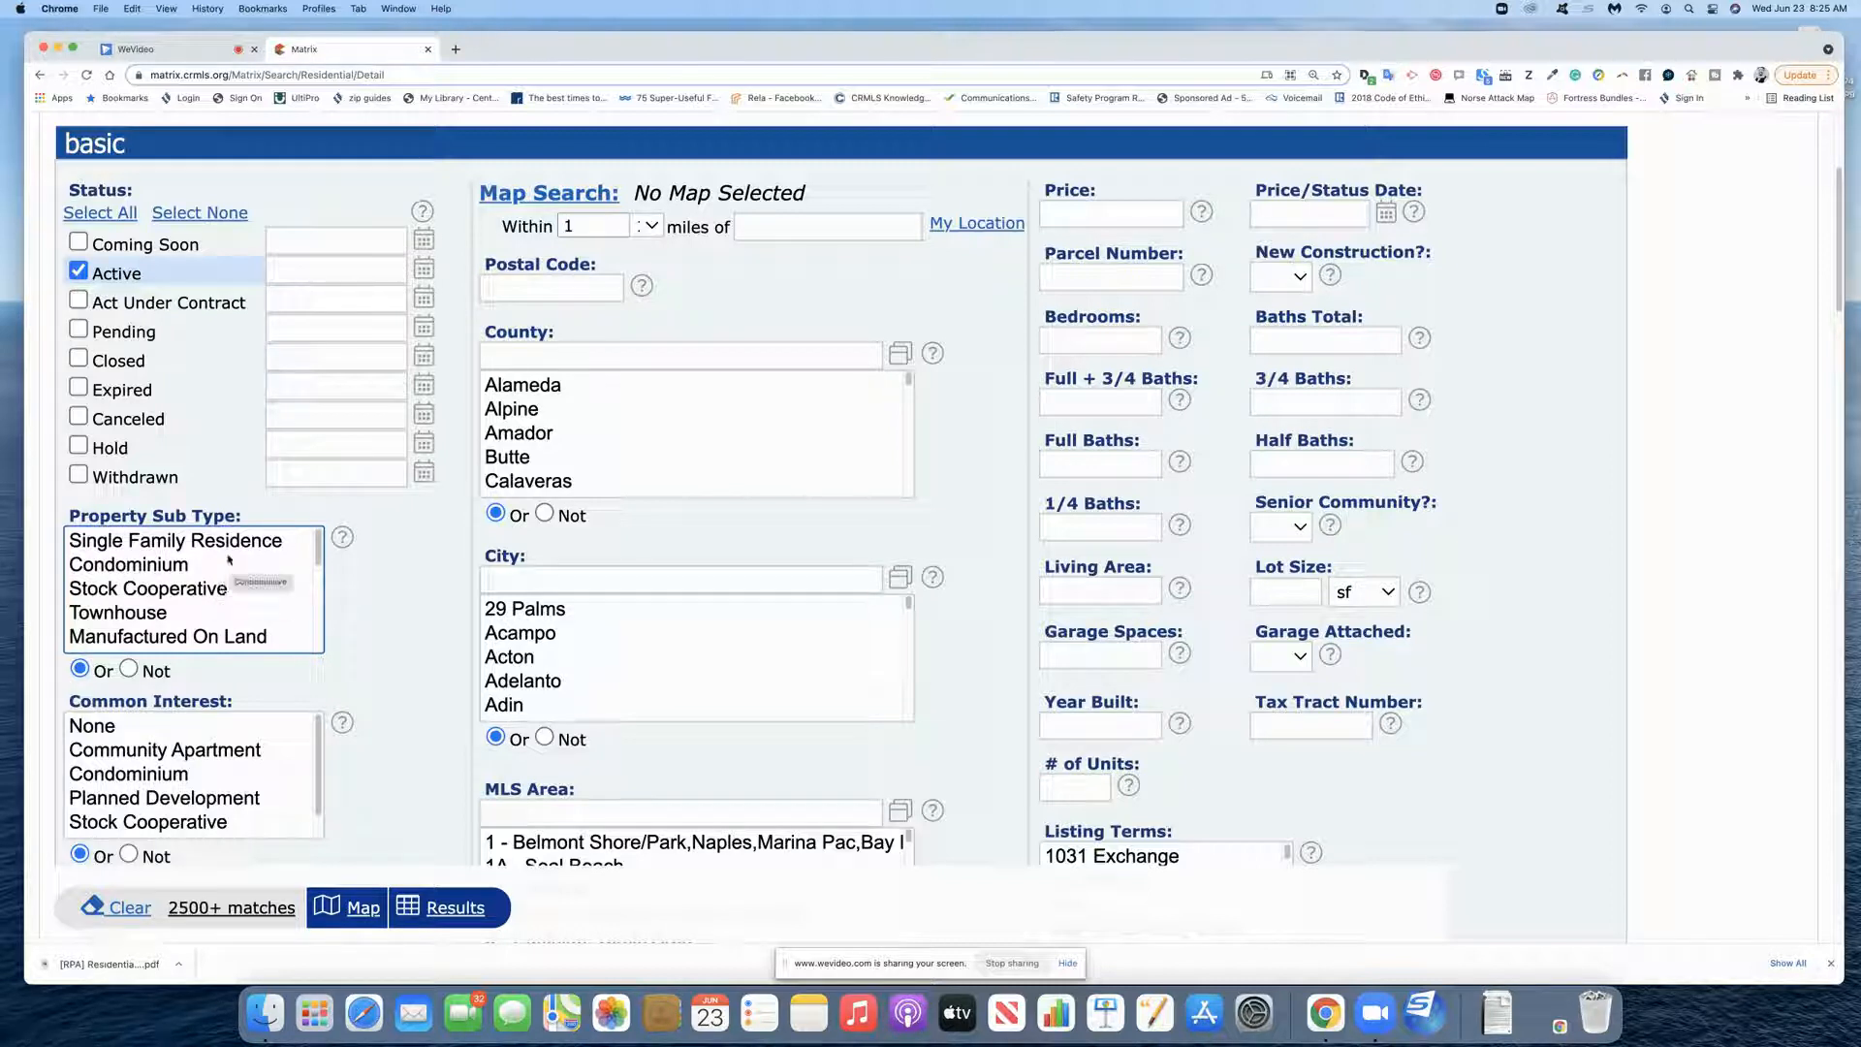
mouse_move(444, 718)
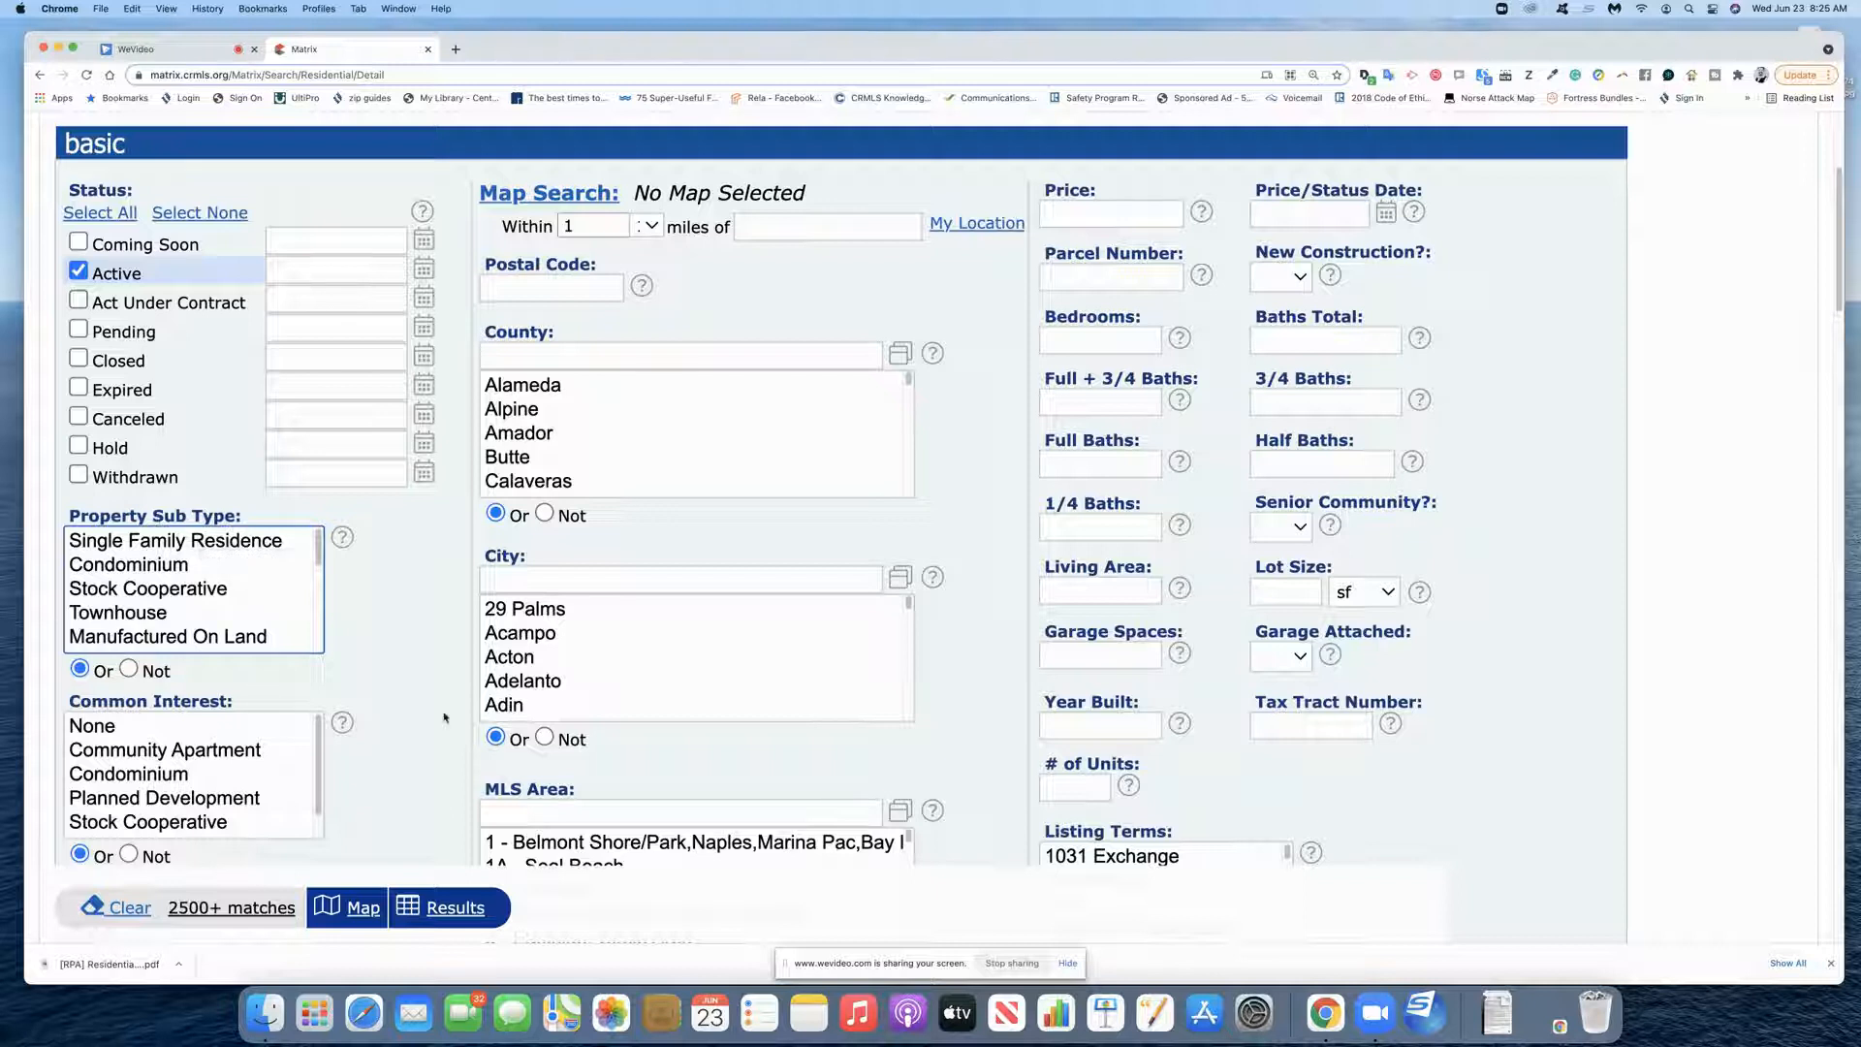
mouse_move(409, 702)
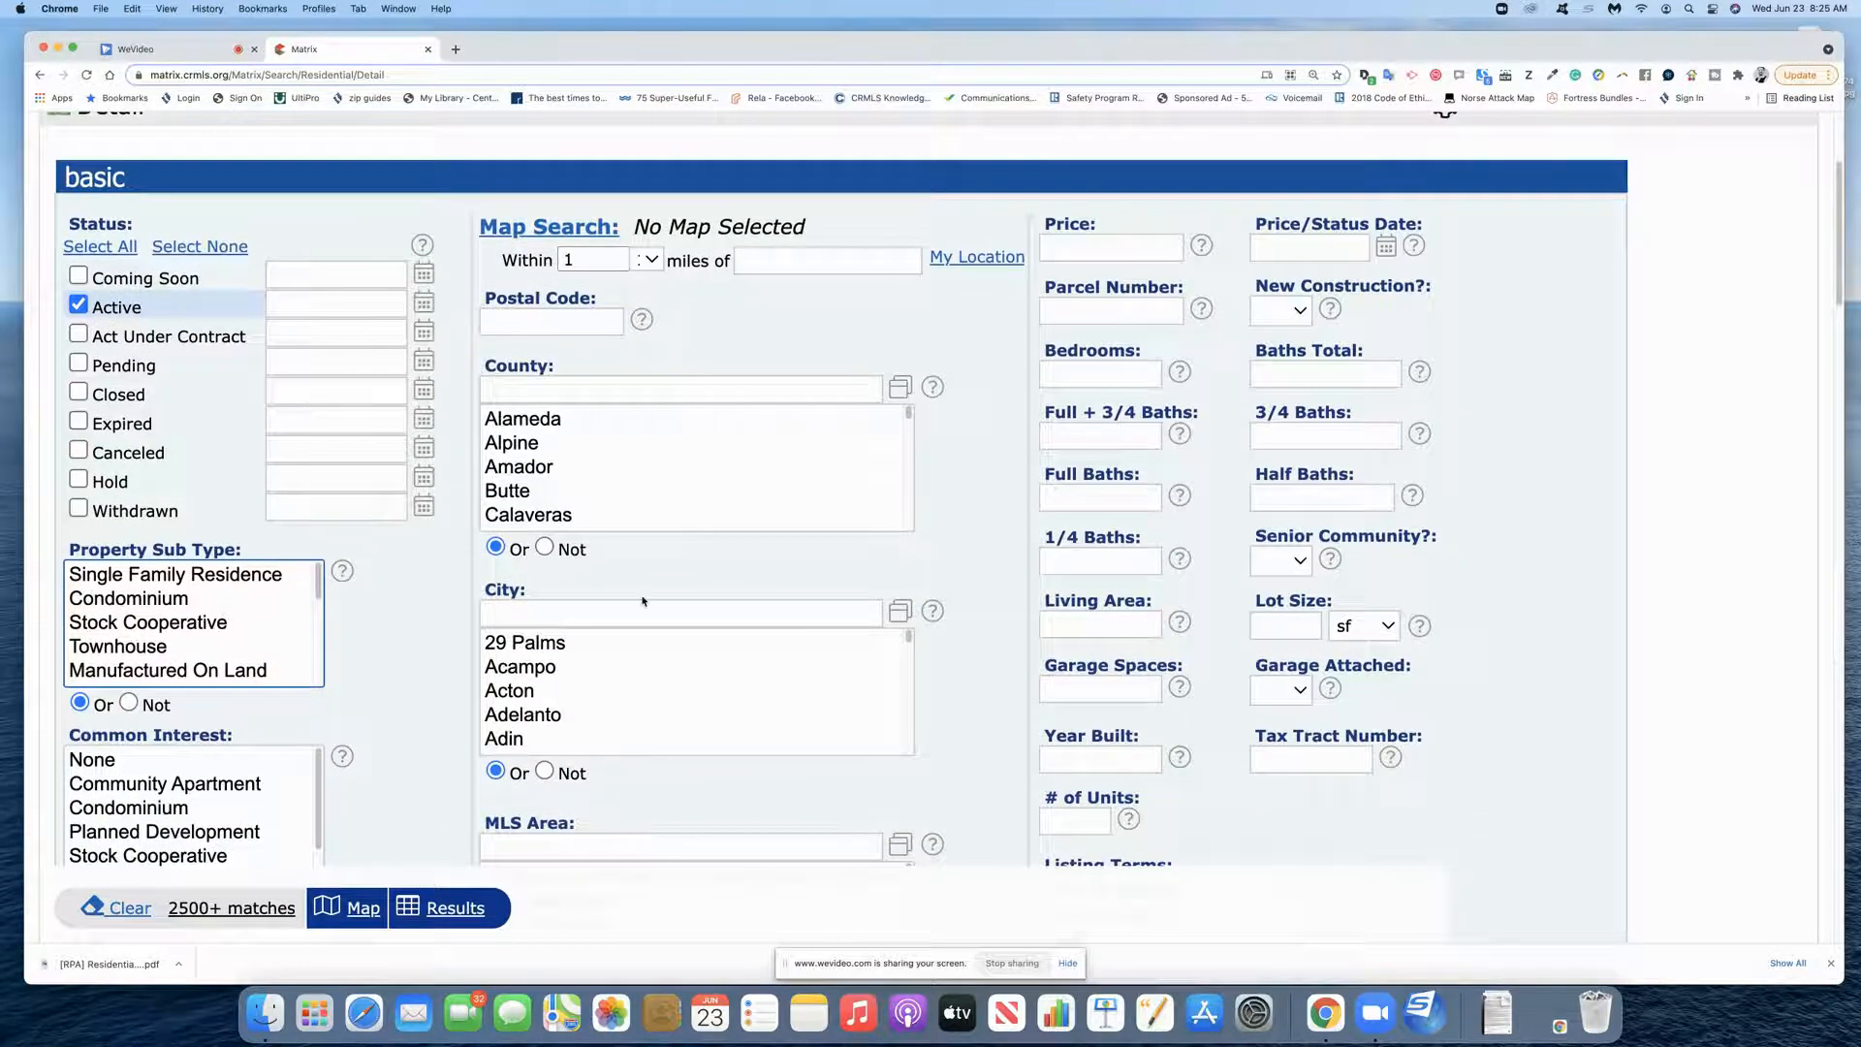
scroll("down", 3)
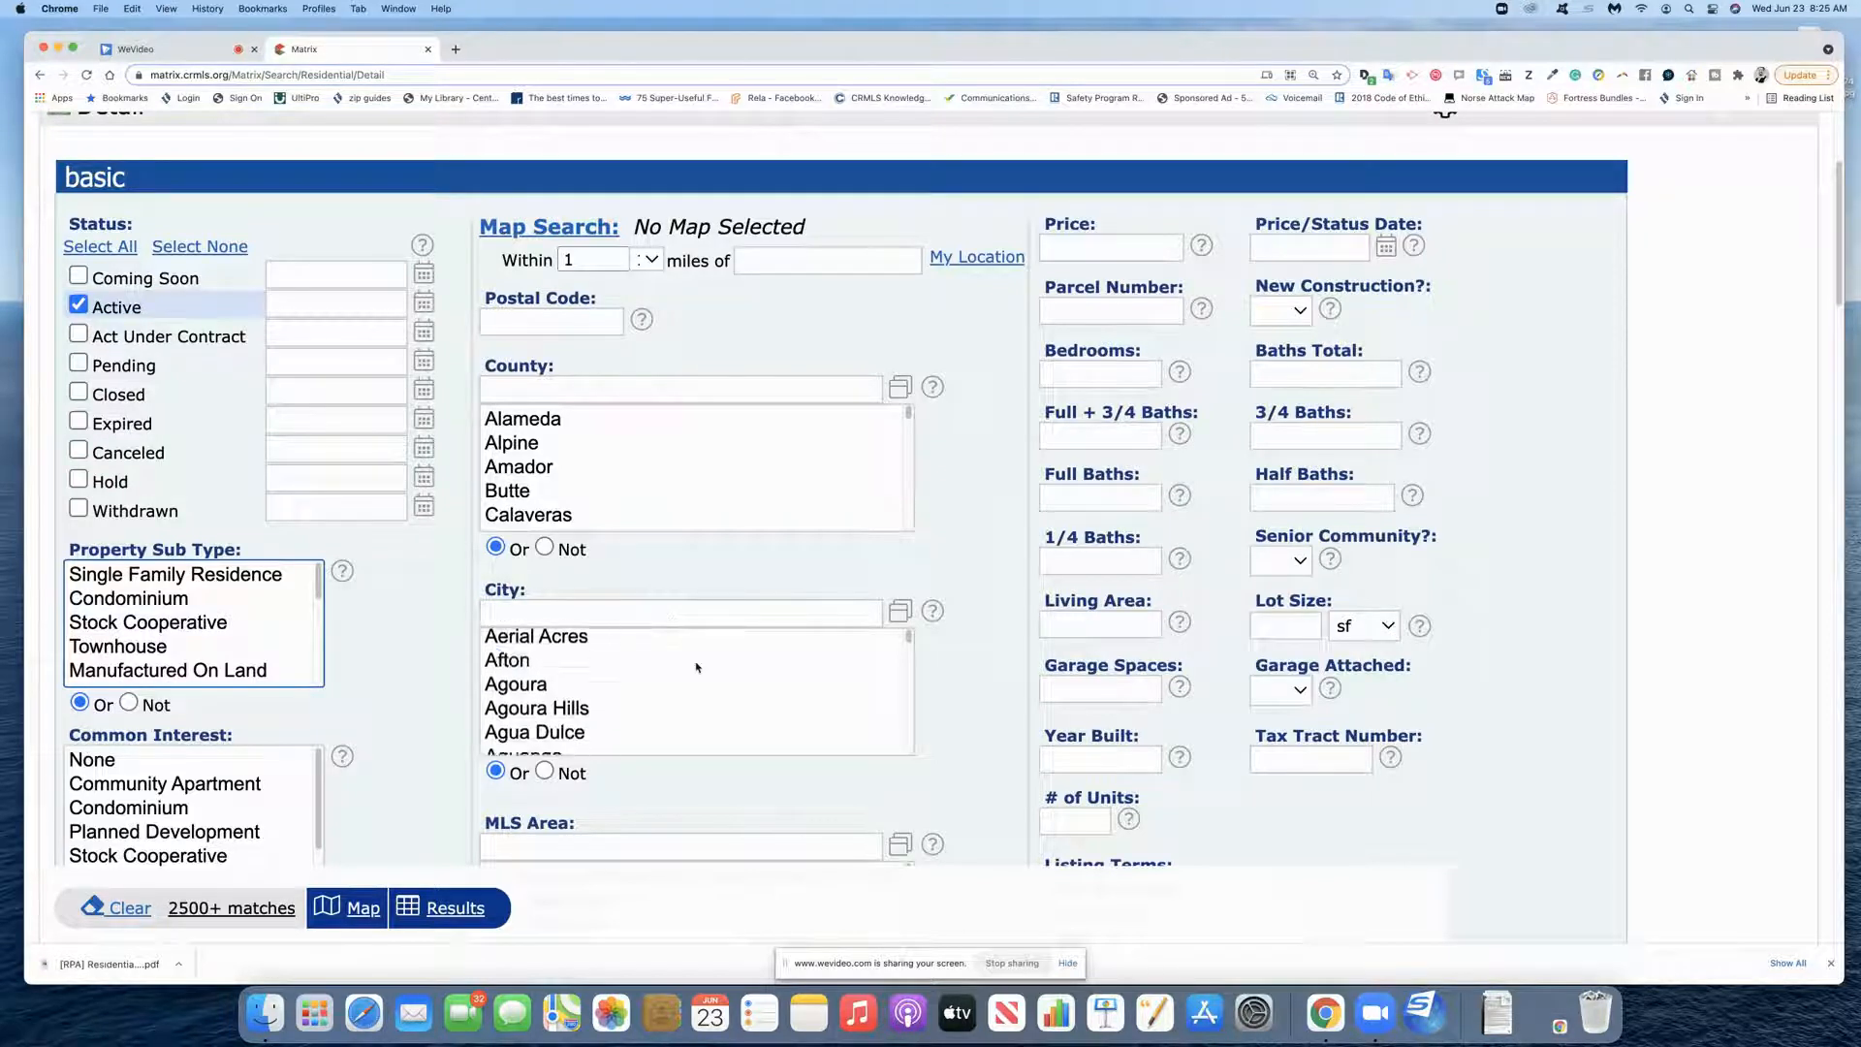
scroll("down", 3)
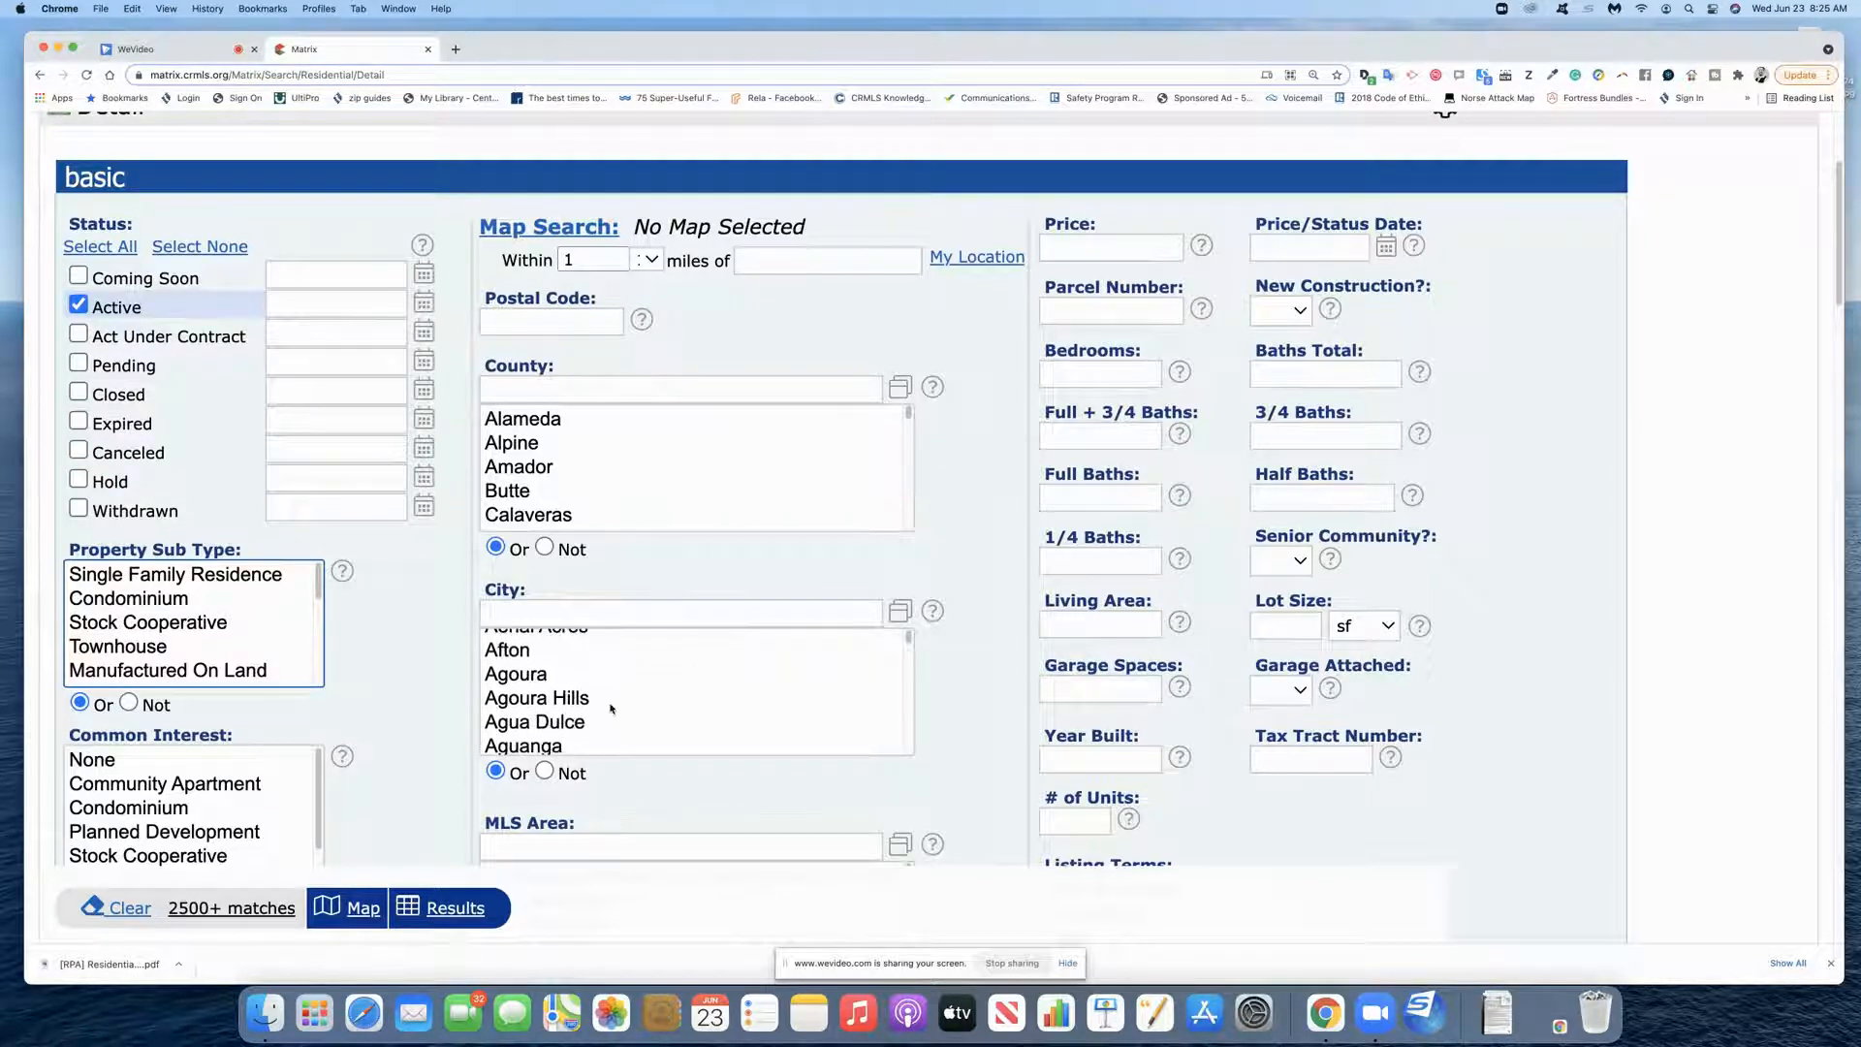
left_click(529, 671)
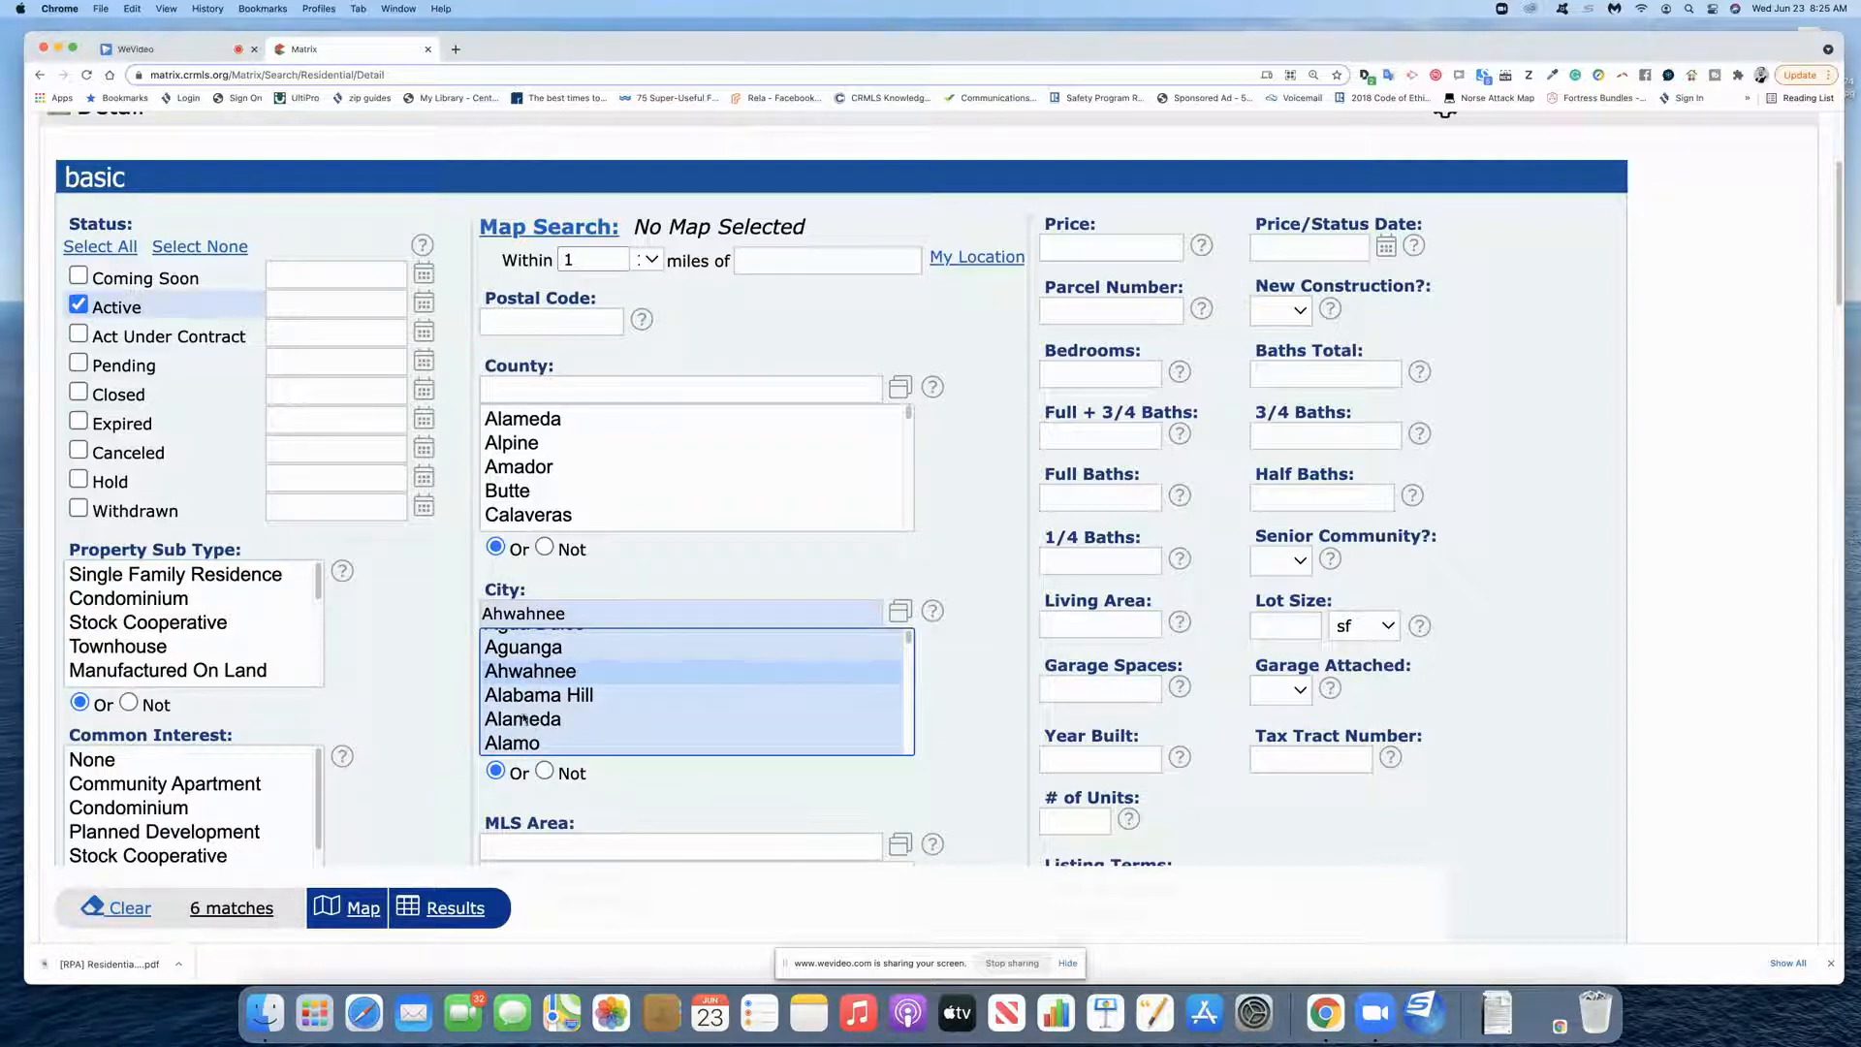
left_click(529, 671)
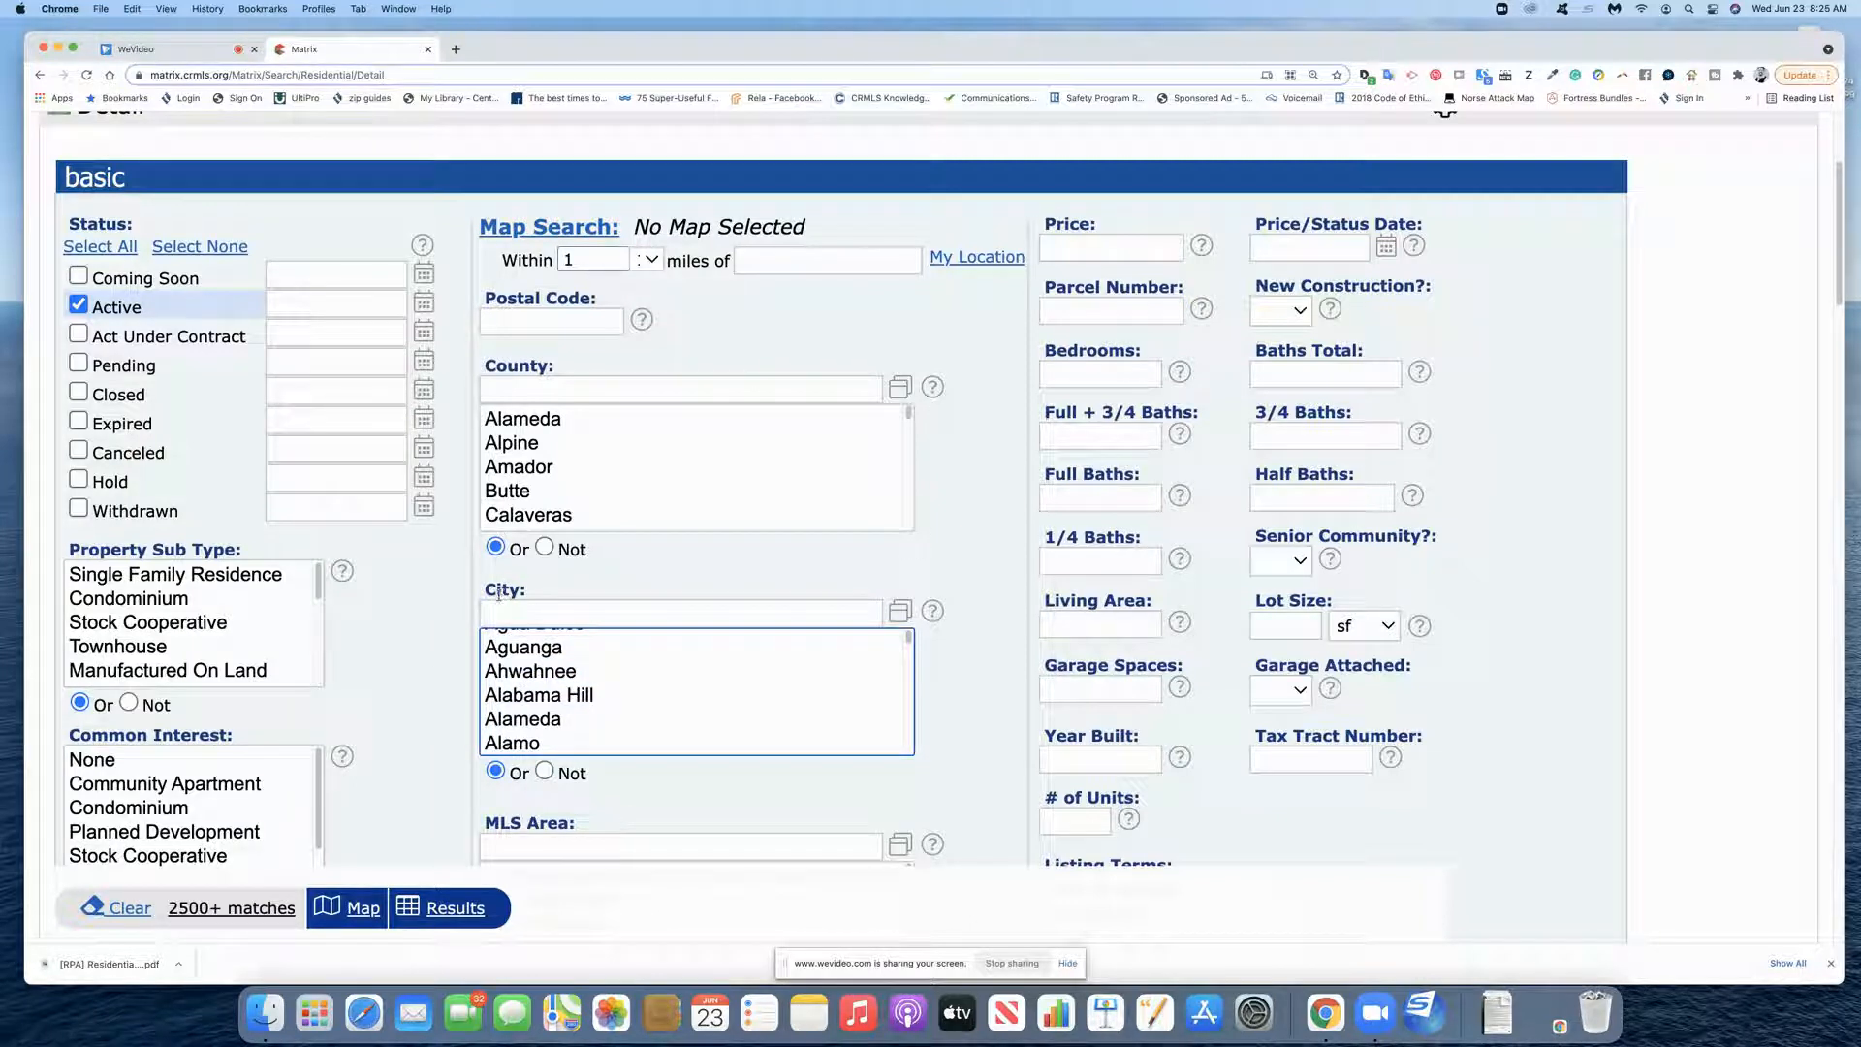
left_click(681, 611)
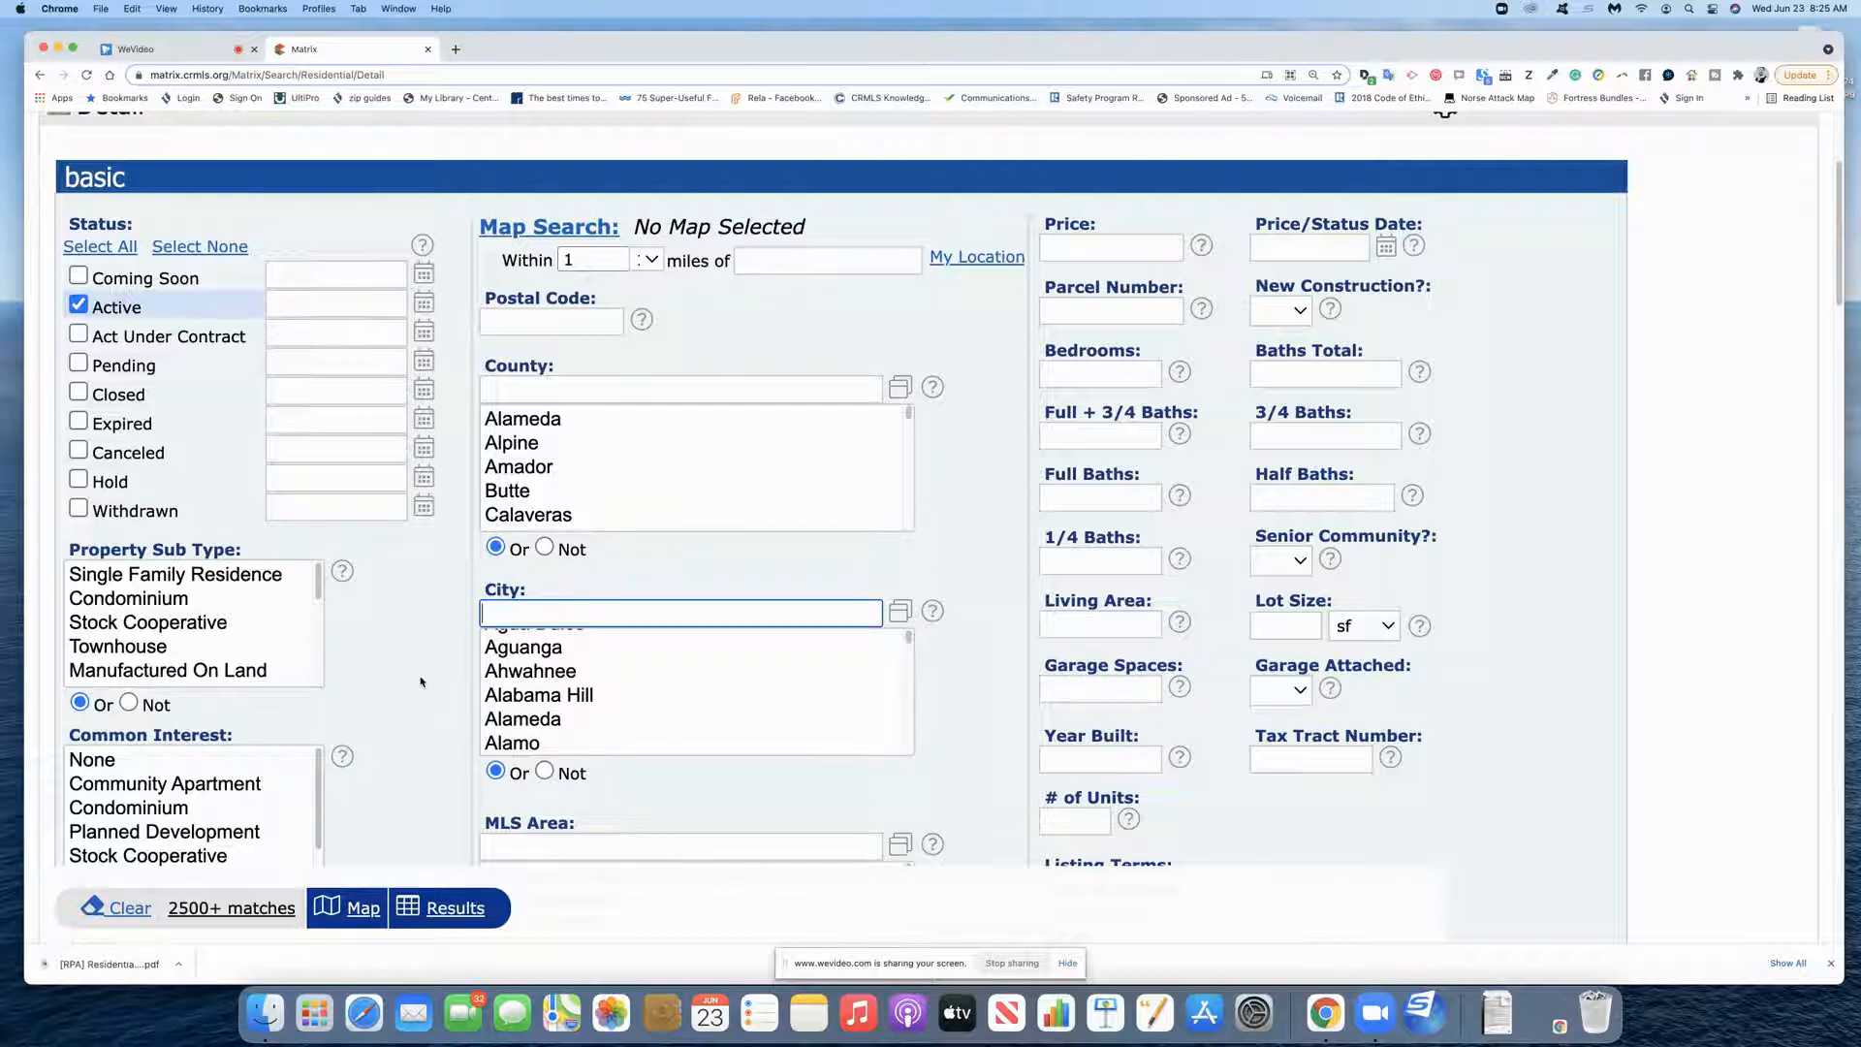
- Enter 'irvine,costa mesa,' in the City box, giving 323 matches
type("irvine")
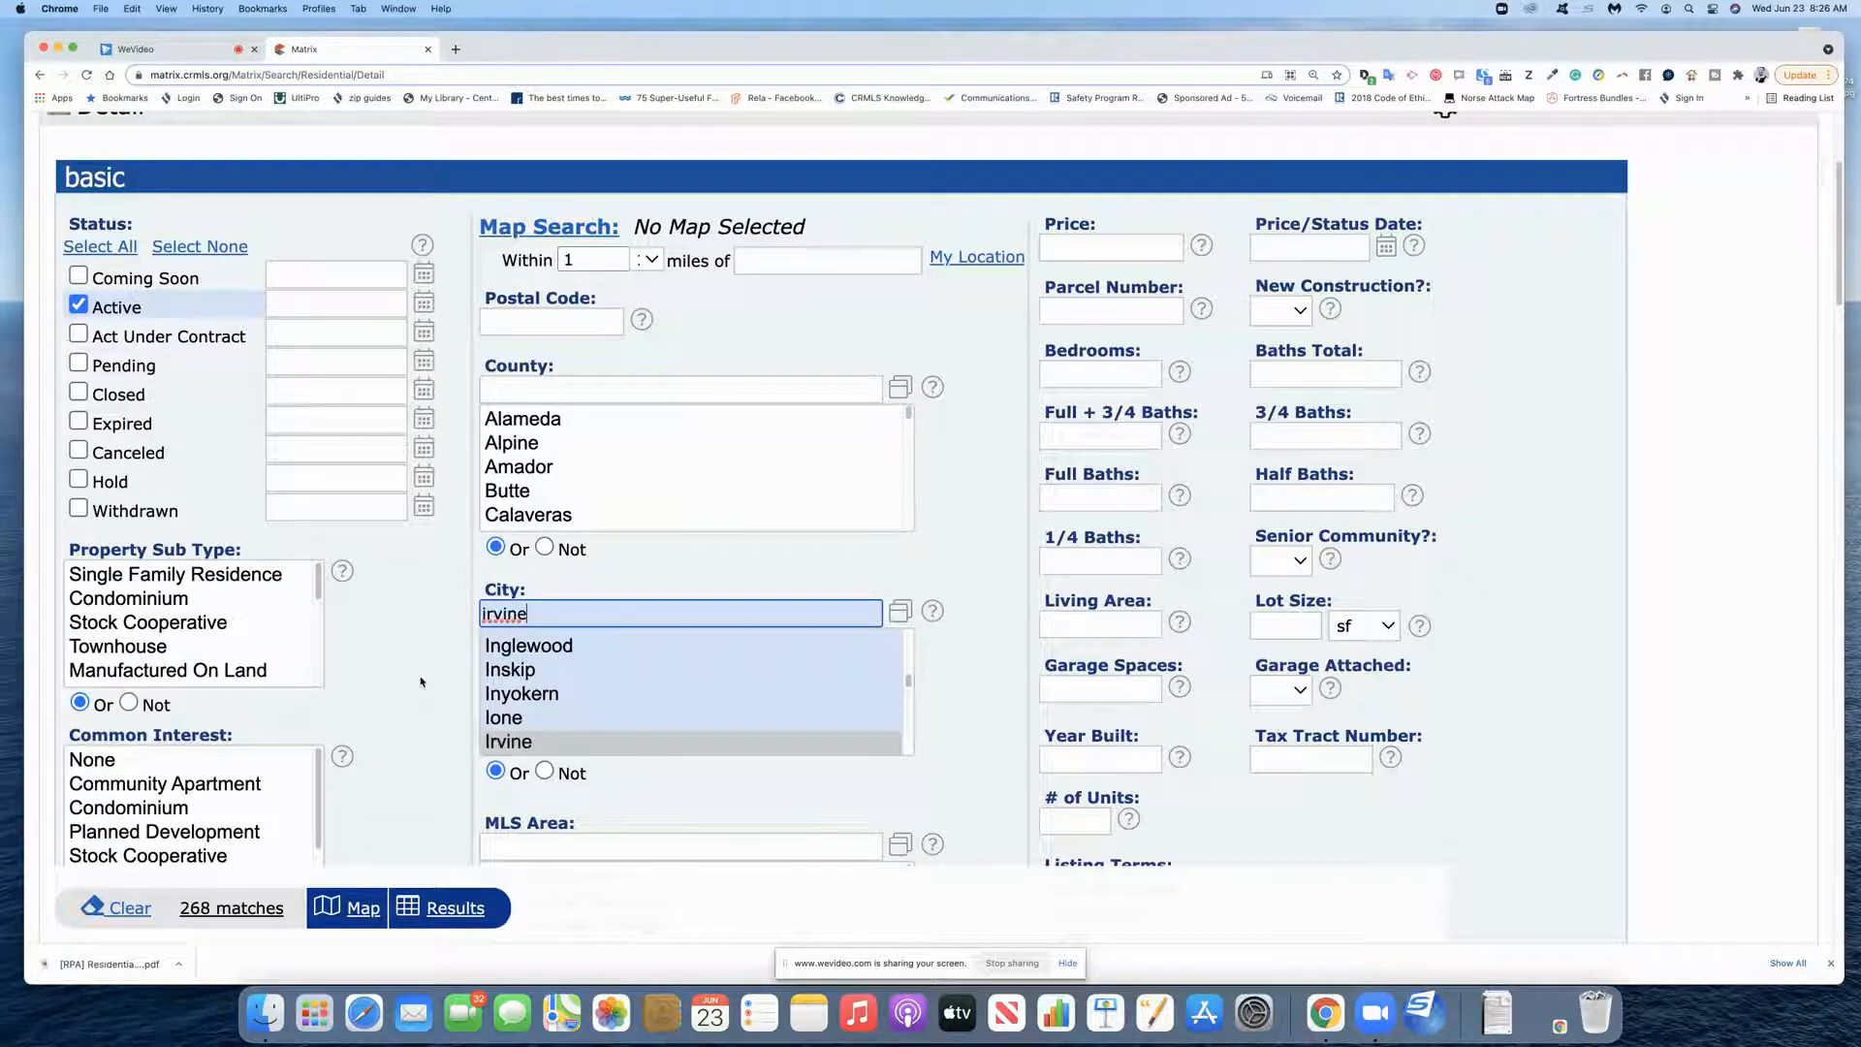
type(",")
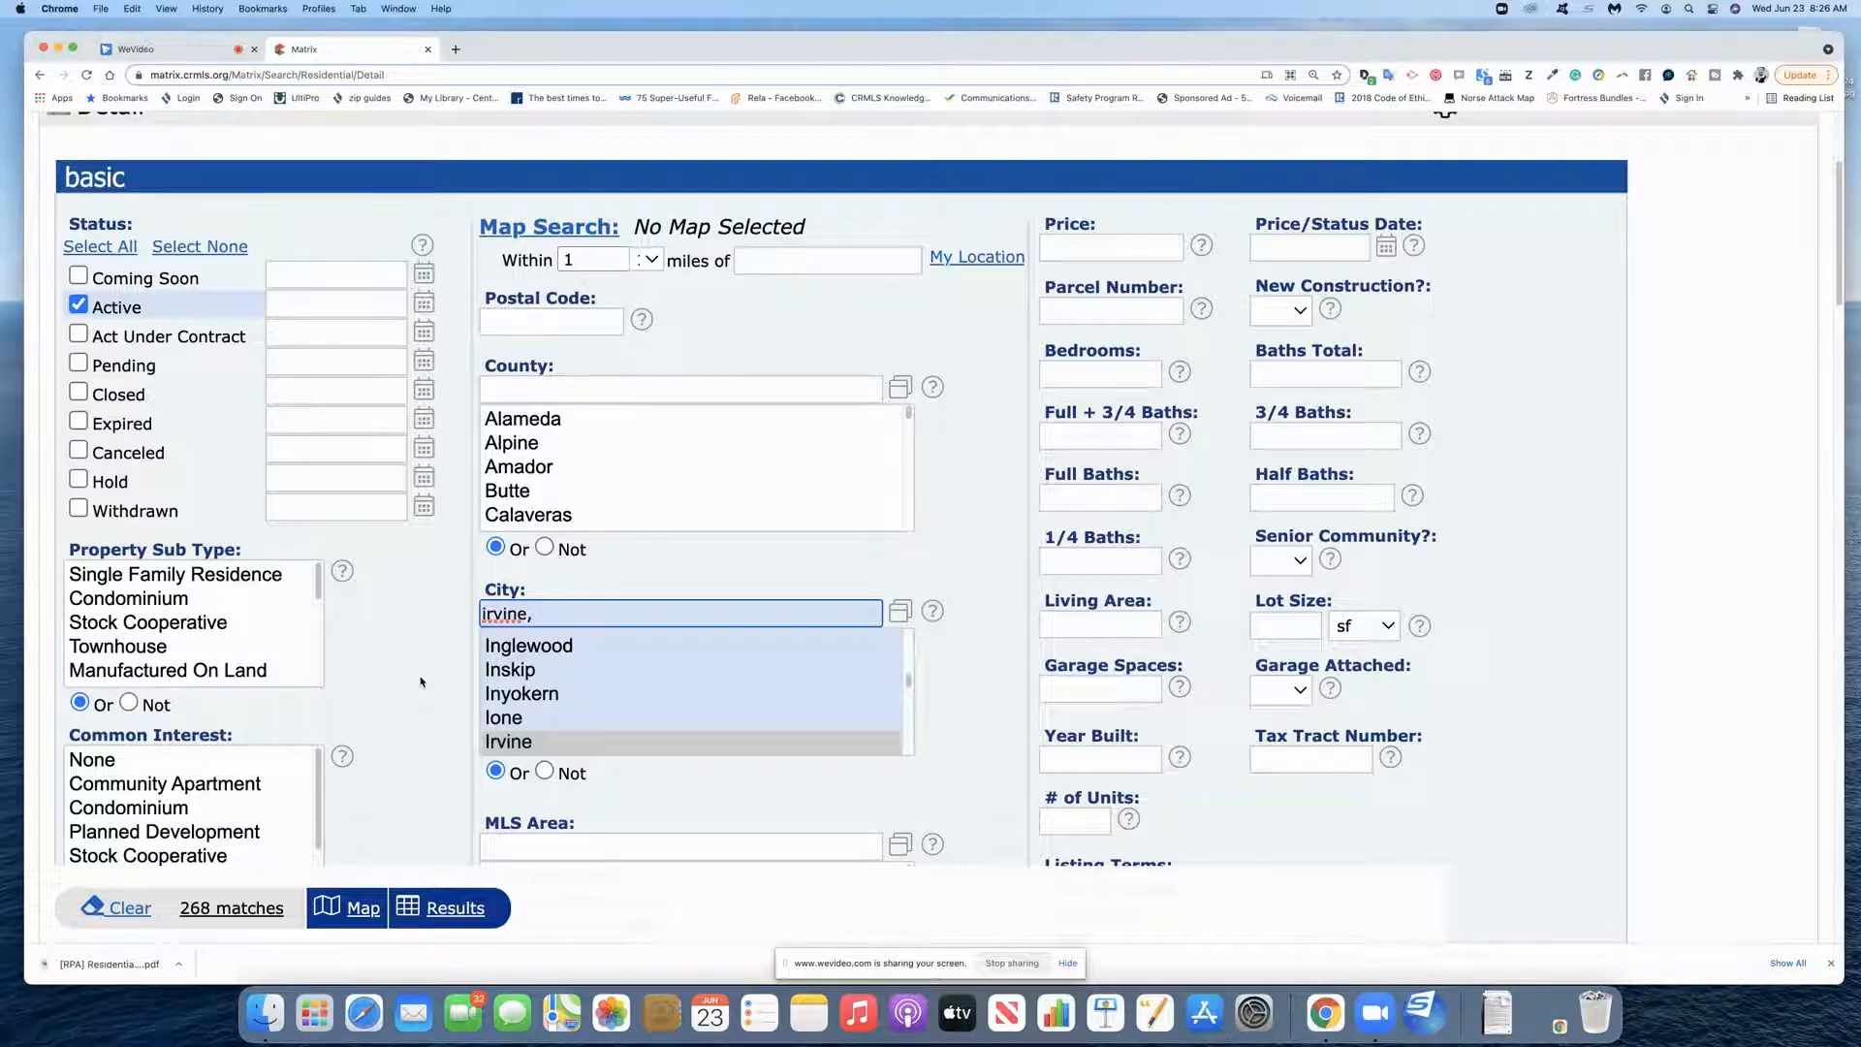
type("cost")
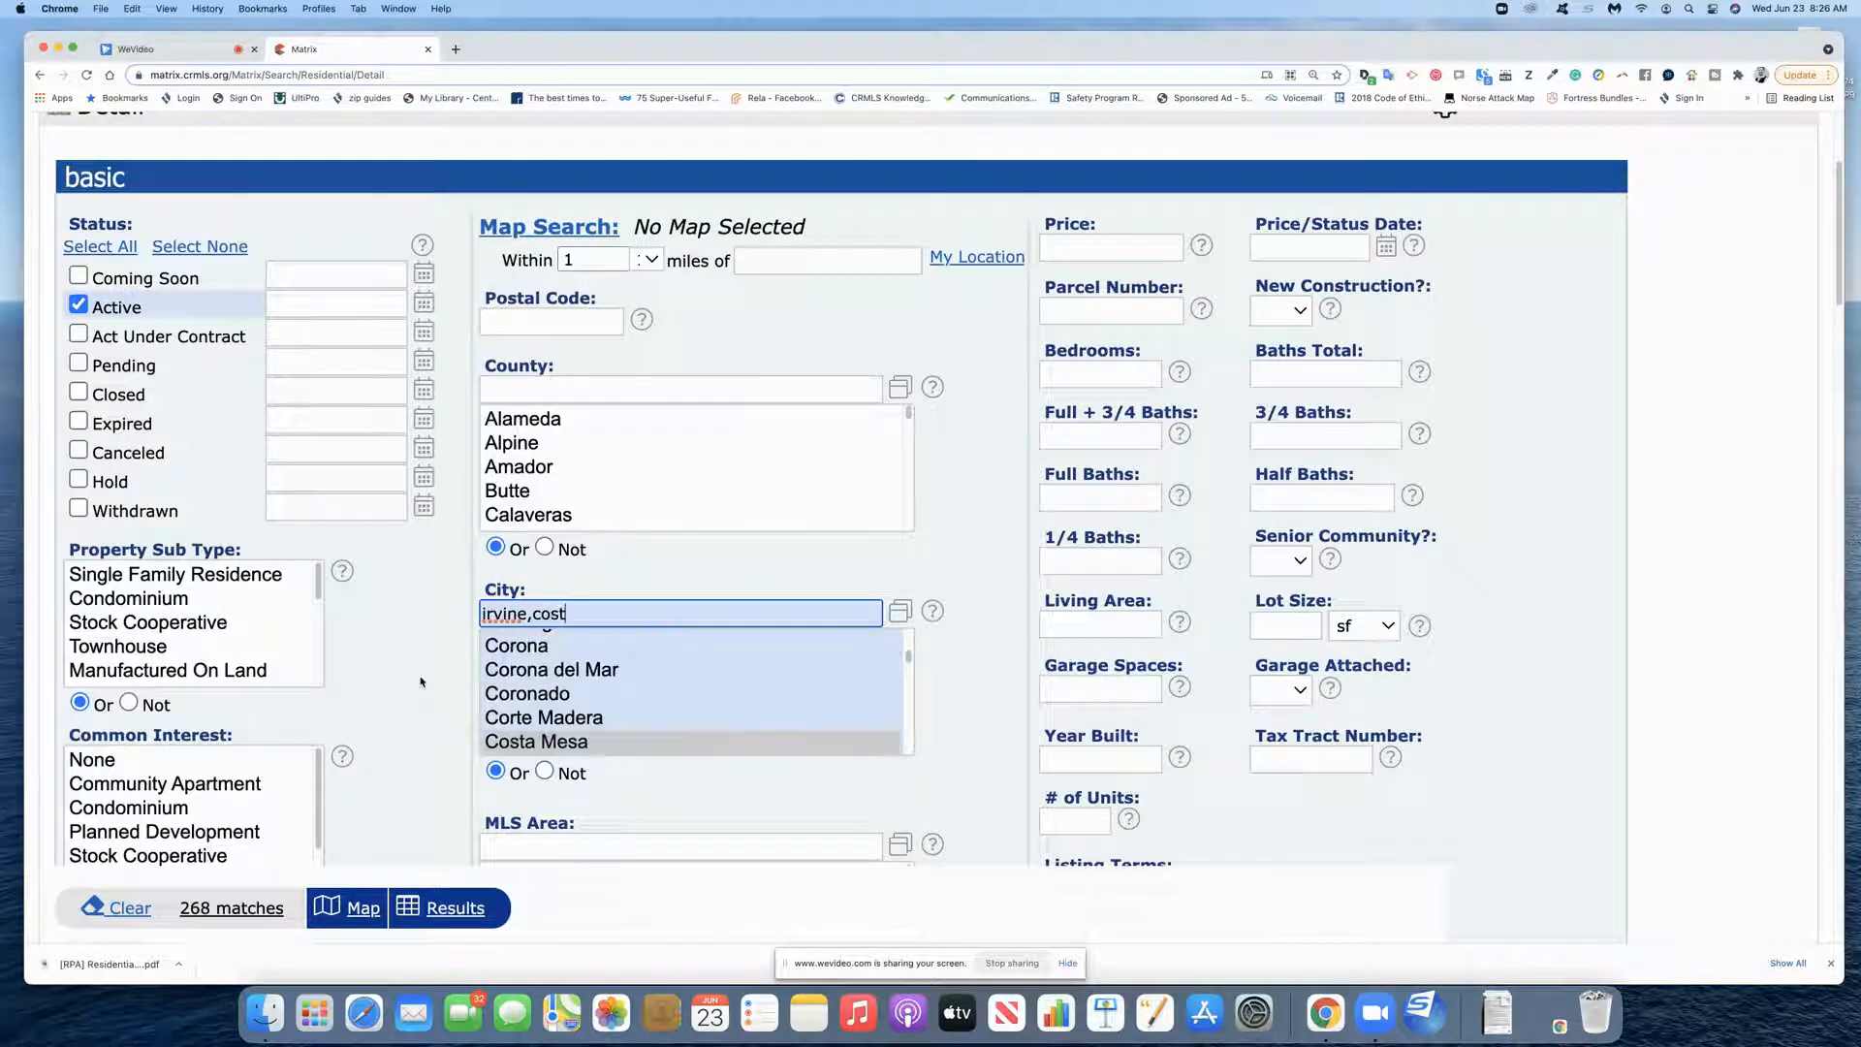
type("a me")
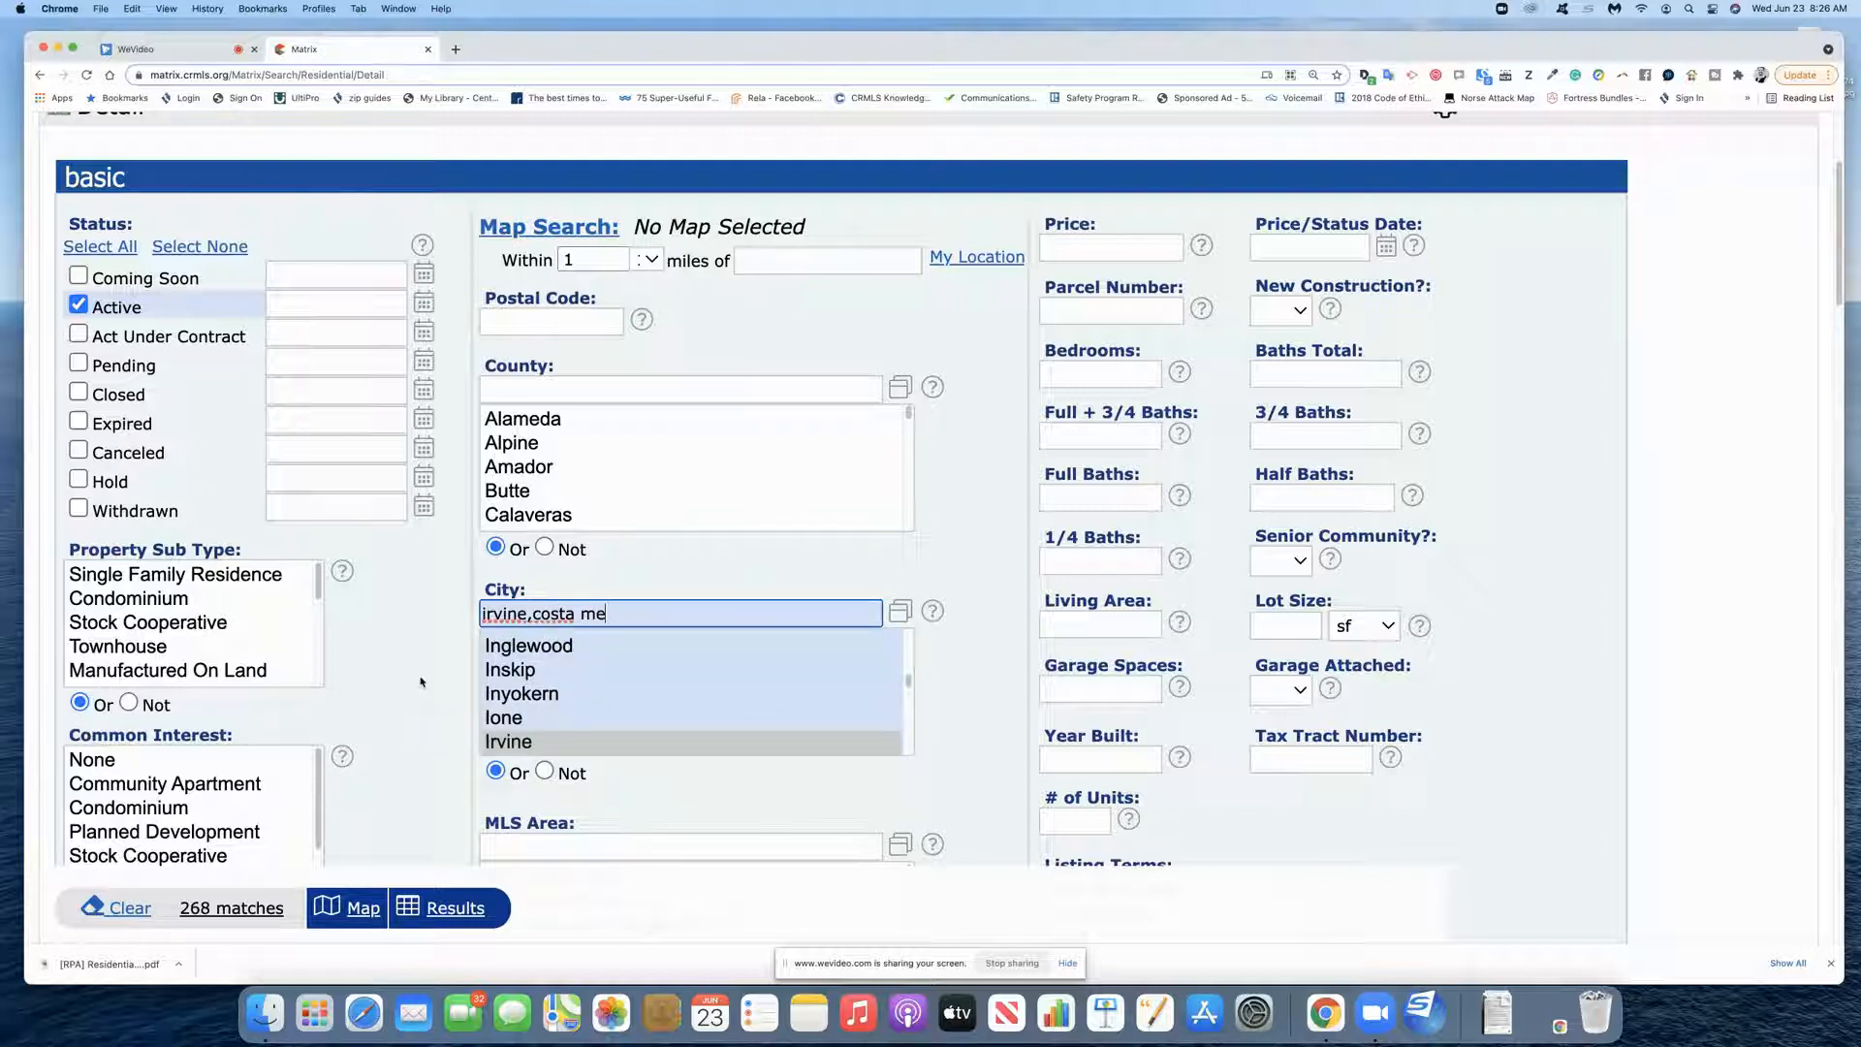
type("sa,")
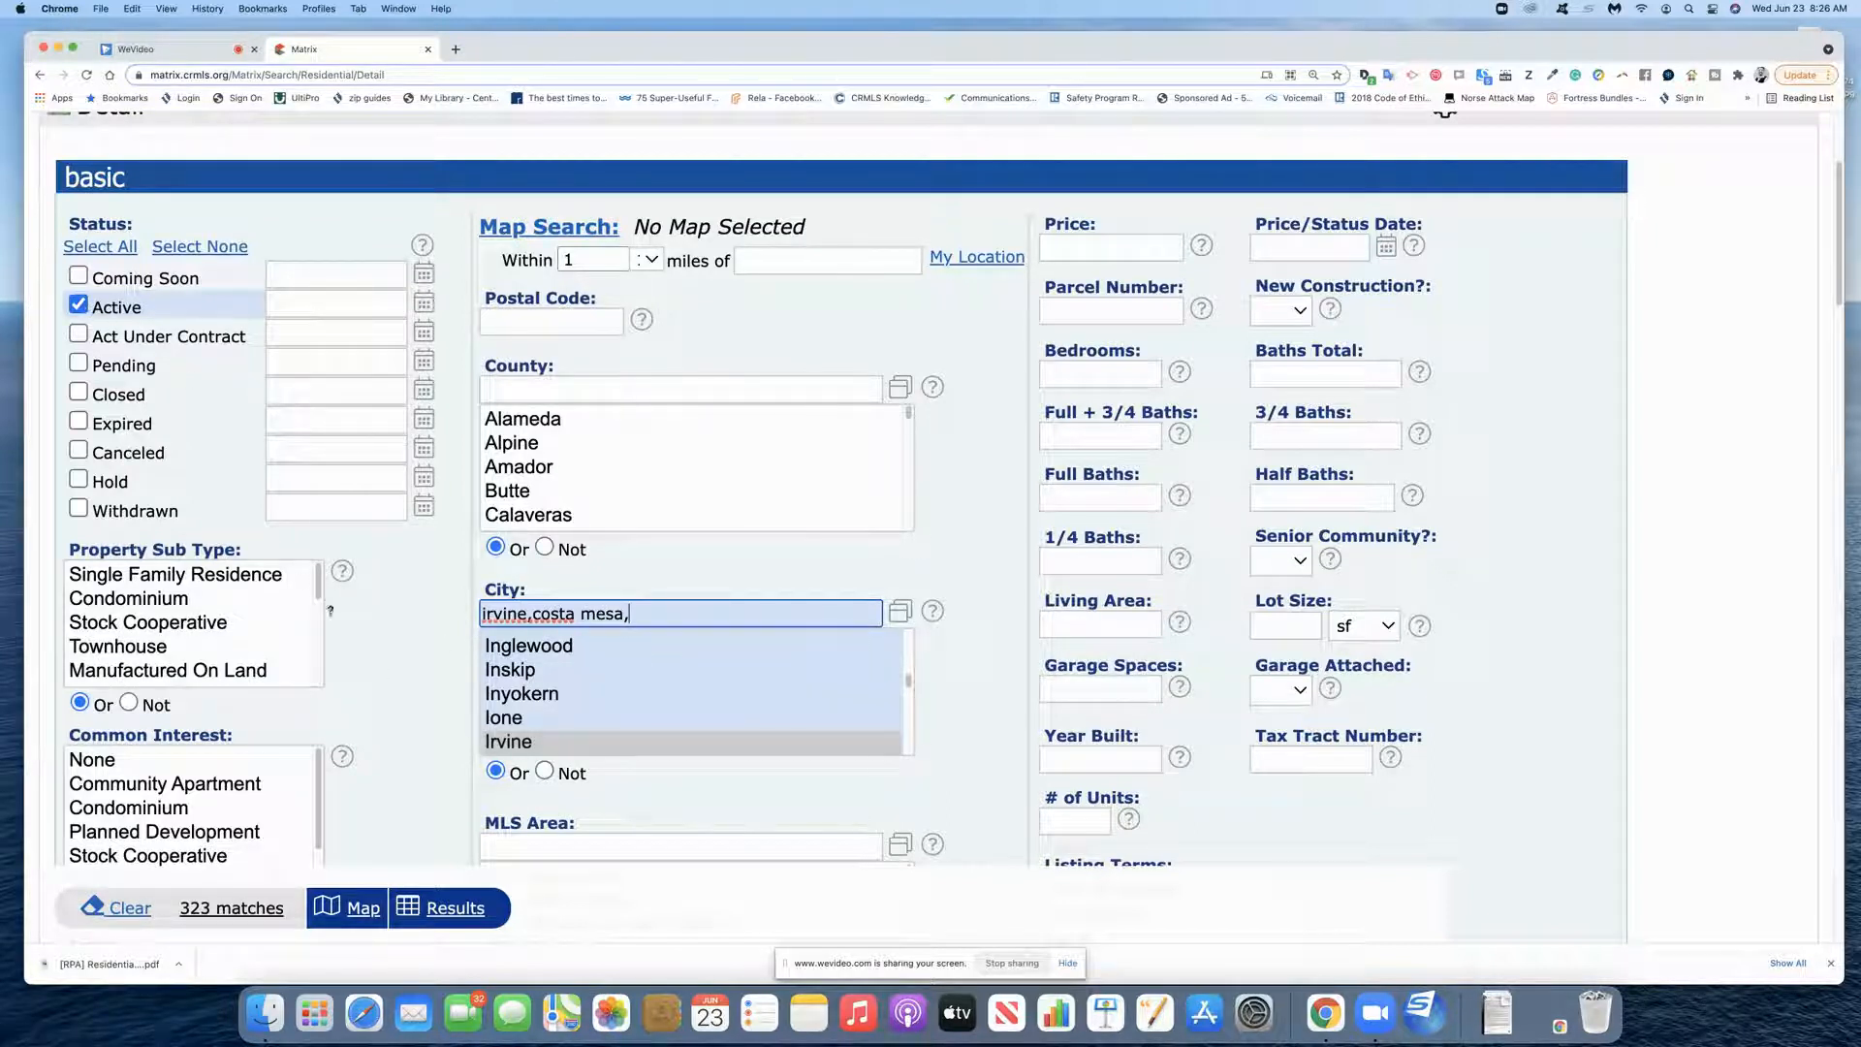
mouse_move(230, 908)
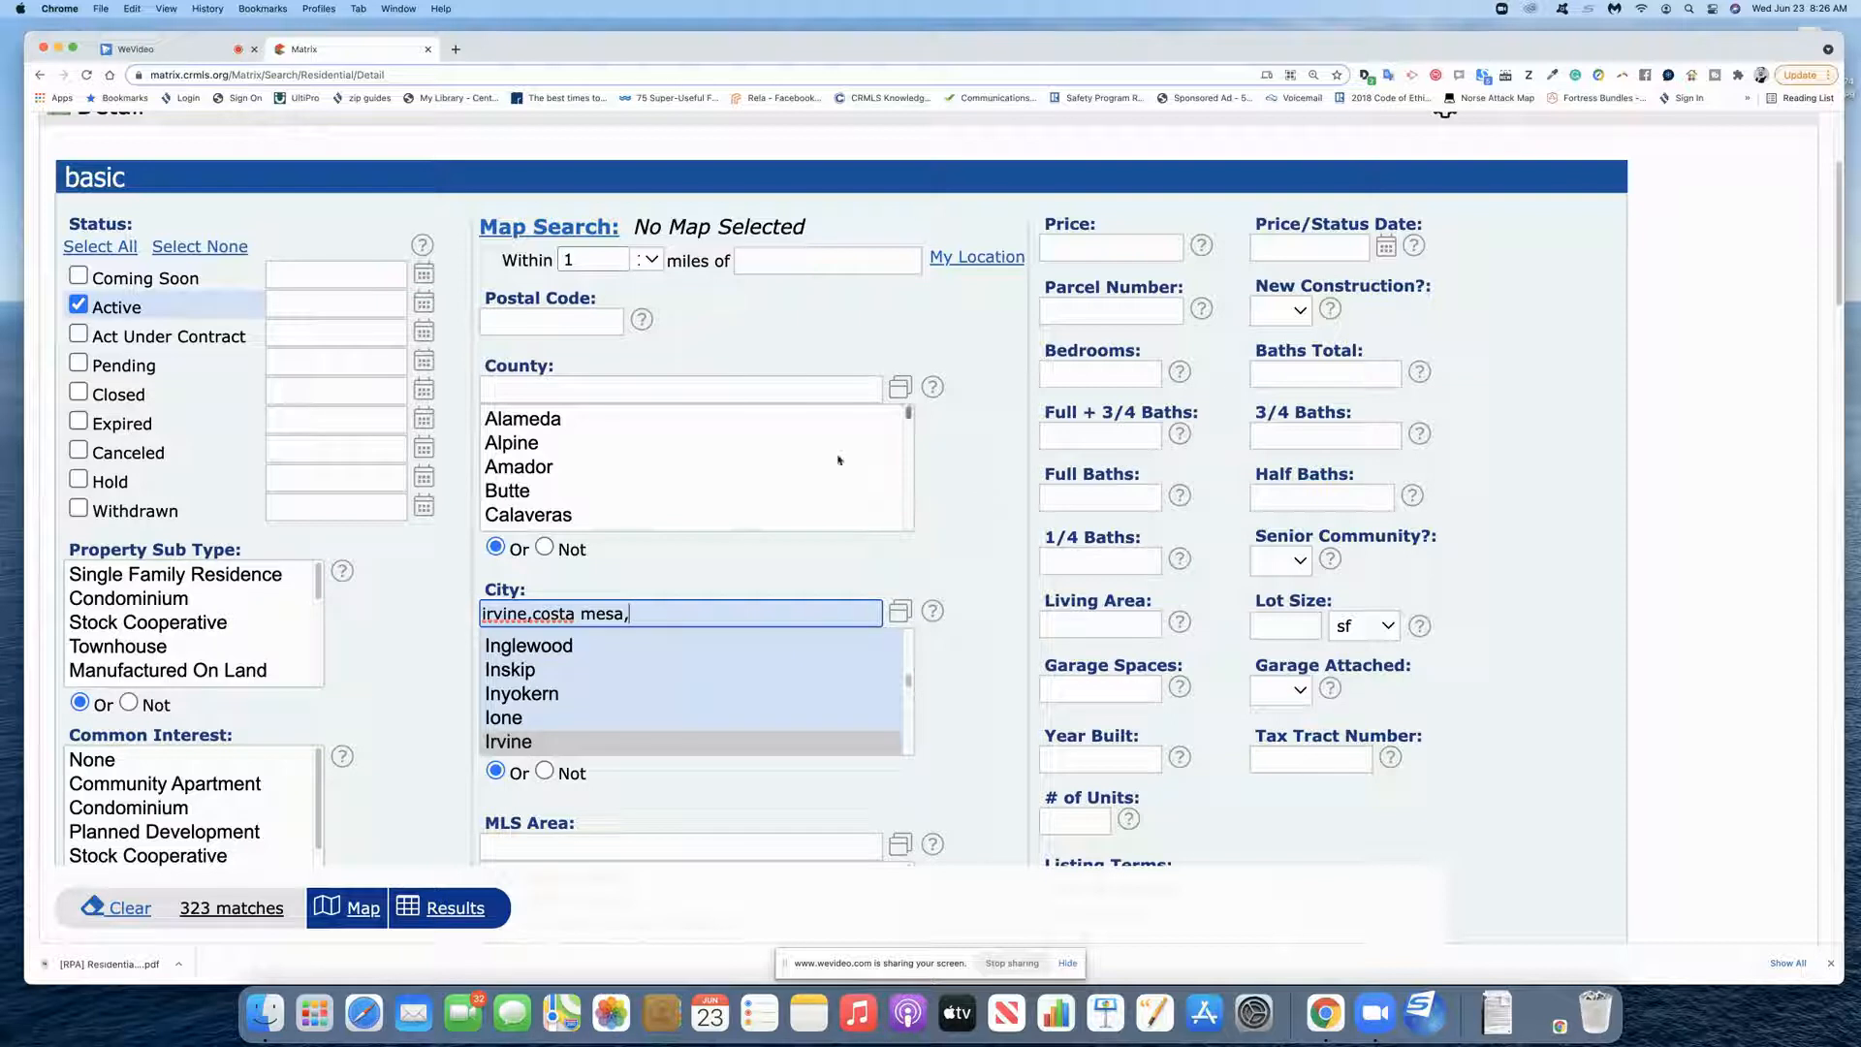
mouse_move(1169, 718)
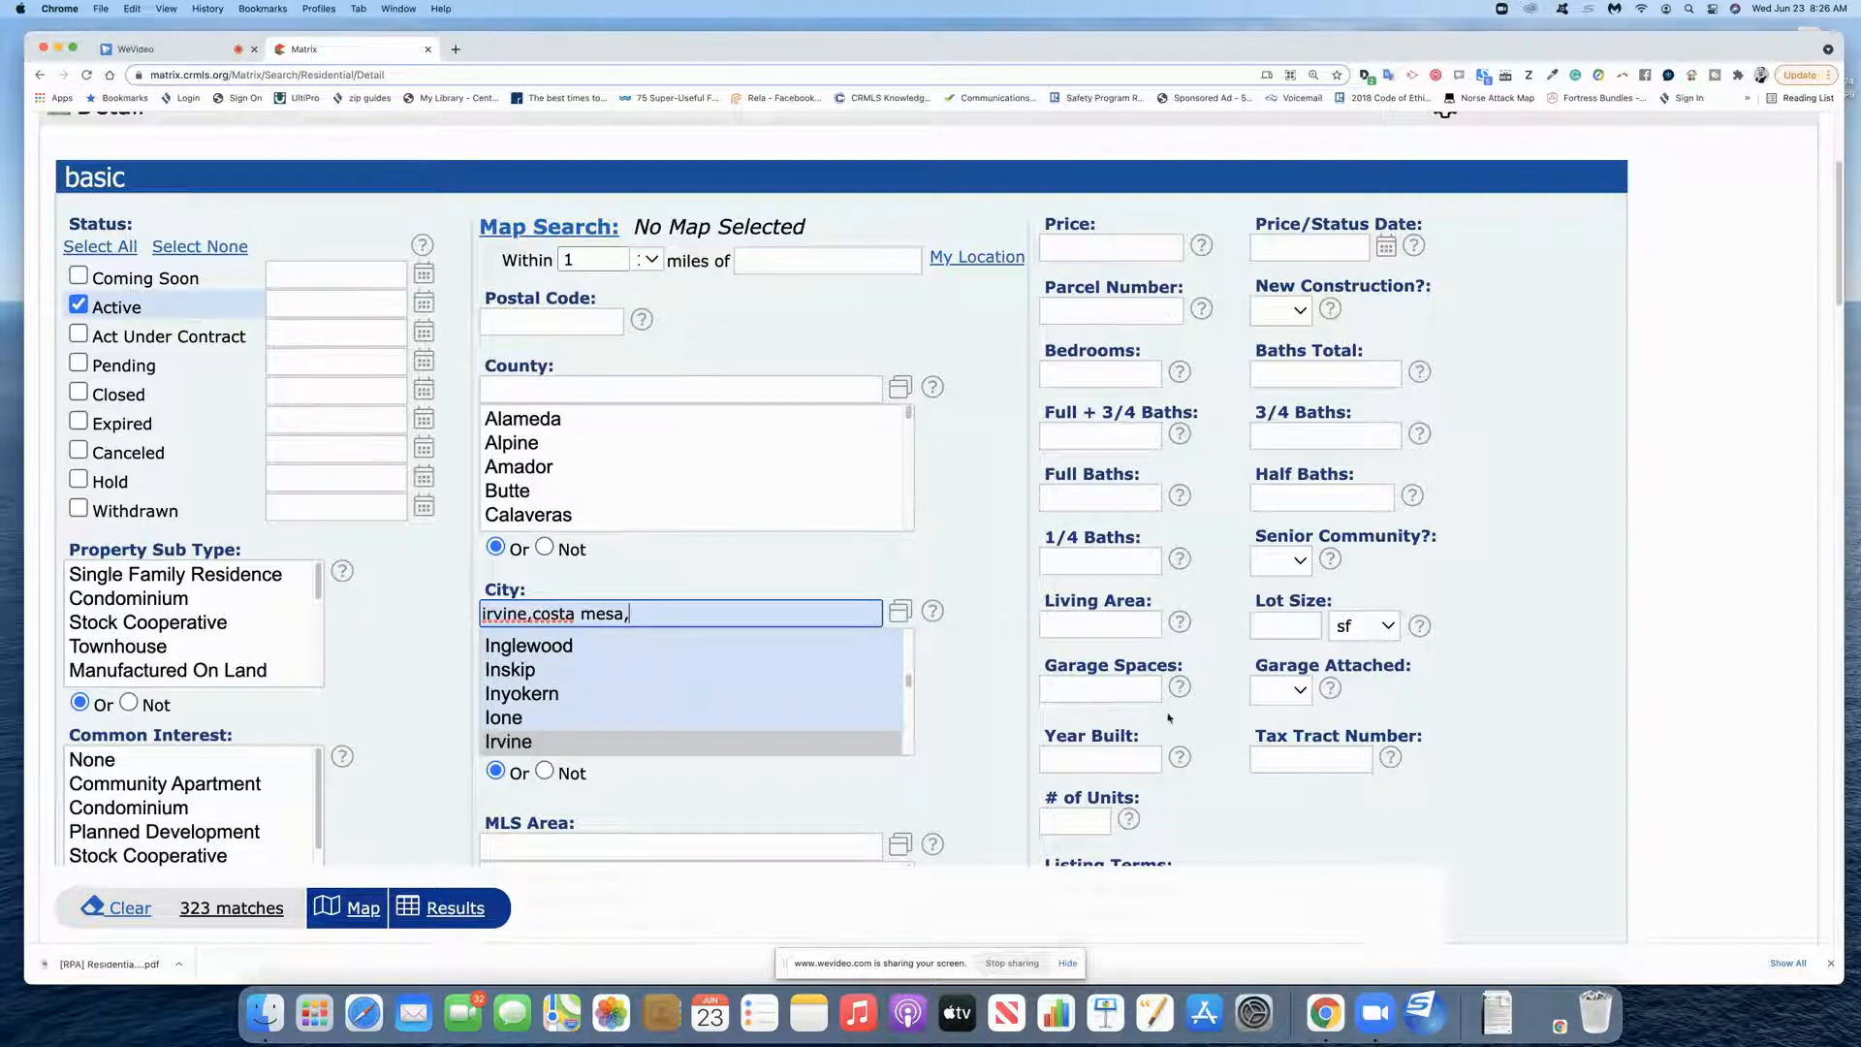
mouse_move(981, 642)
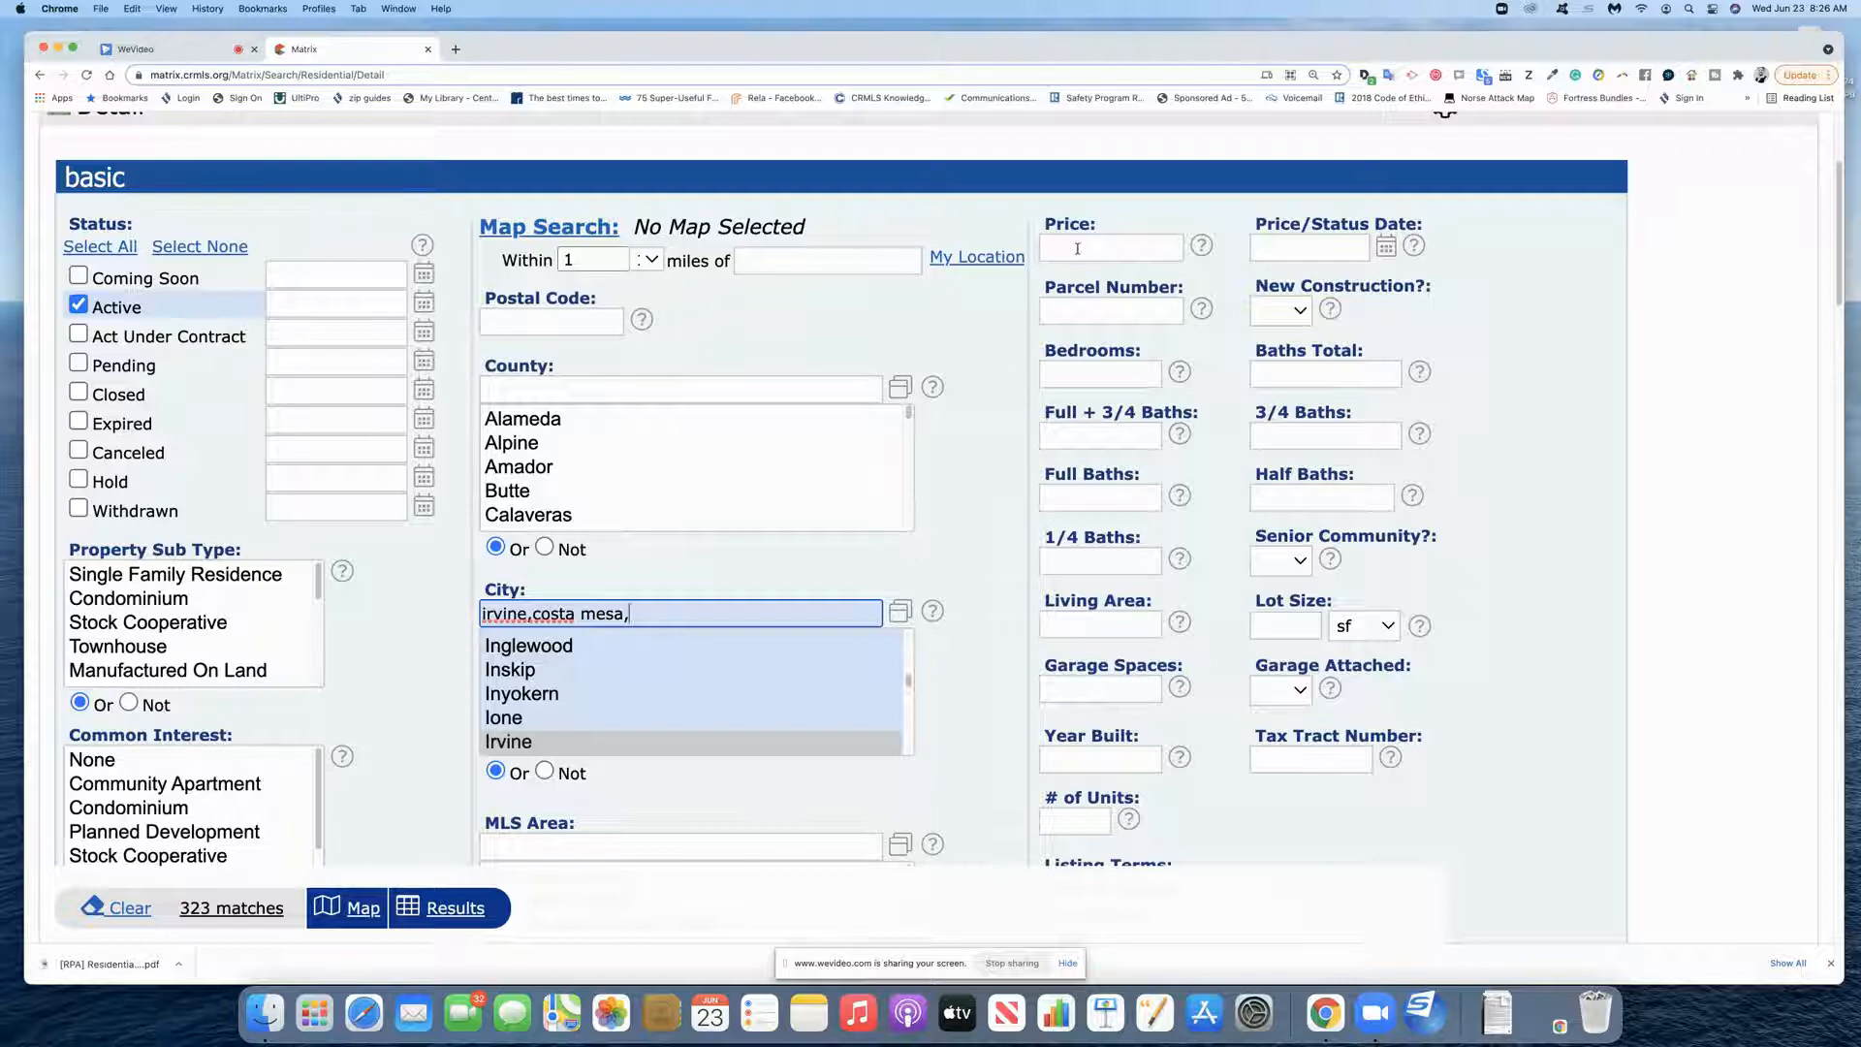
- Enter a price of 950000 in the Price field, narrowing results to 2
left_click(1110, 245)
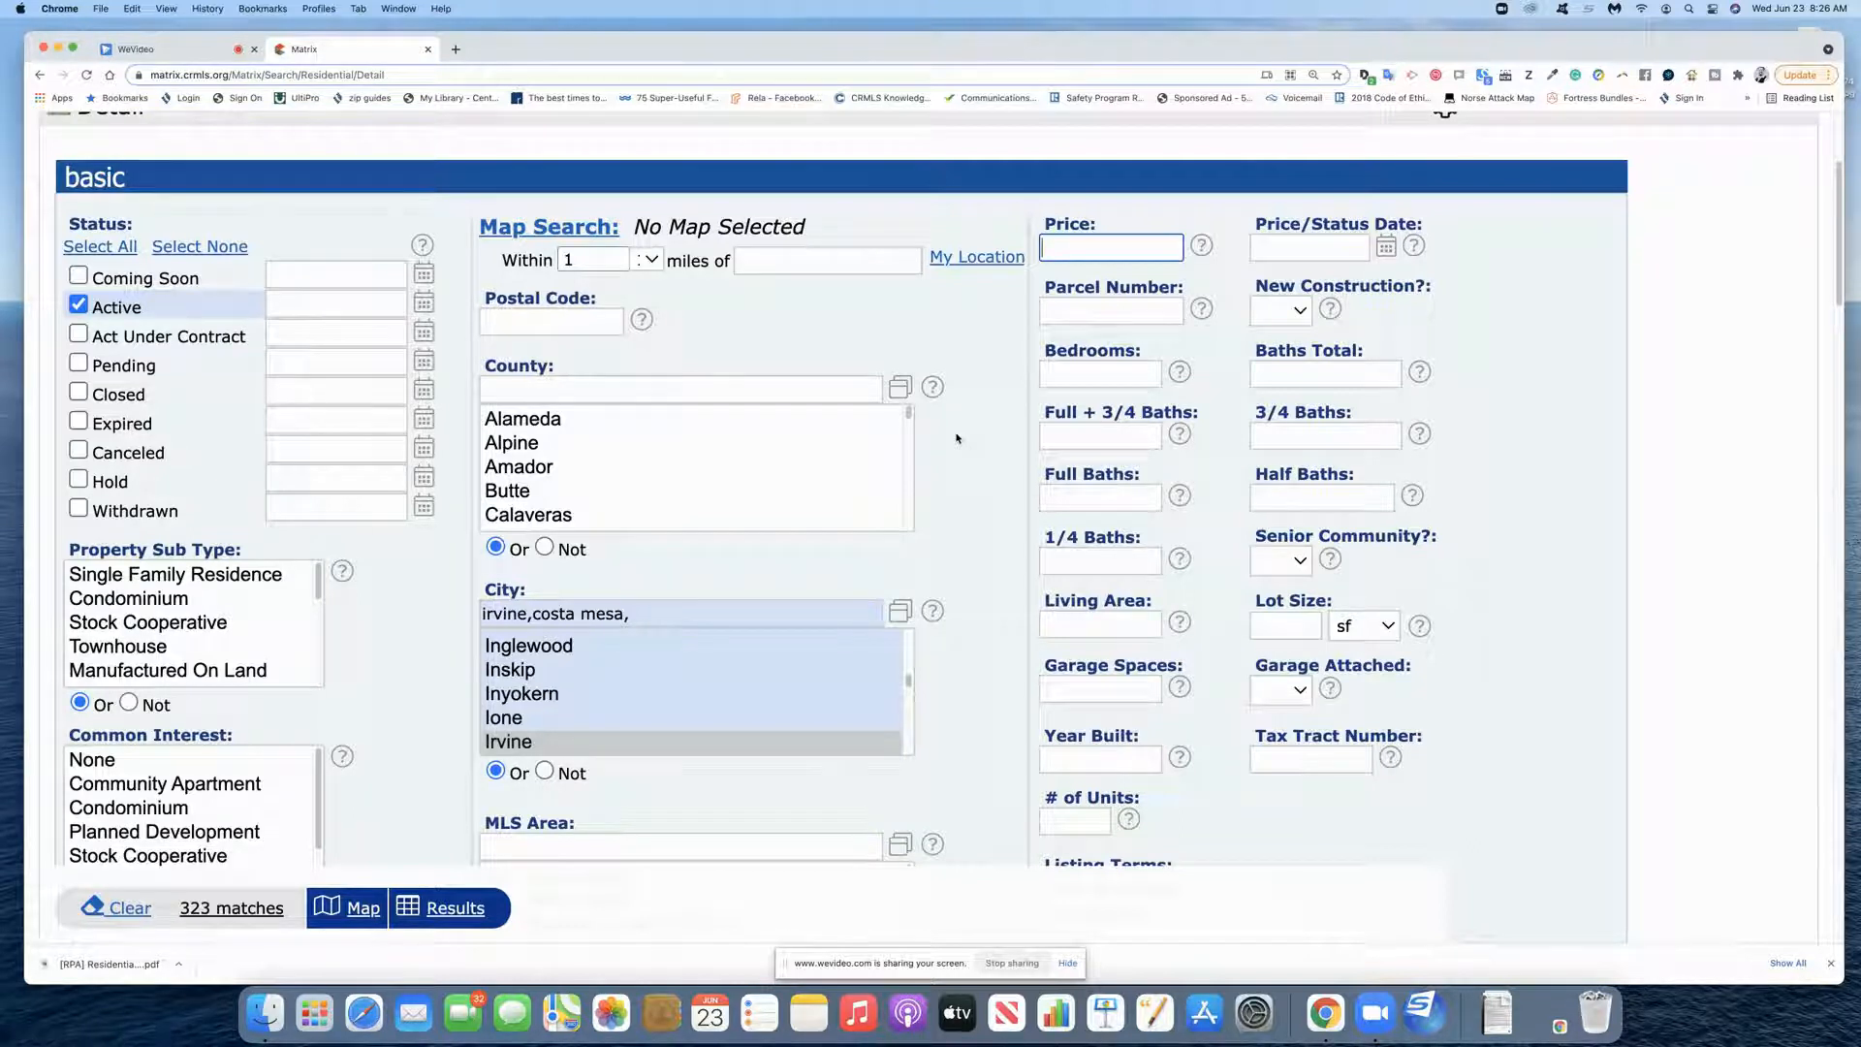
type("950000")
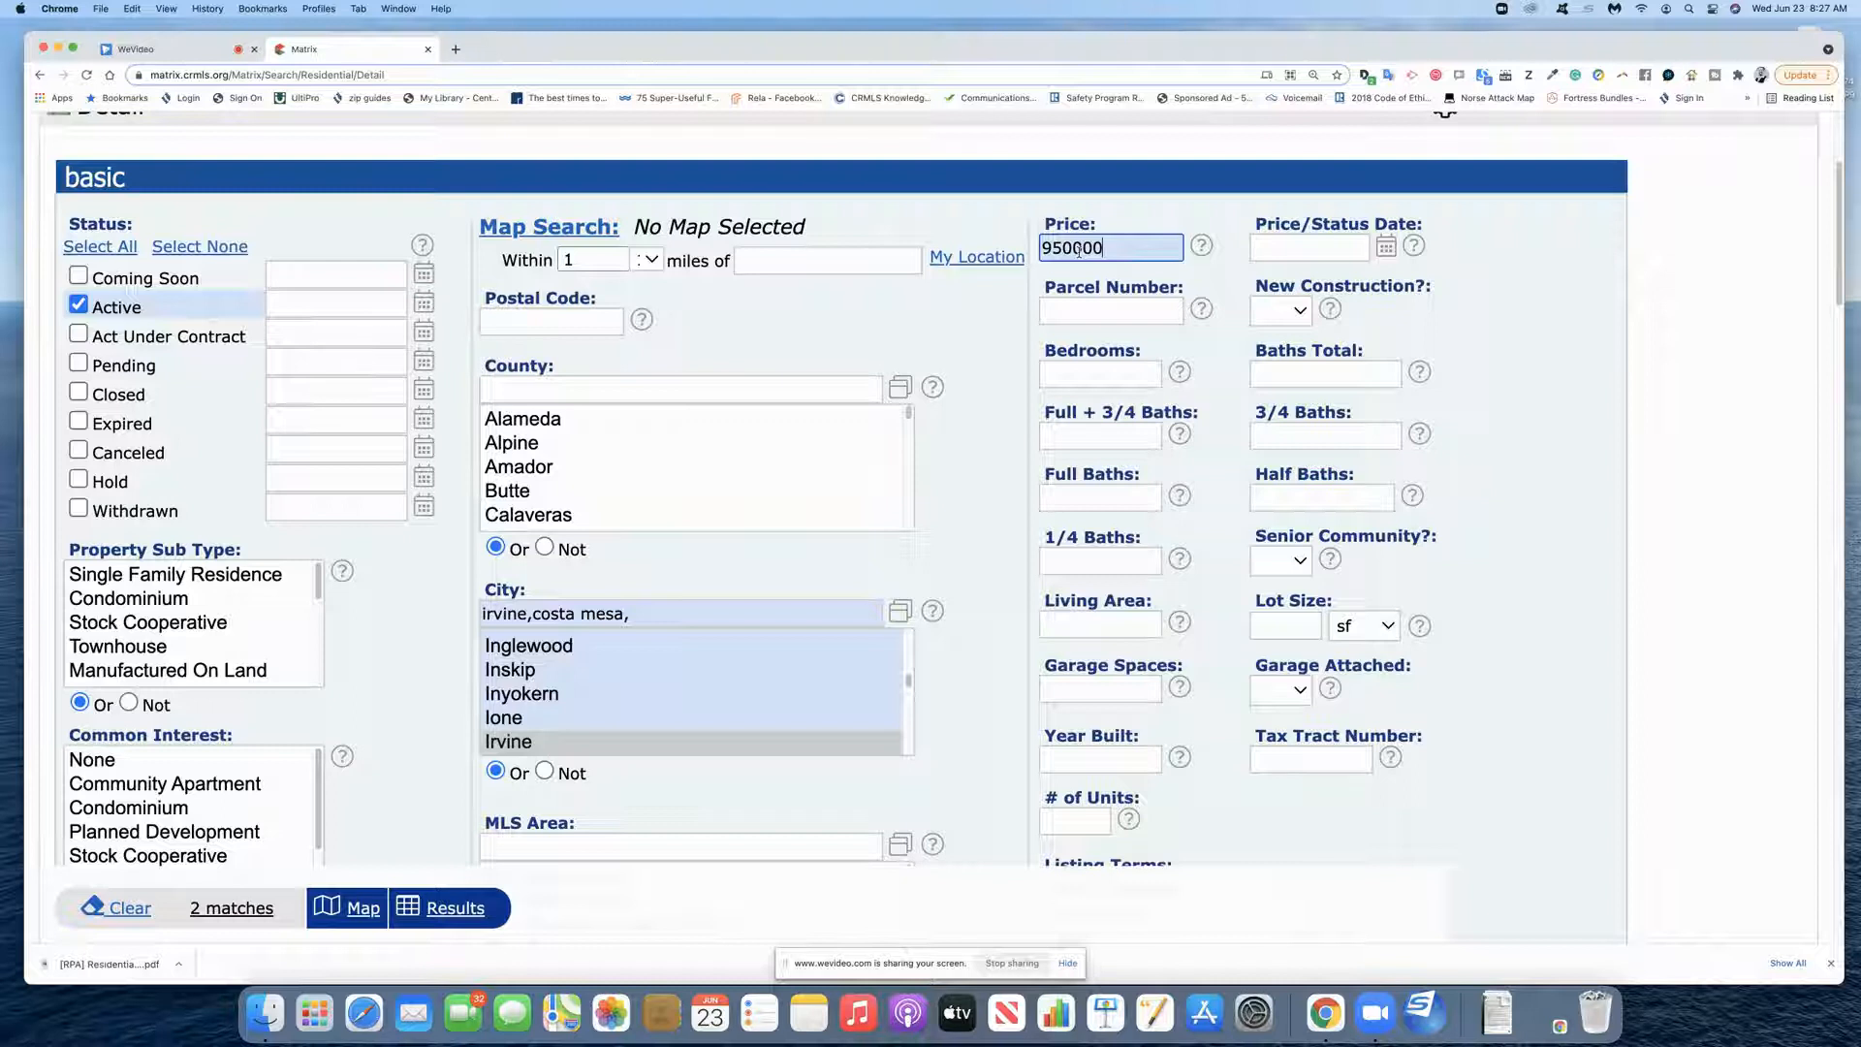
mouse_move(950, 412)
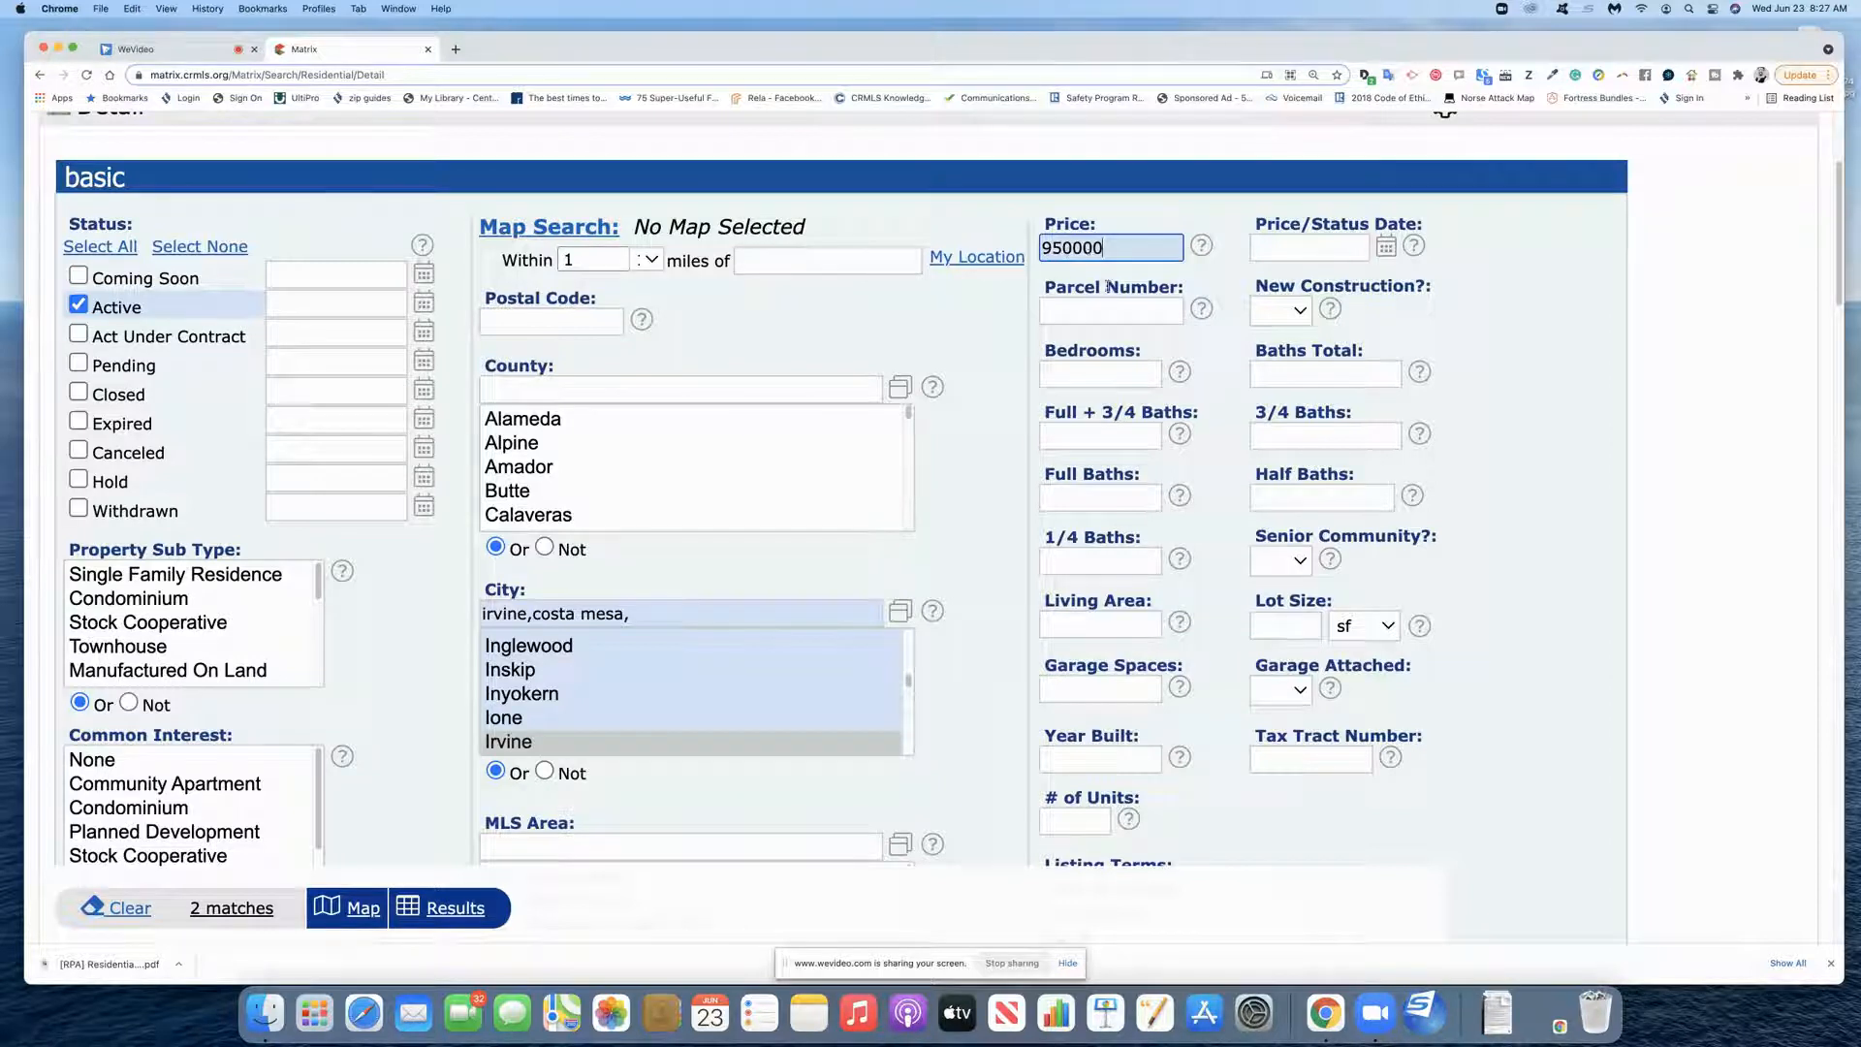
type("+")
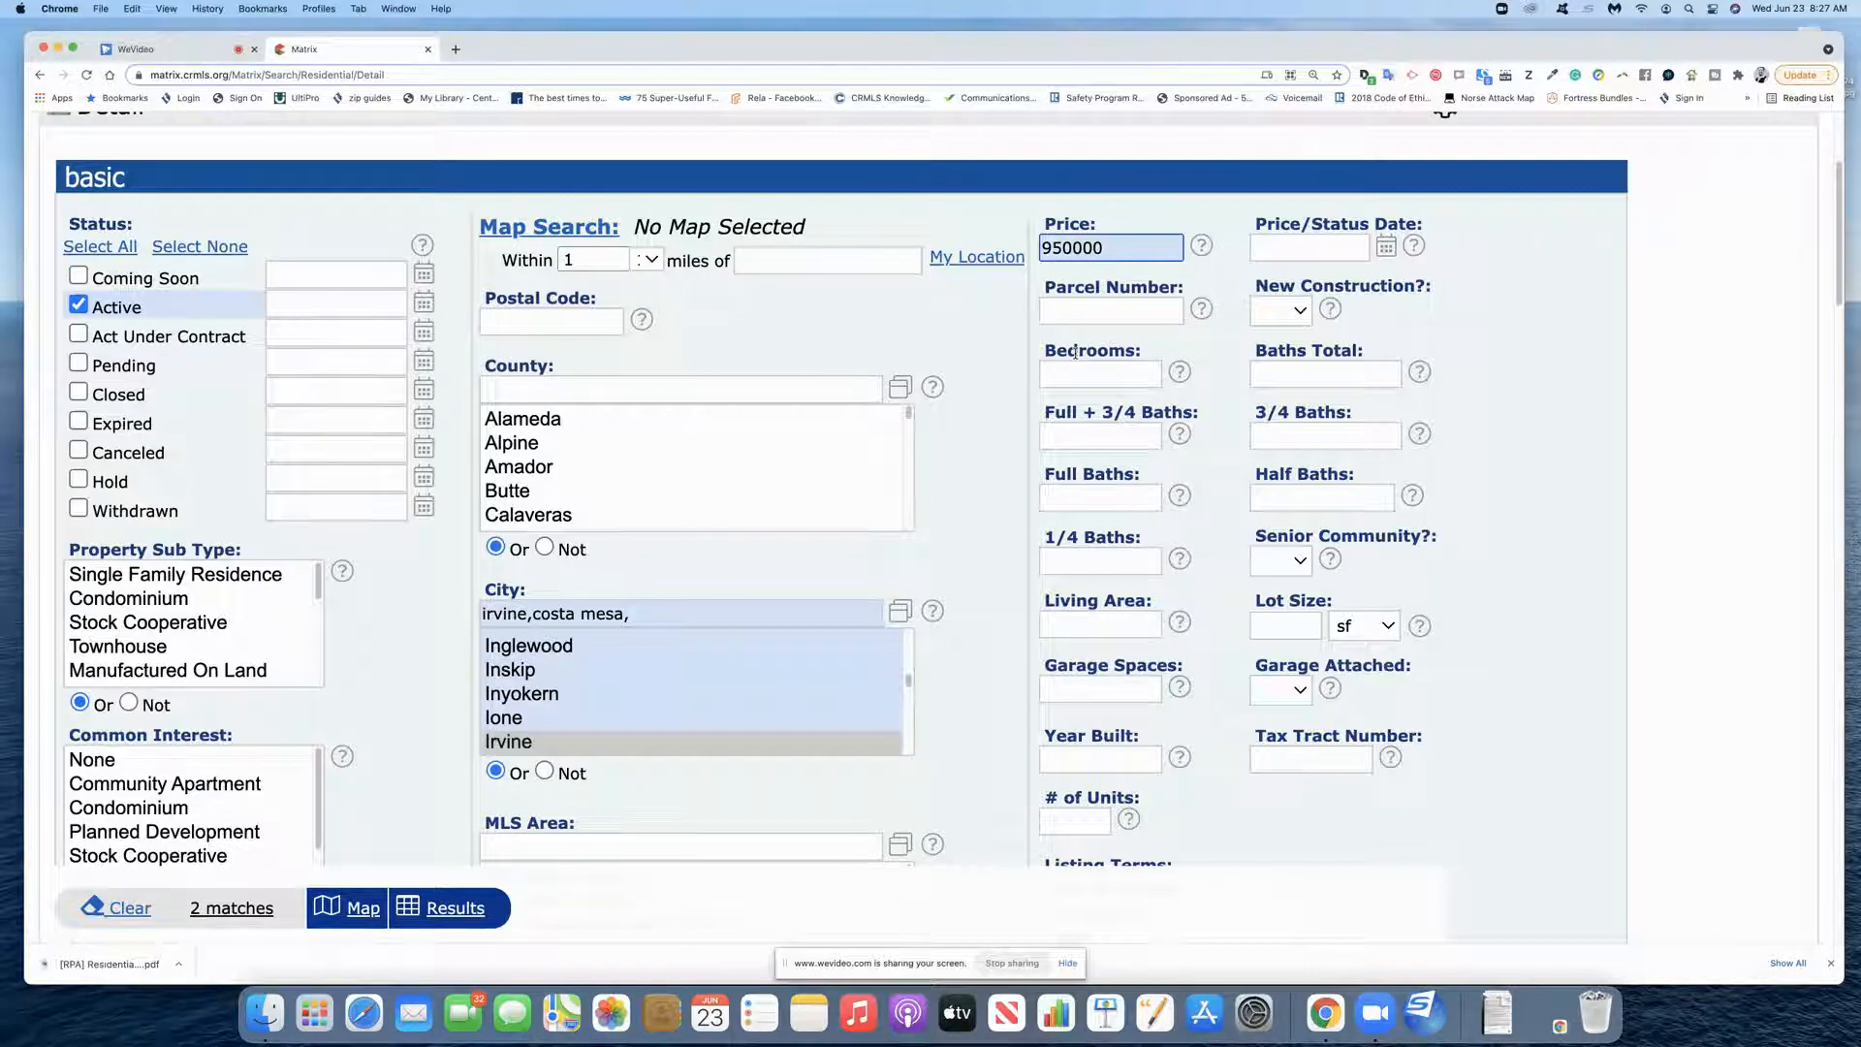
type("-")
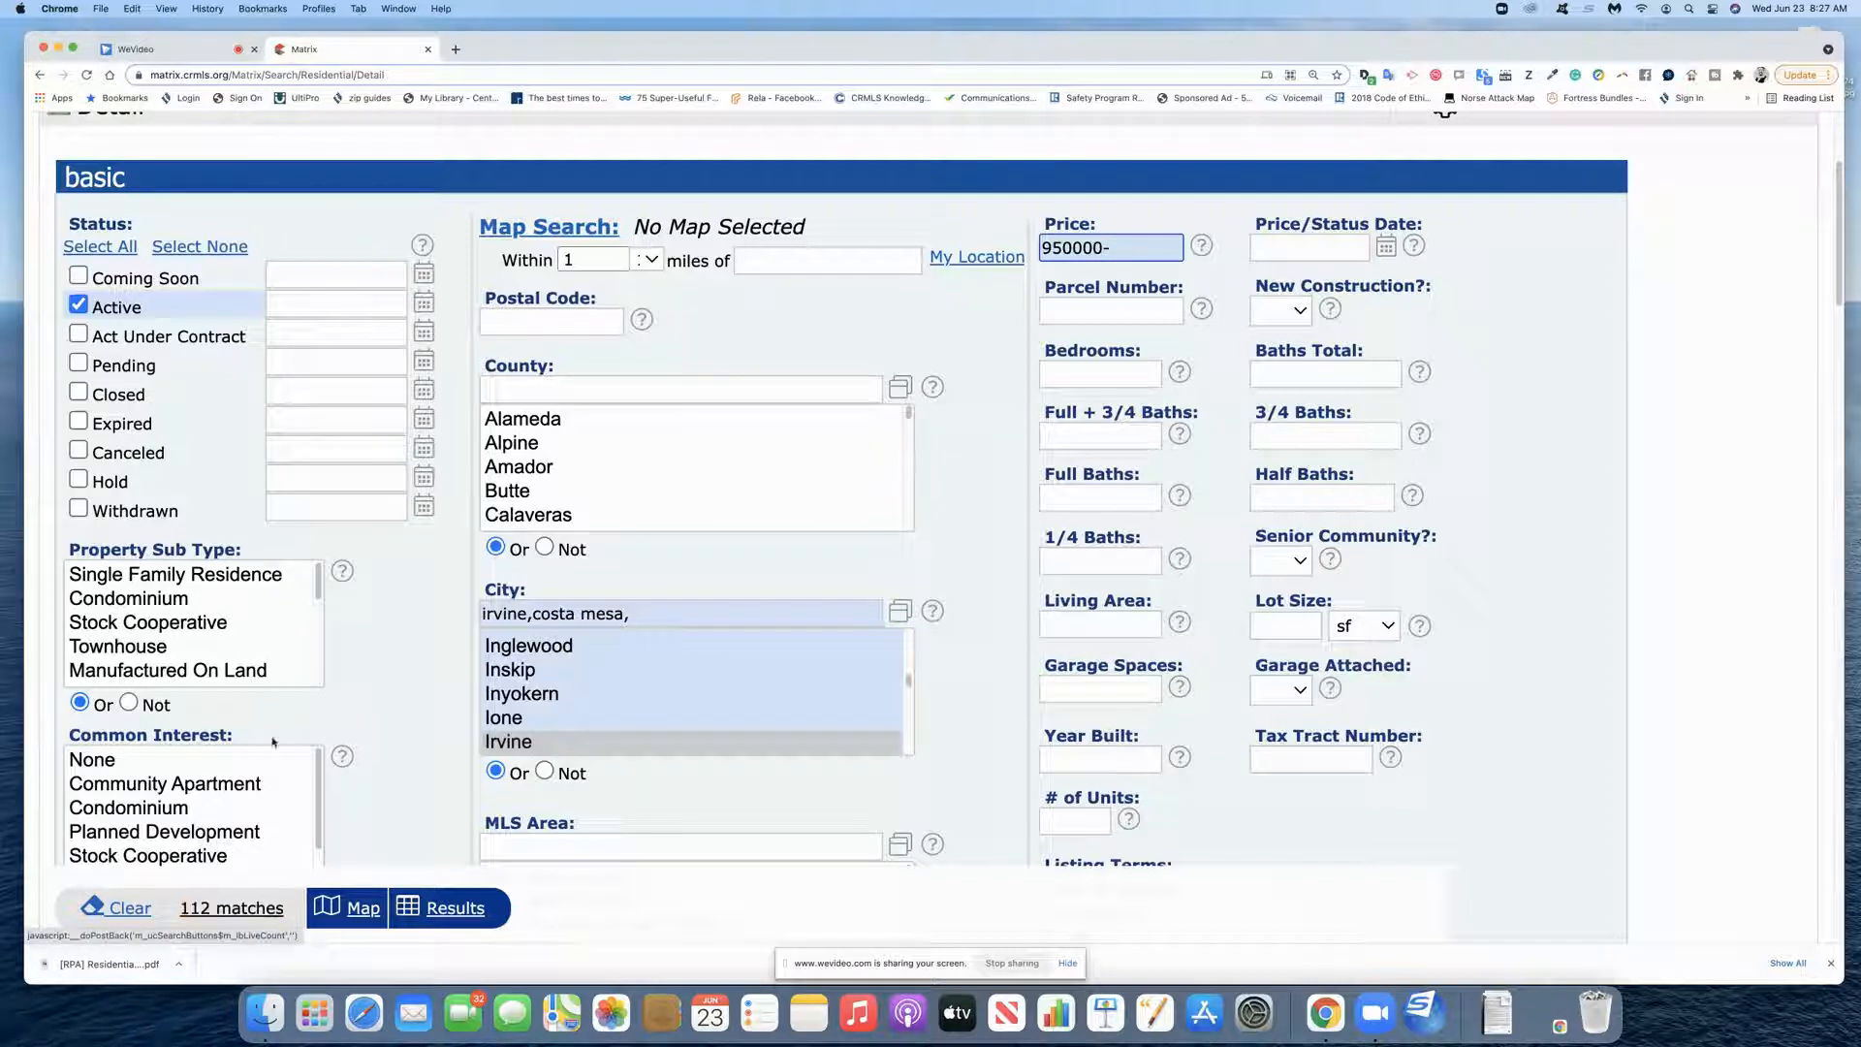
mouse_move(430, 594)
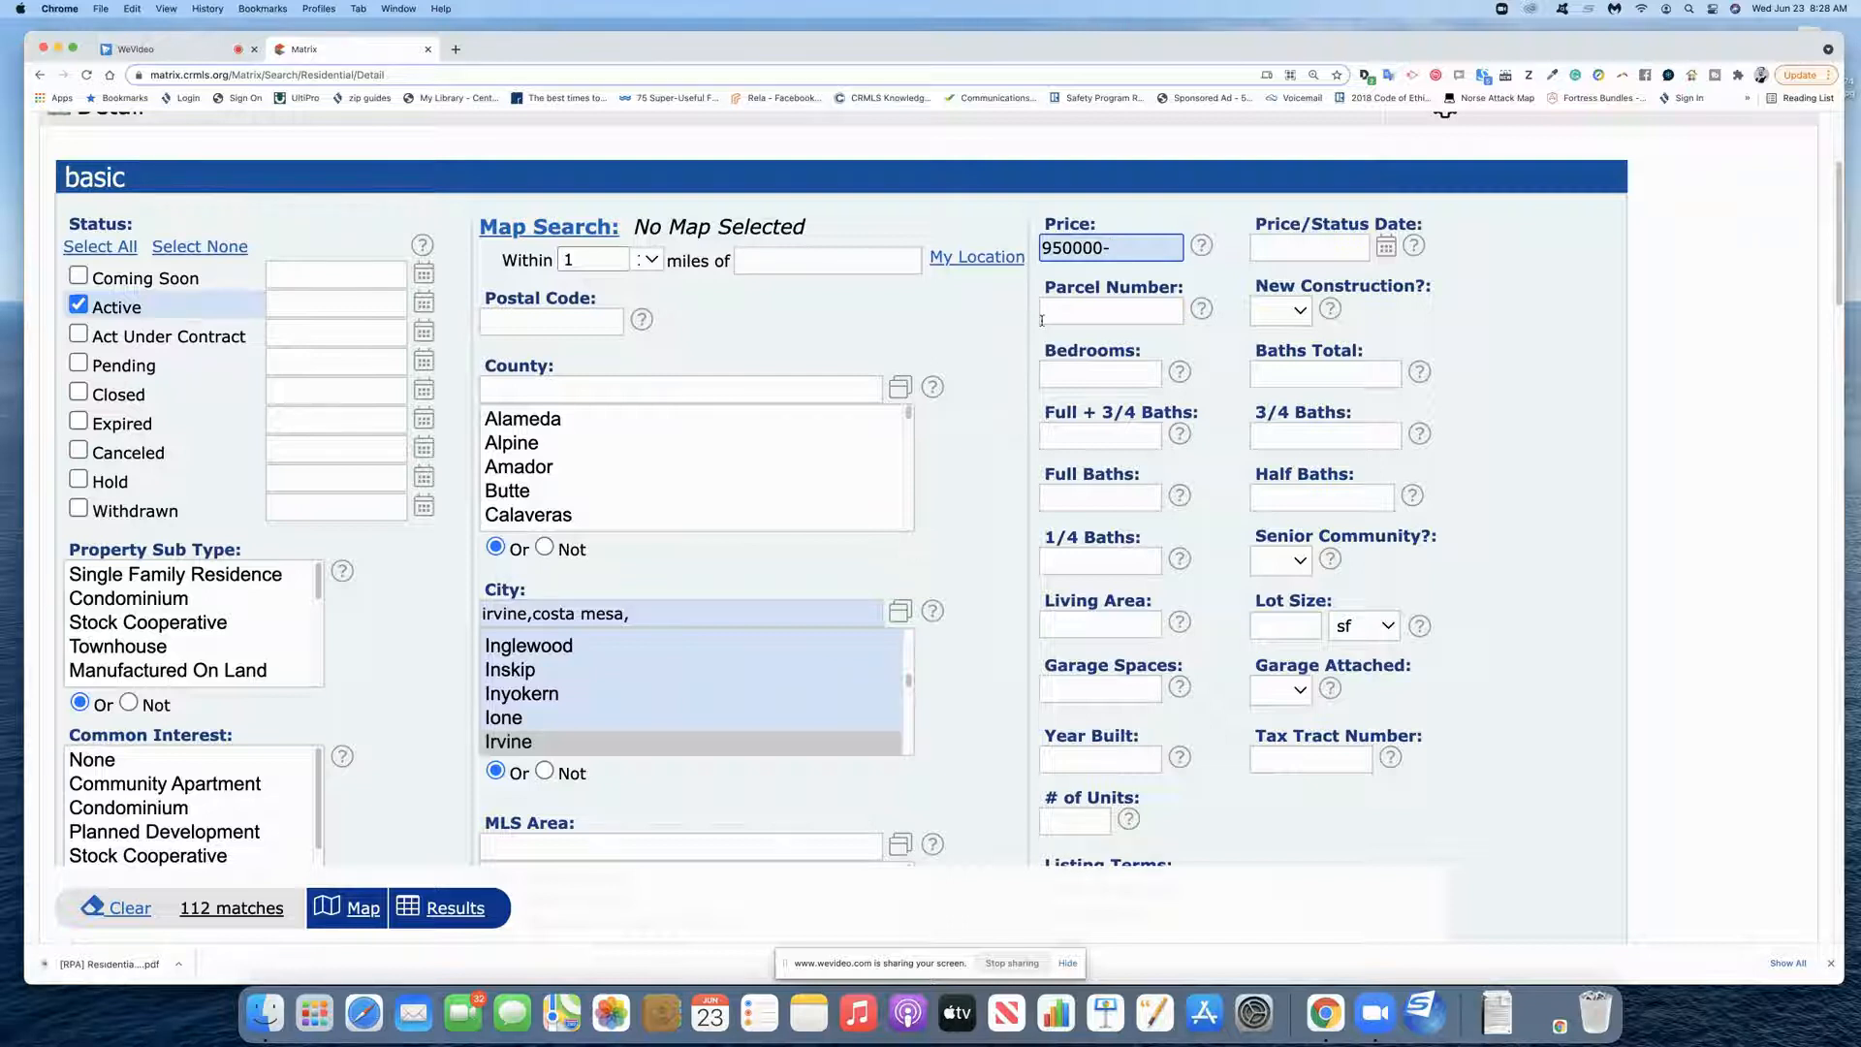
mouse_move(1200, 309)
type("8")
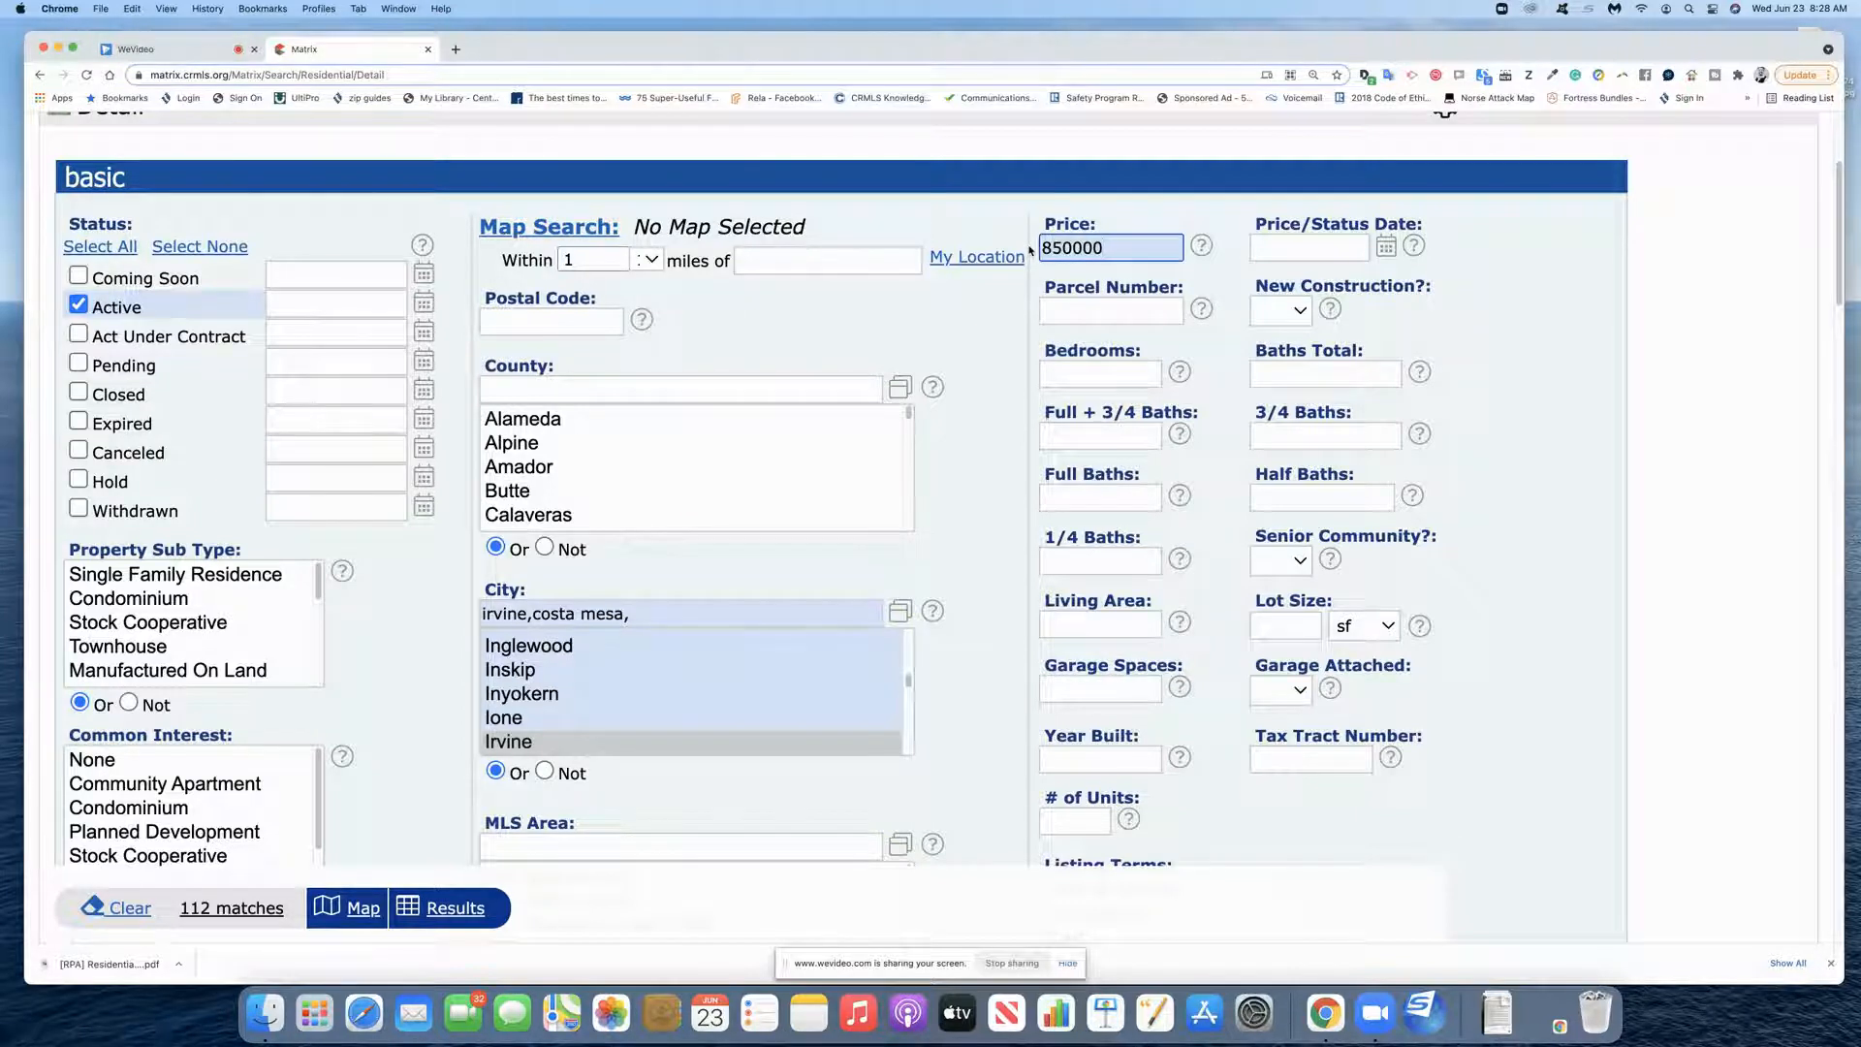
type("-")
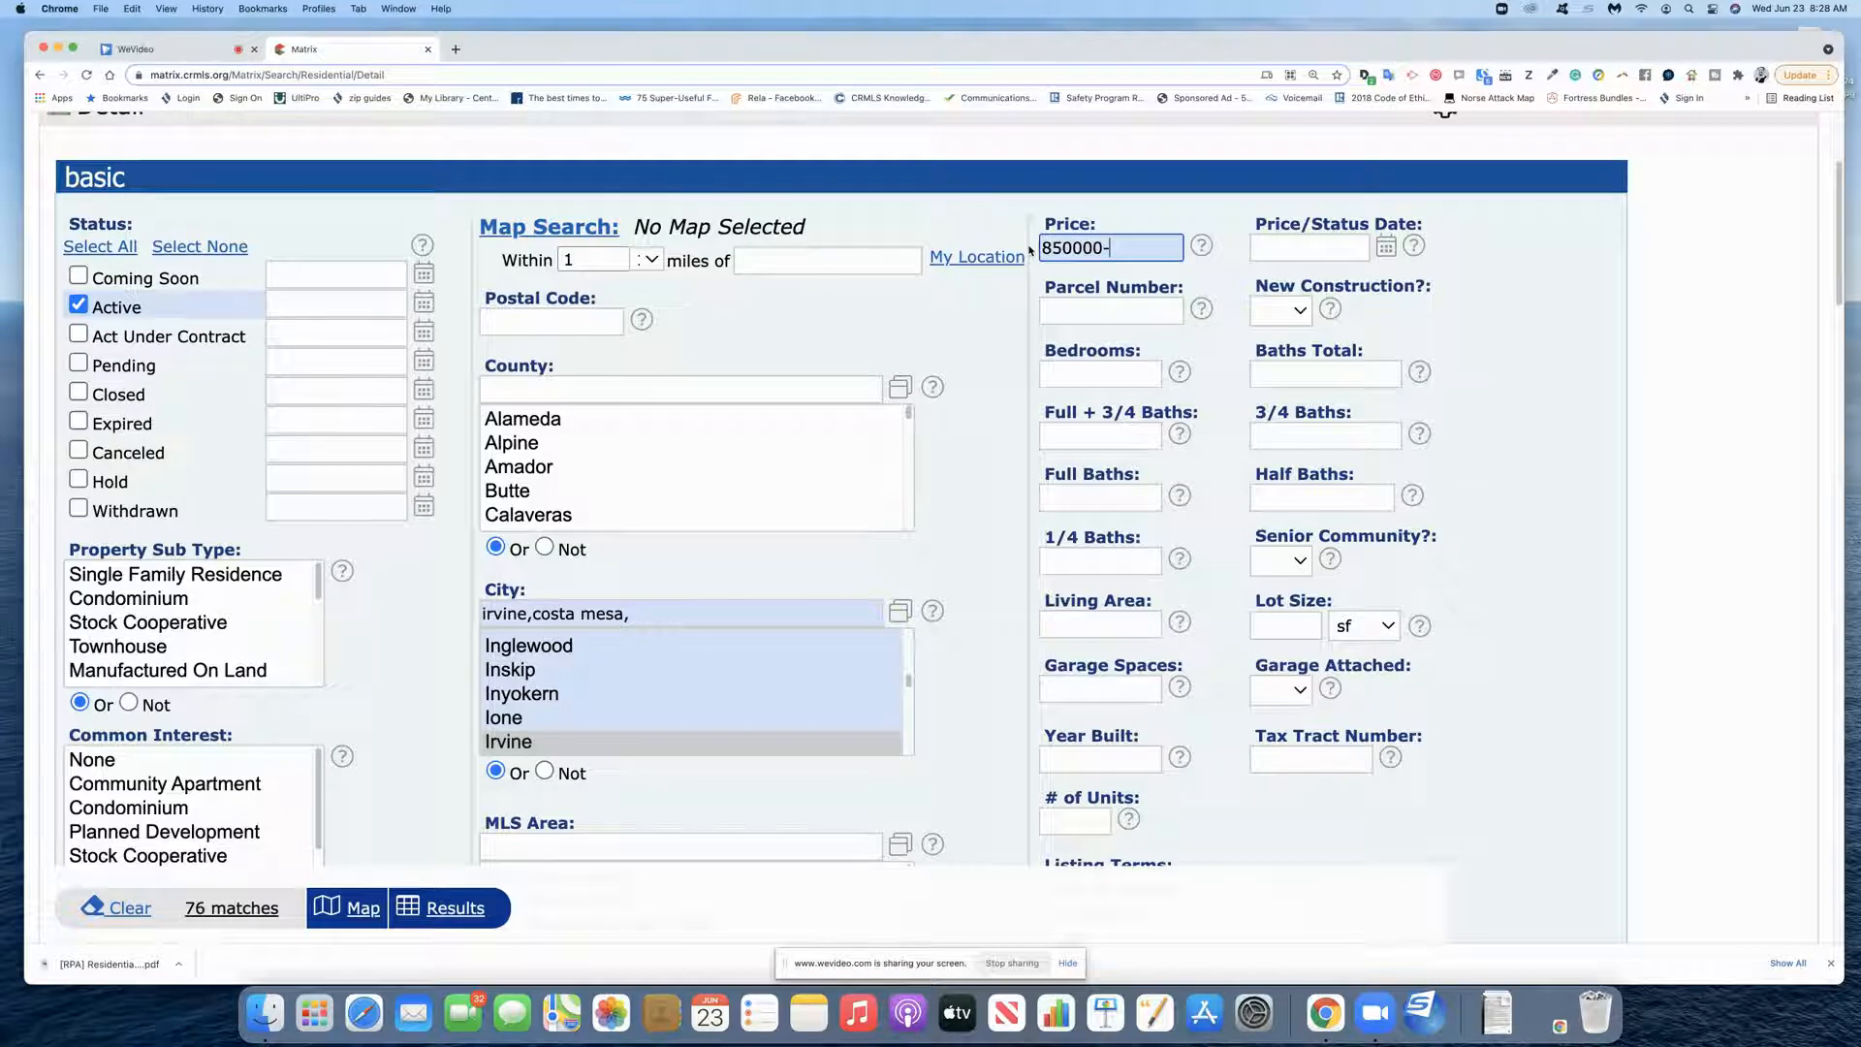
type("1")
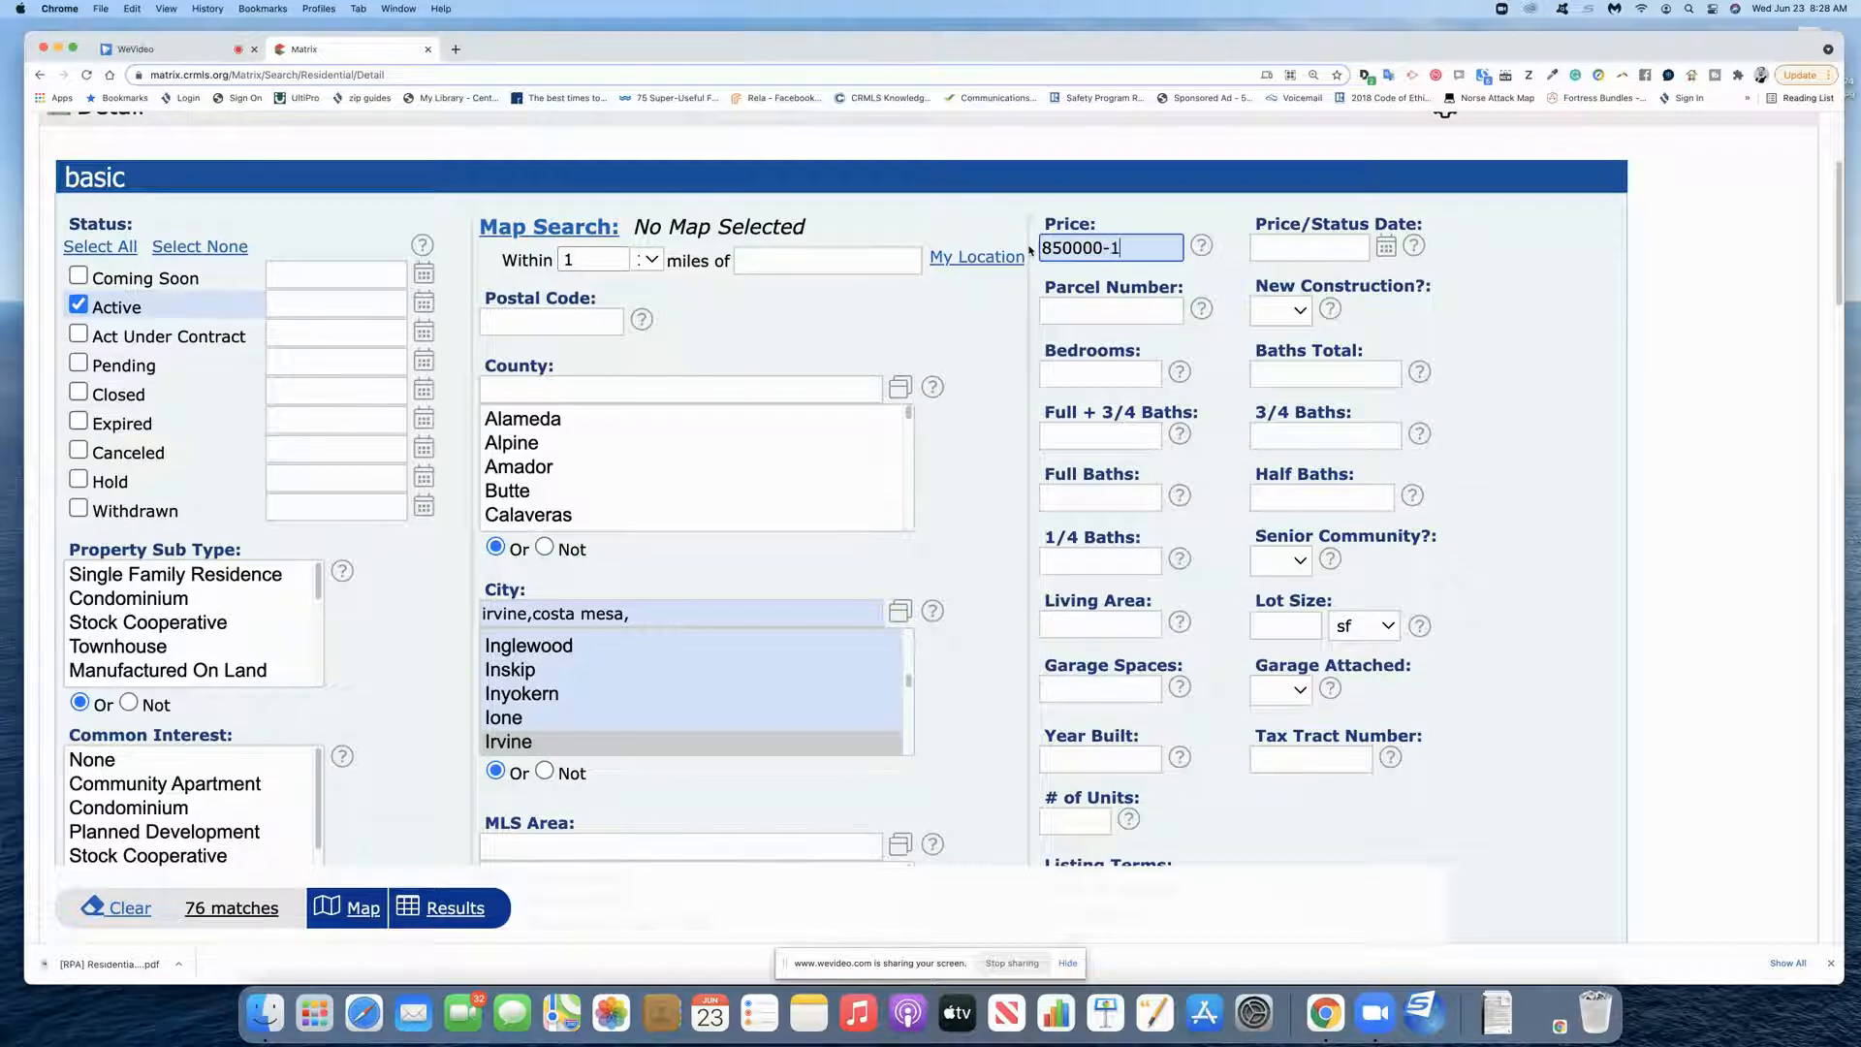
type("000000")
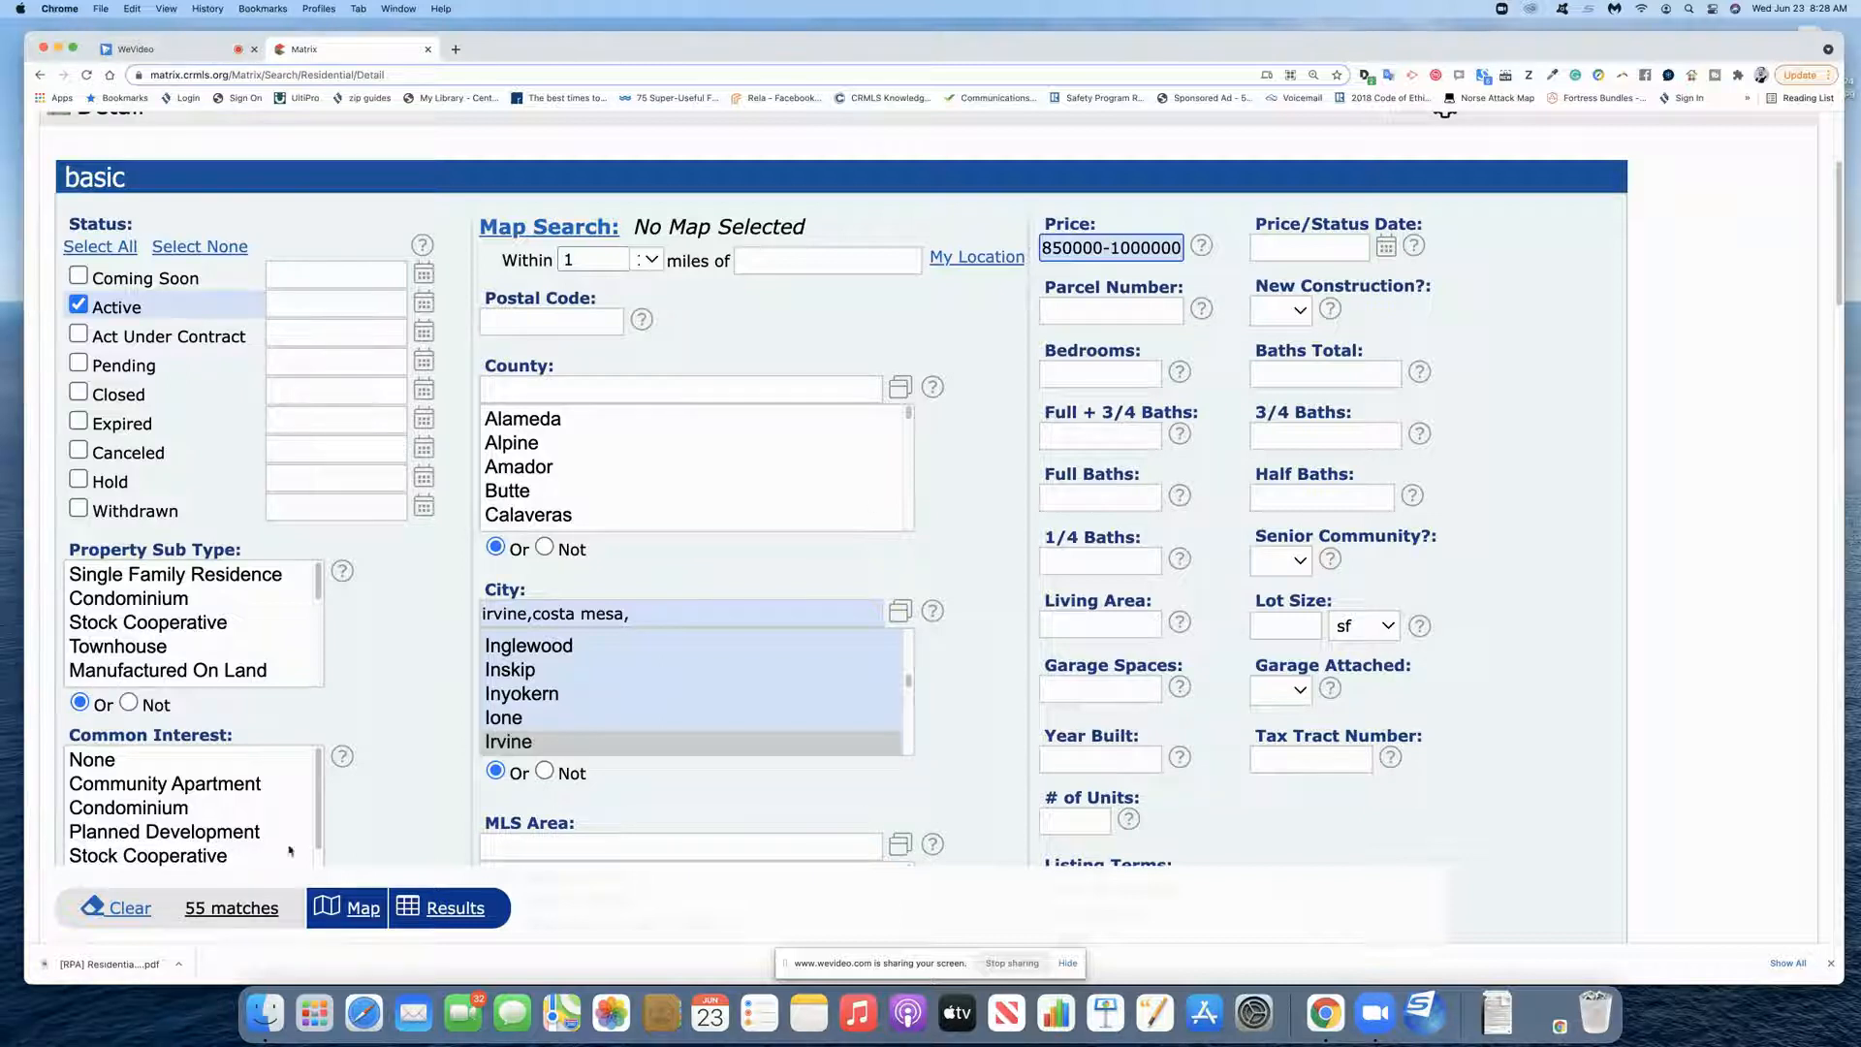
mouse_move(57, 314)
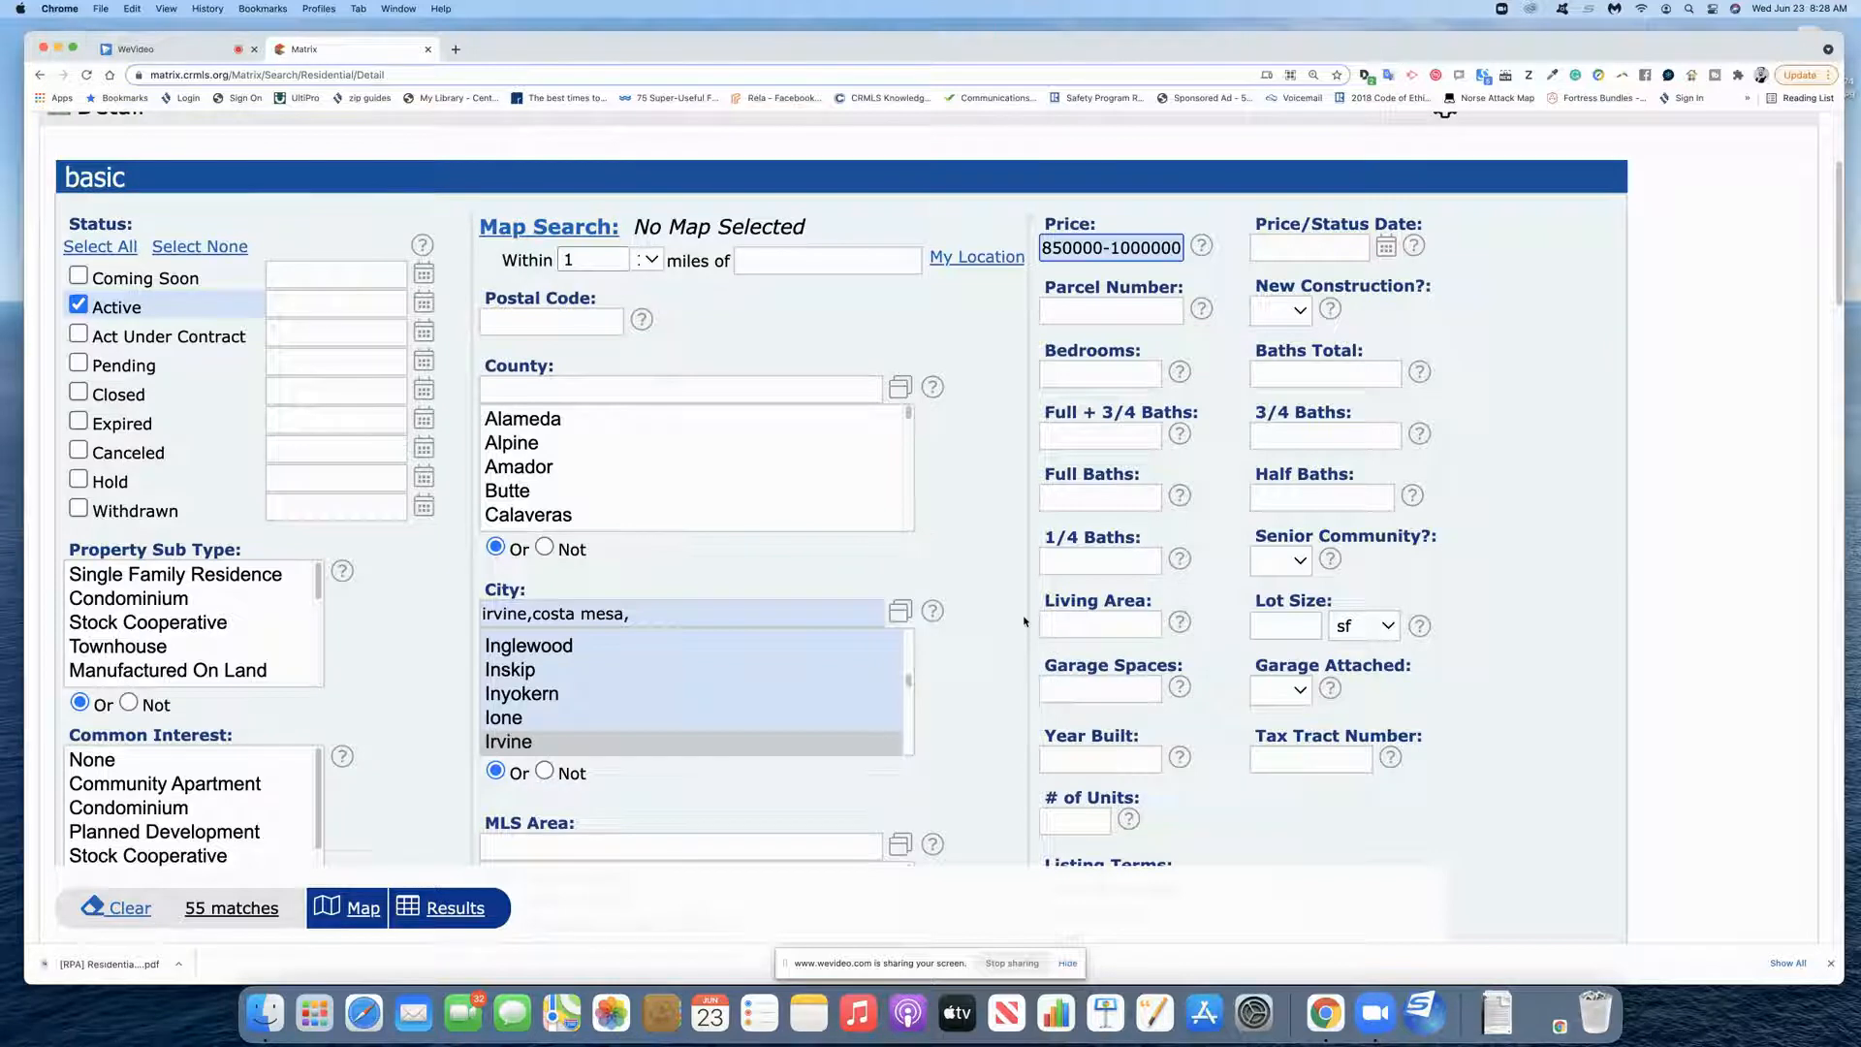
mouse_move(1000, 433)
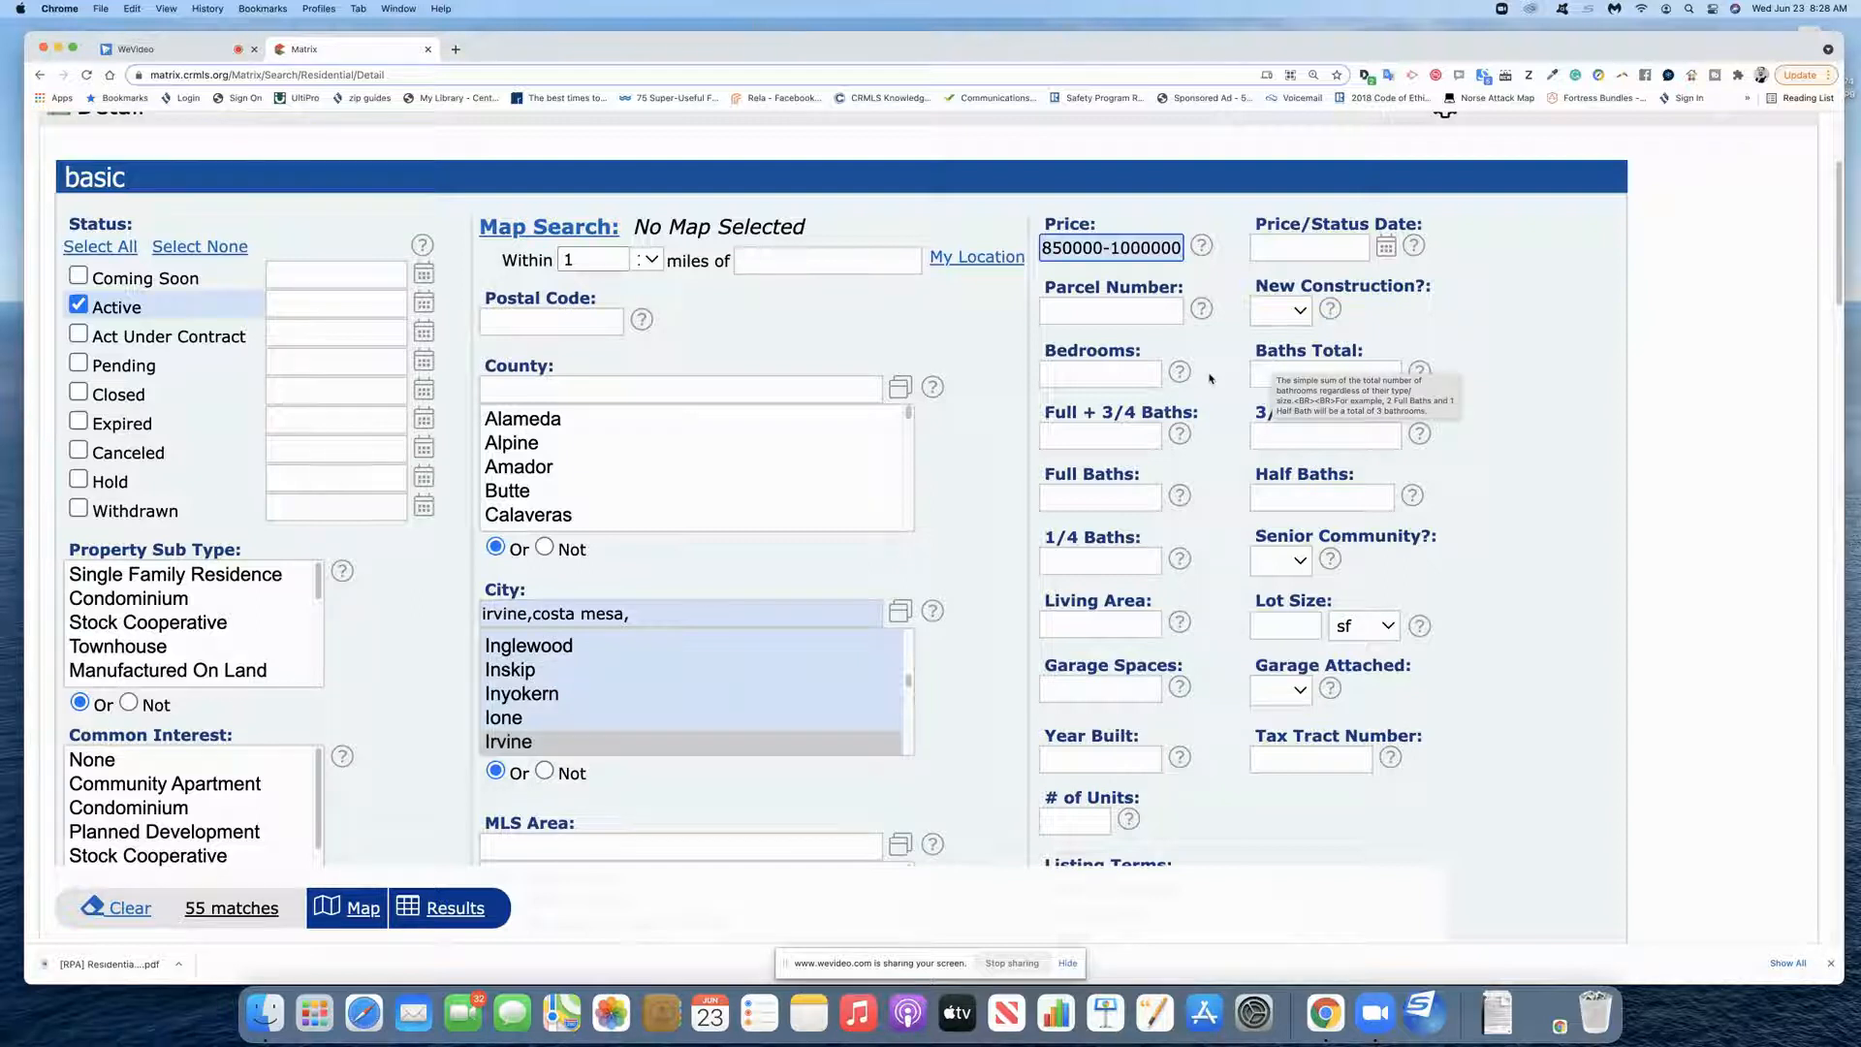
mouse_move(1221, 384)
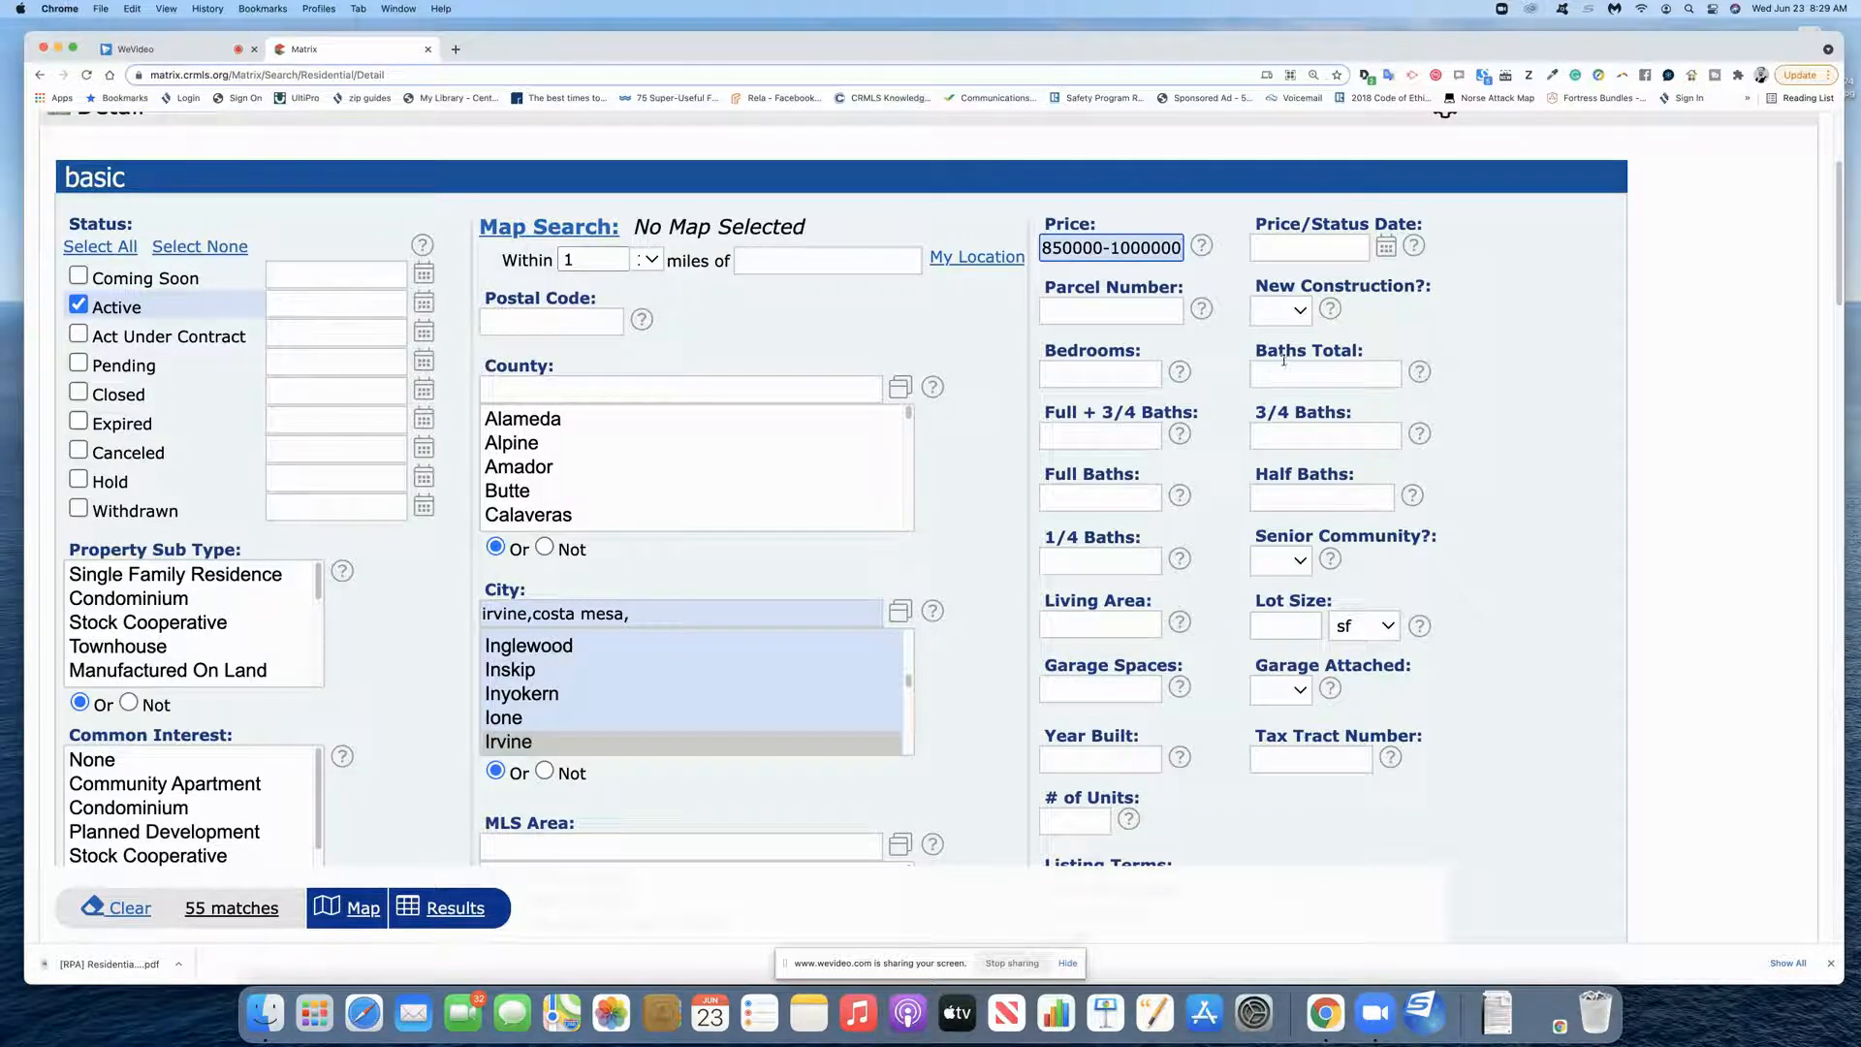
left_click(1324, 372)
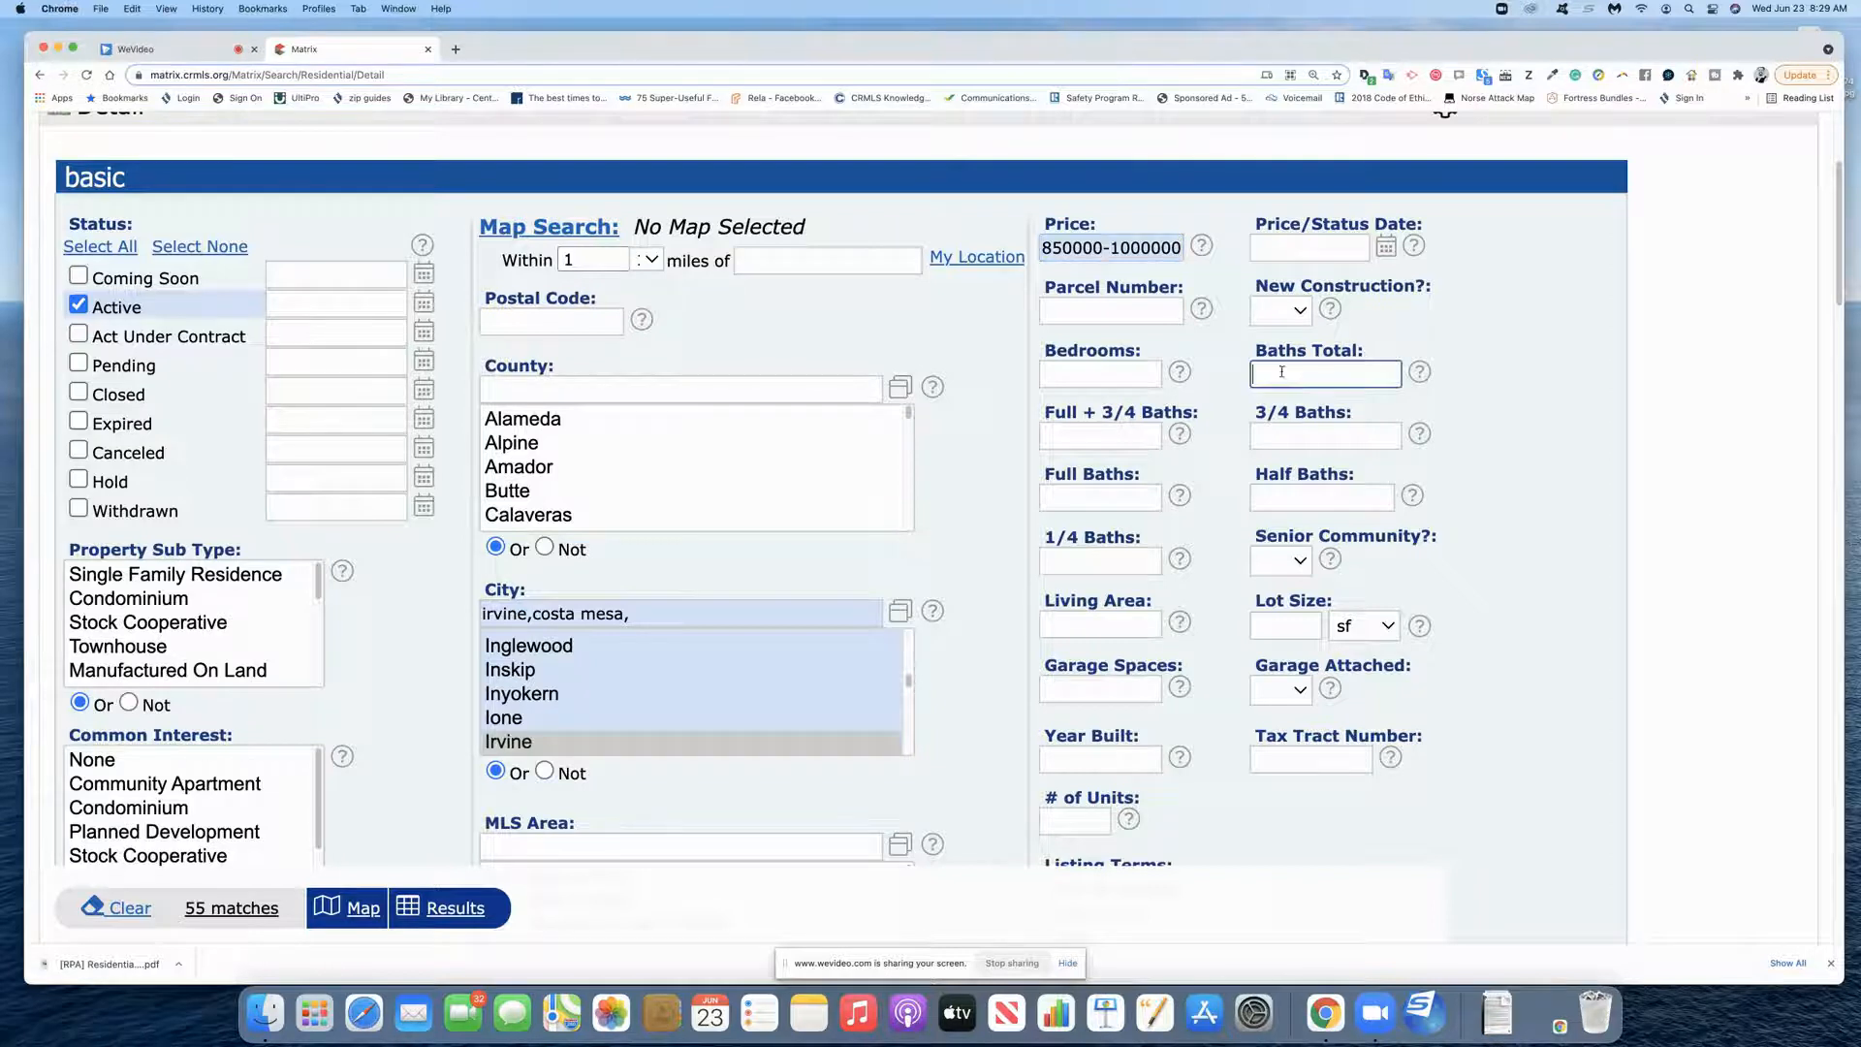
type("2")
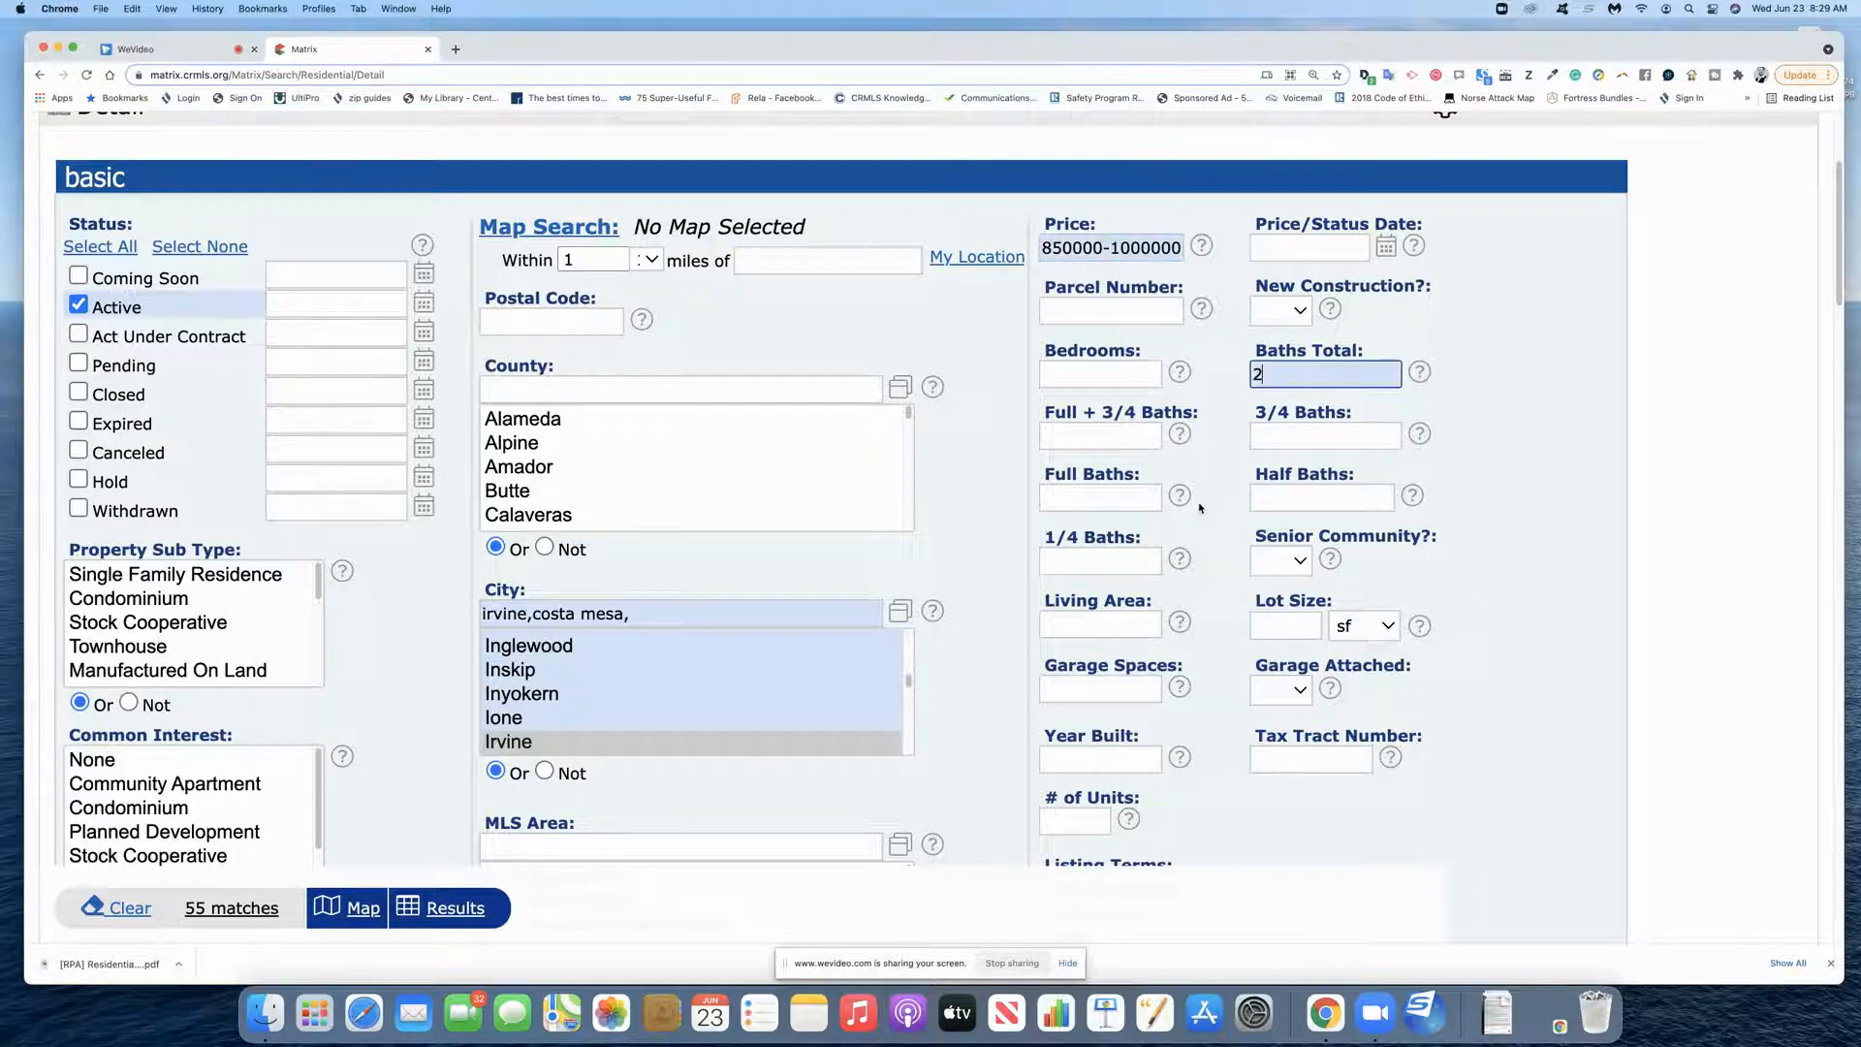
type("+")
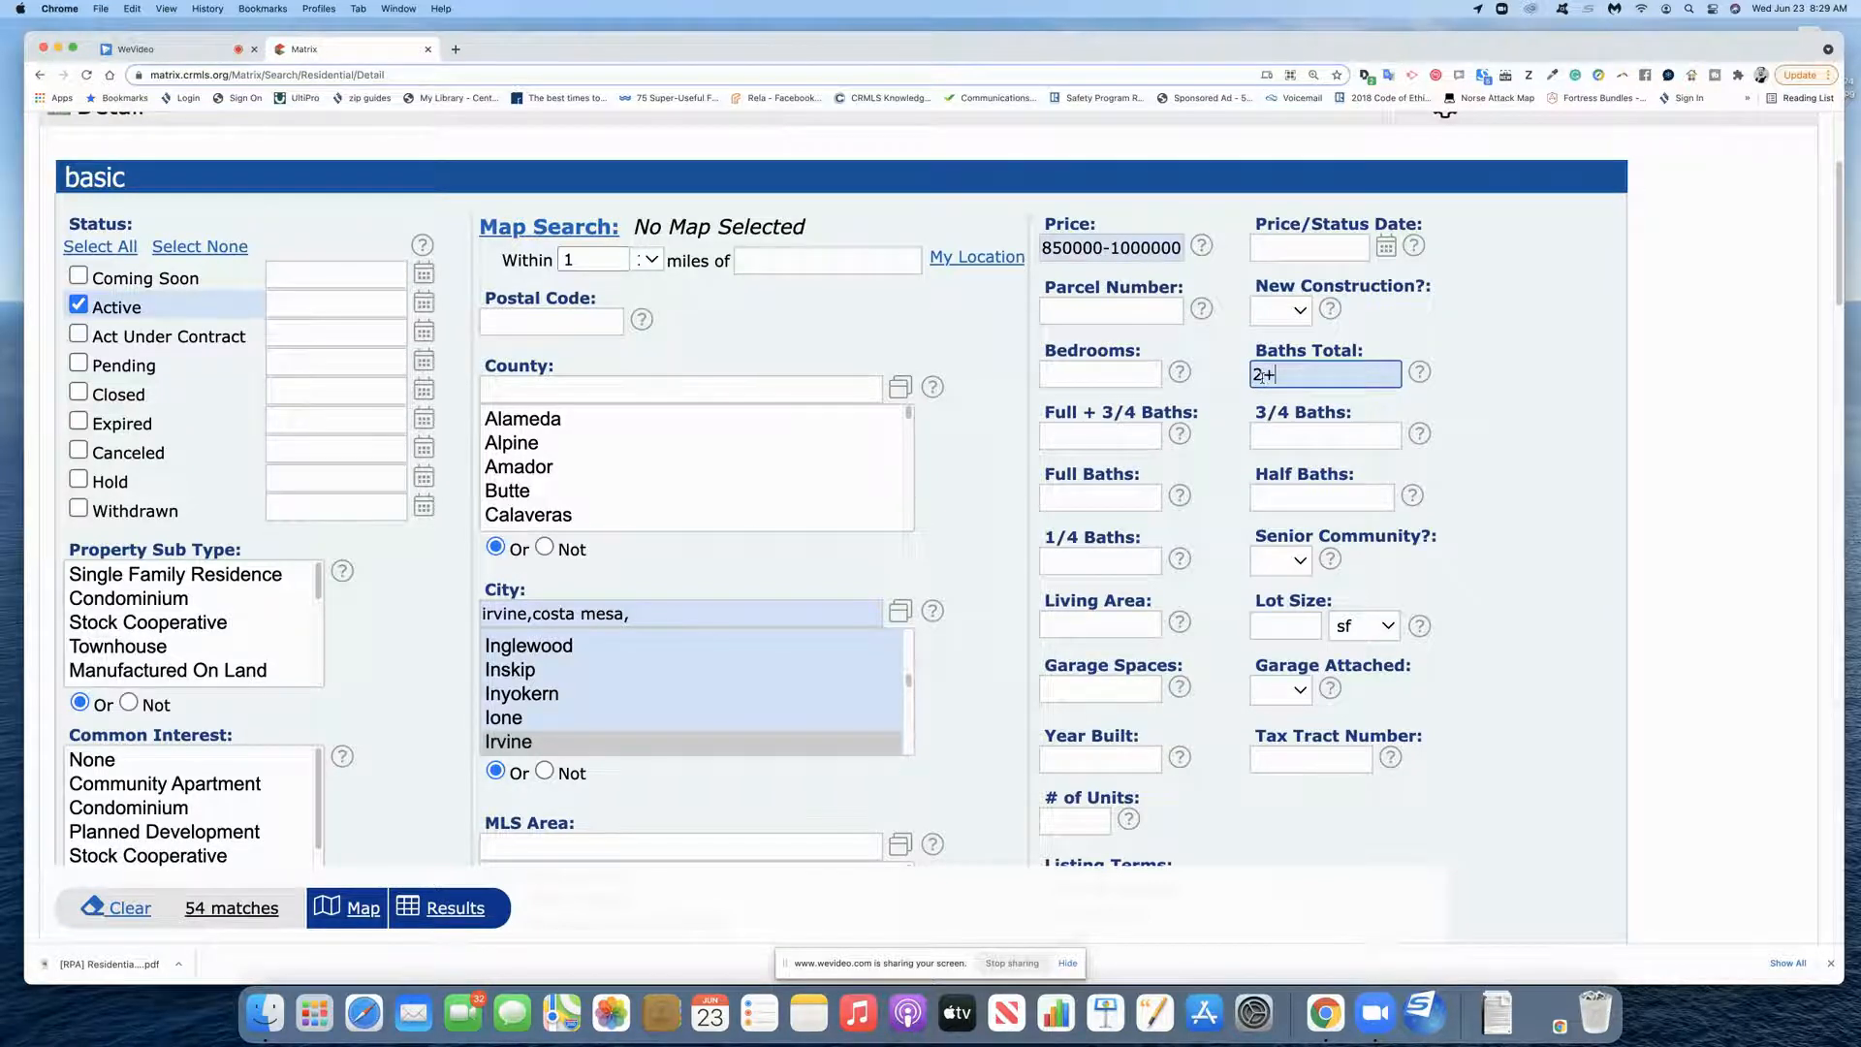
mouse_move(1419, 372)
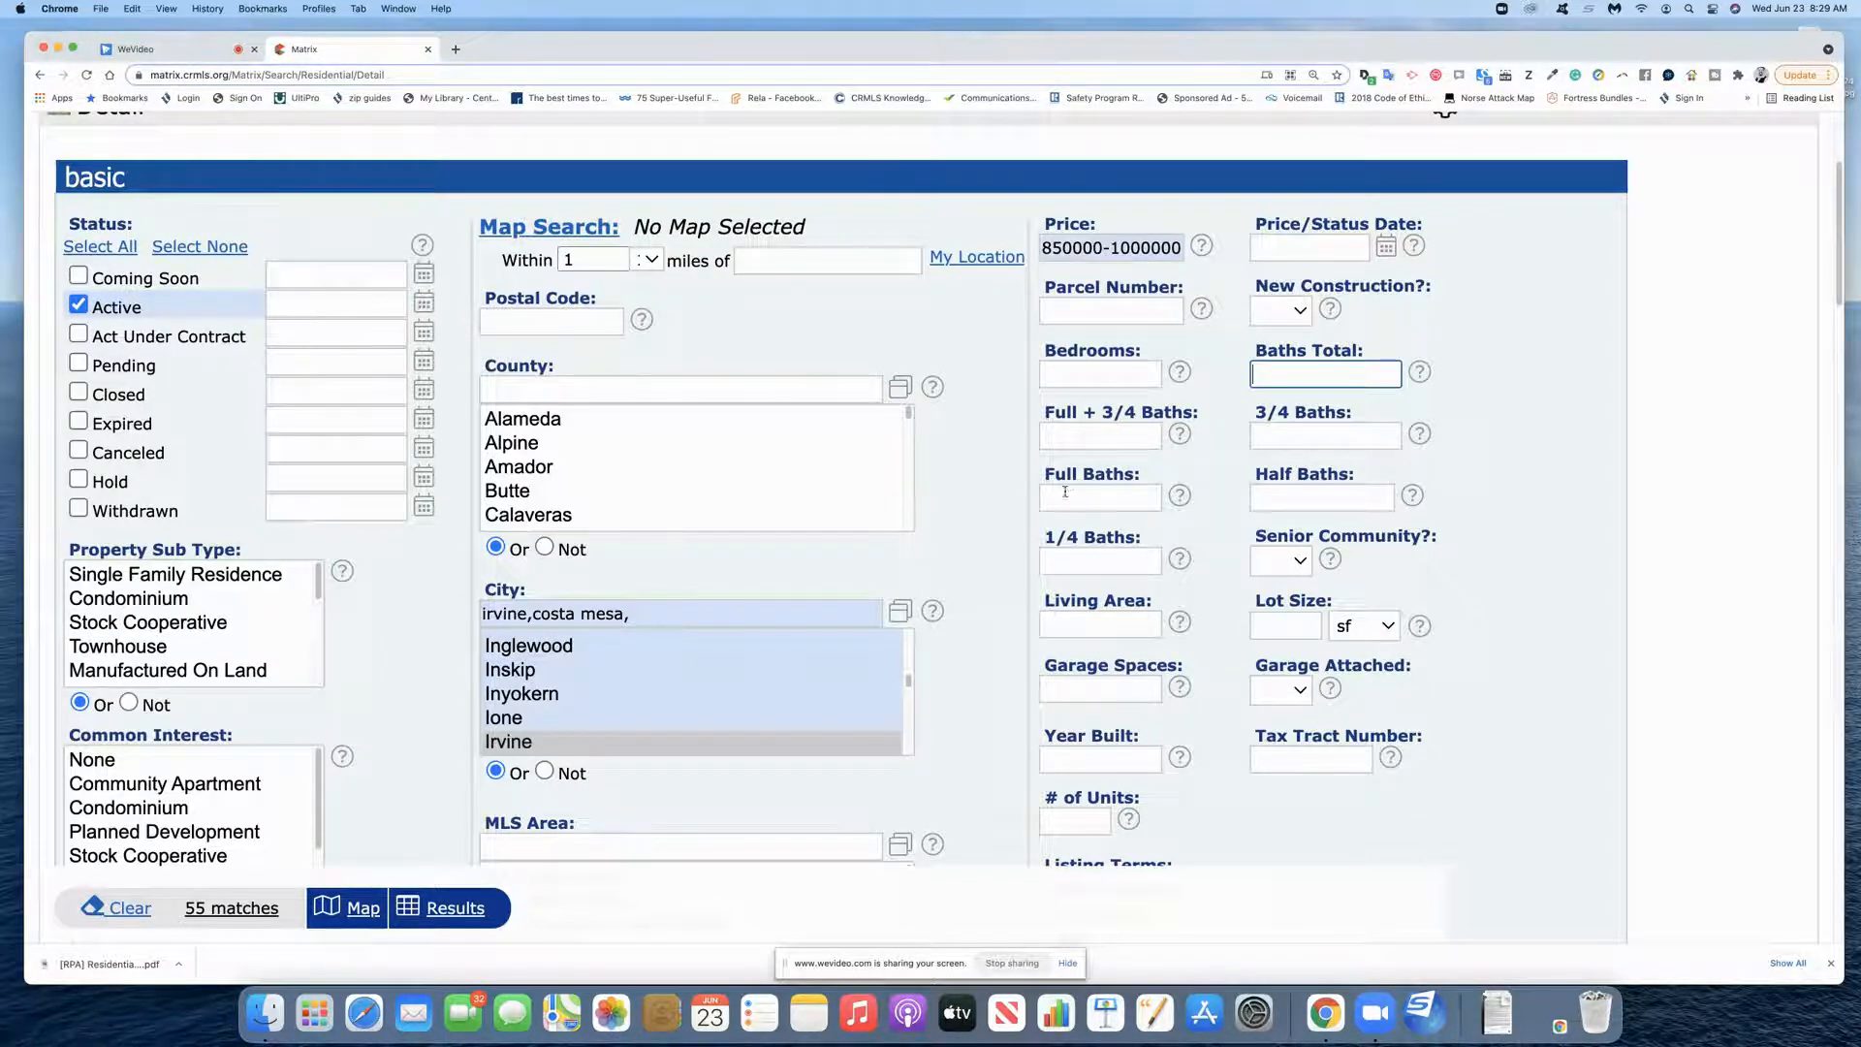
mouse_move(1180, 496)
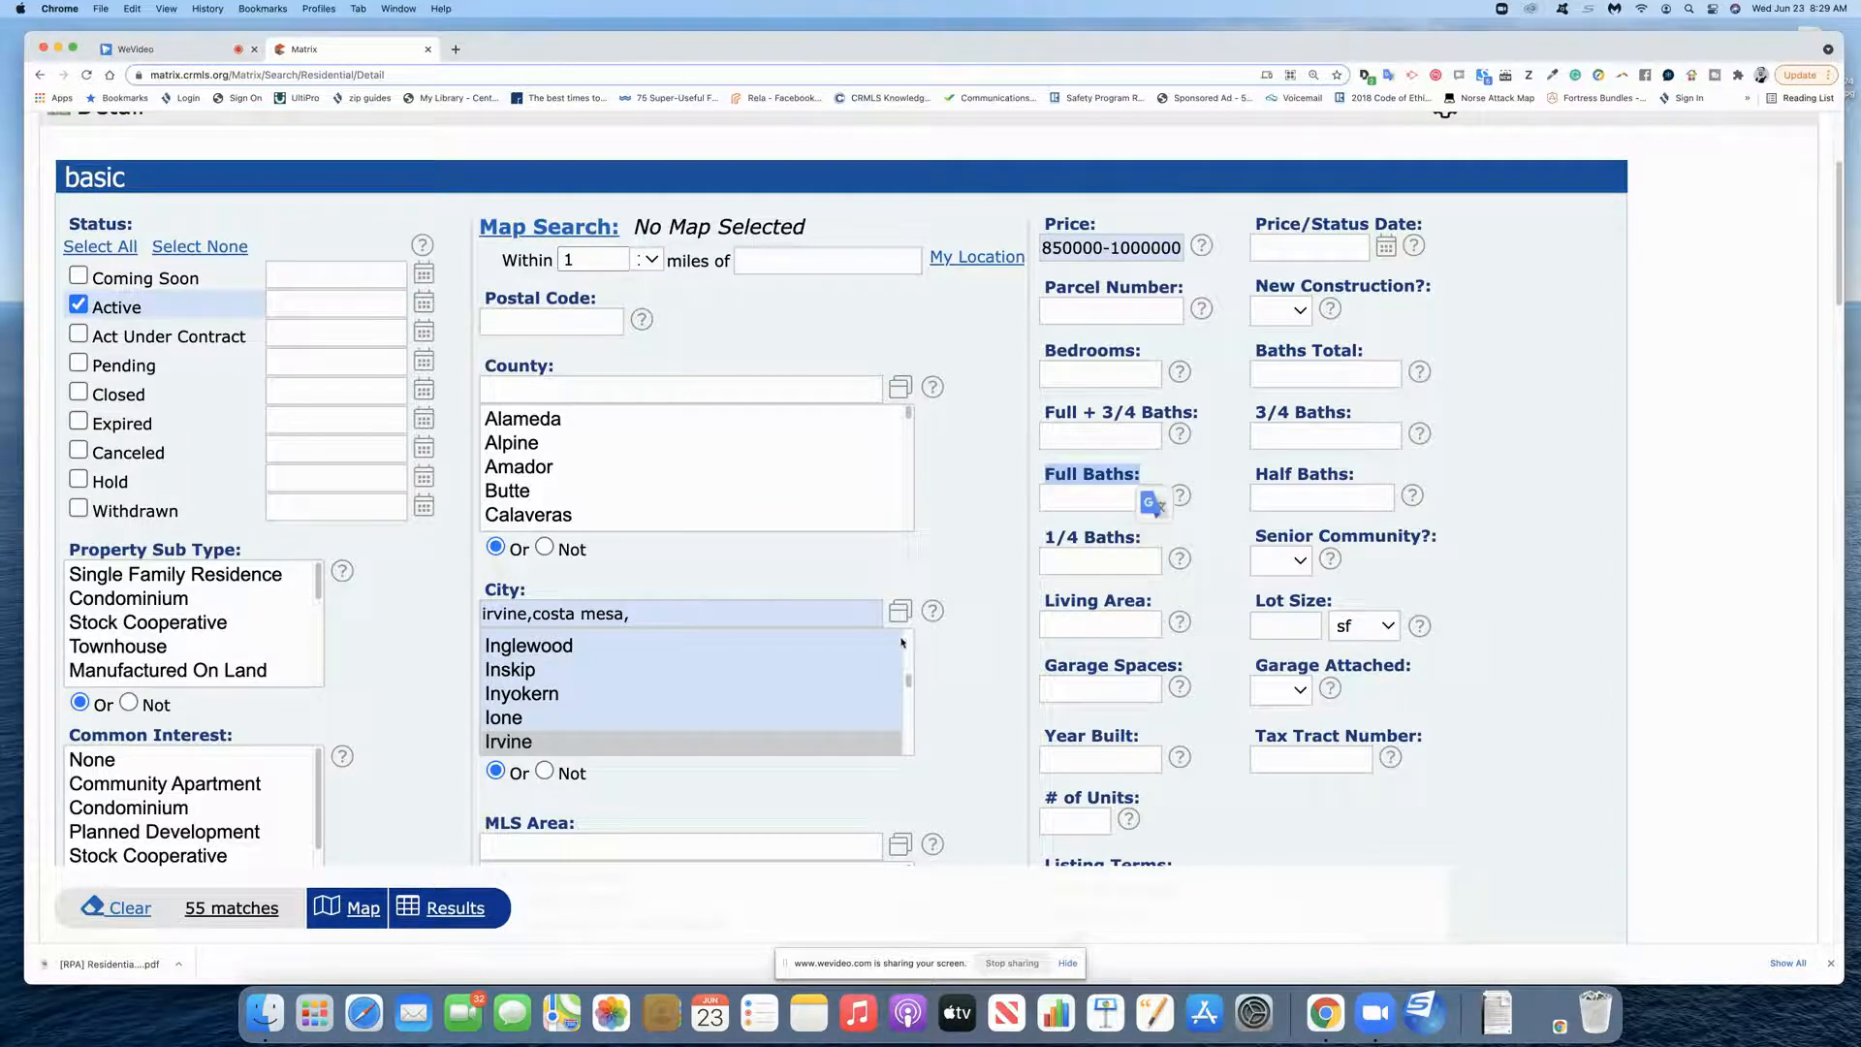
mouse_move(1004, 518)
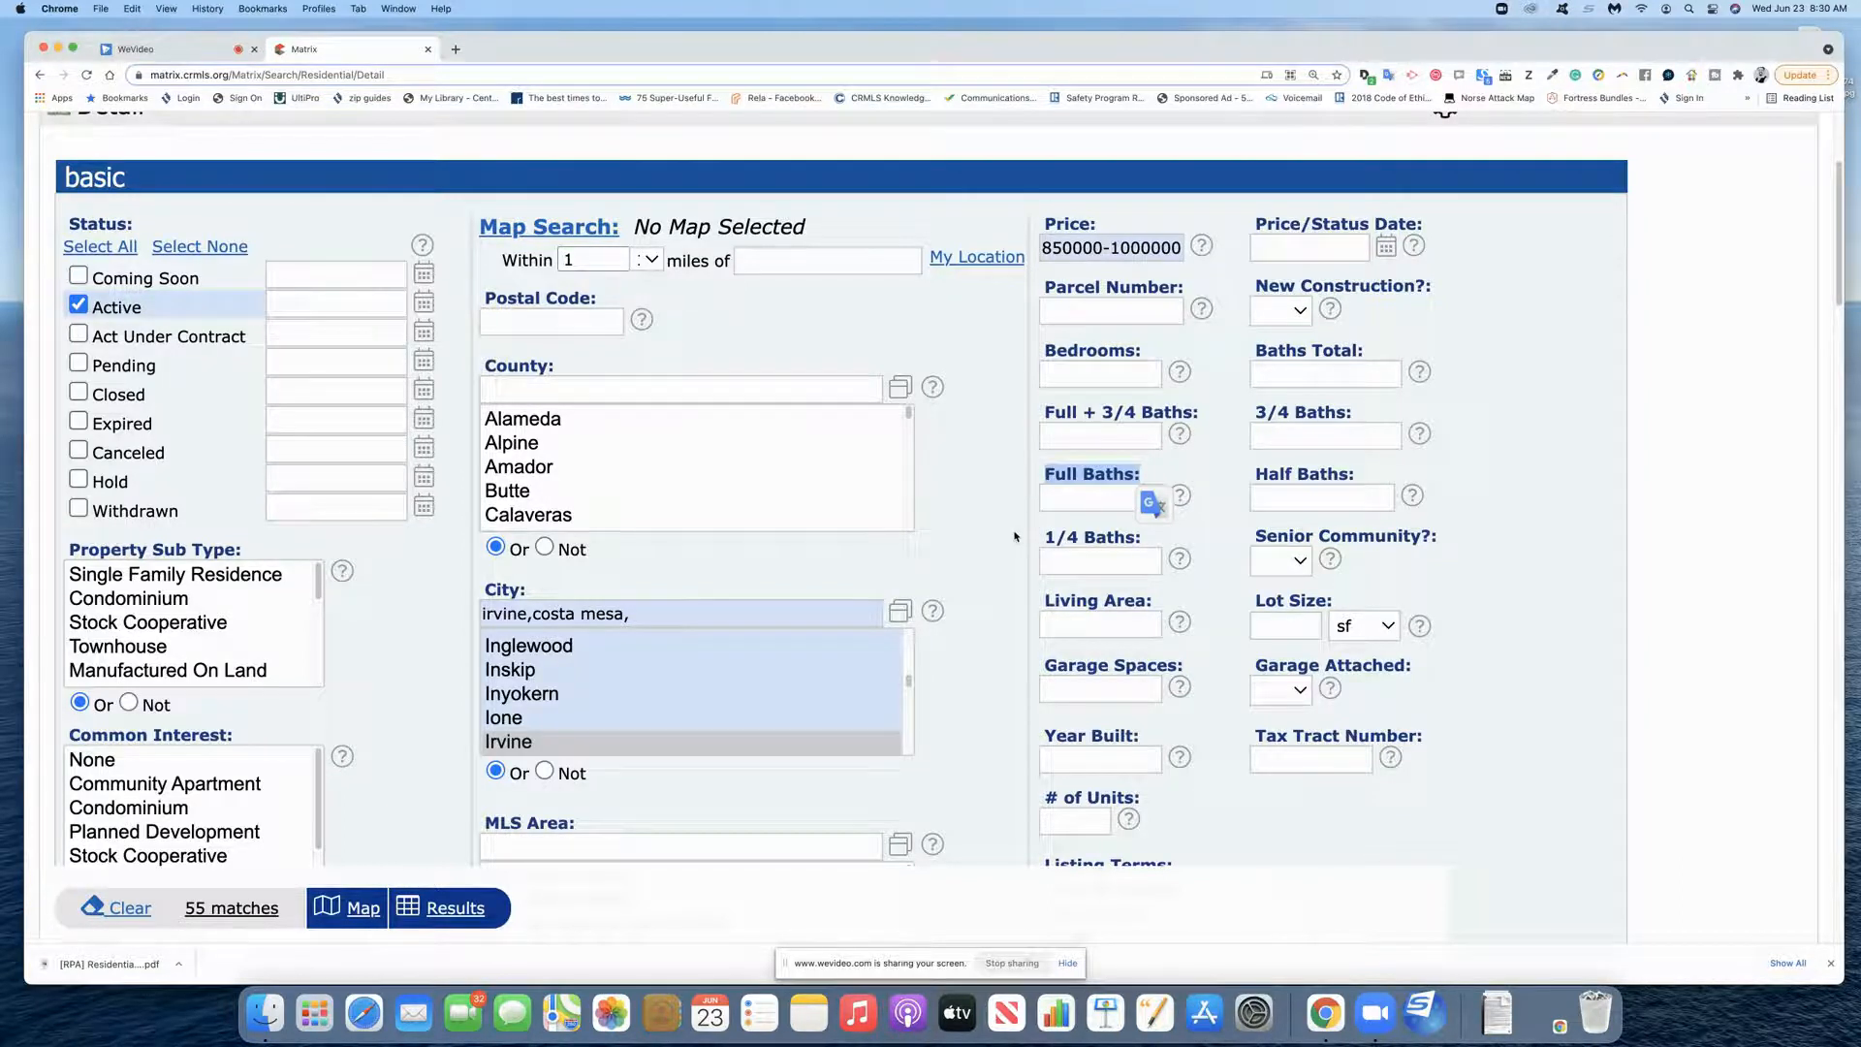
mouse_move(232, 908)
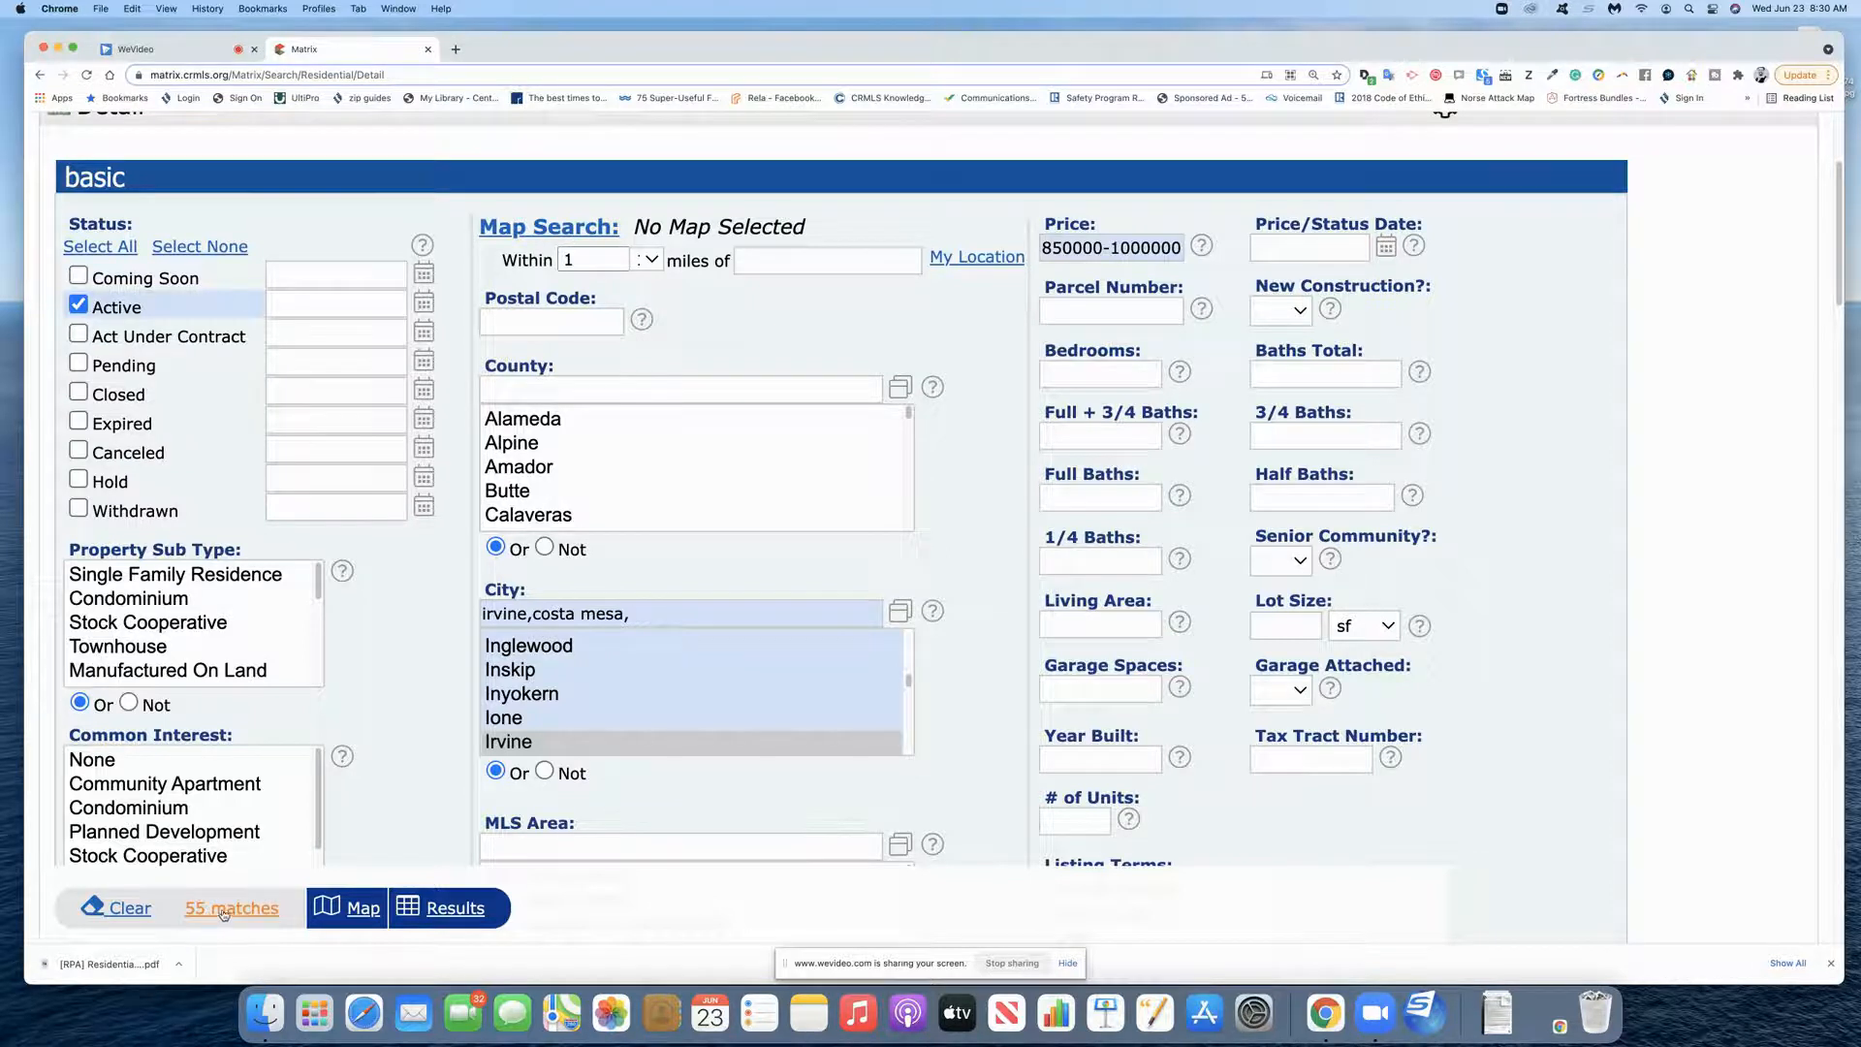
- Open the Results grid showing the 55 matching listings
scroll("up", 3)
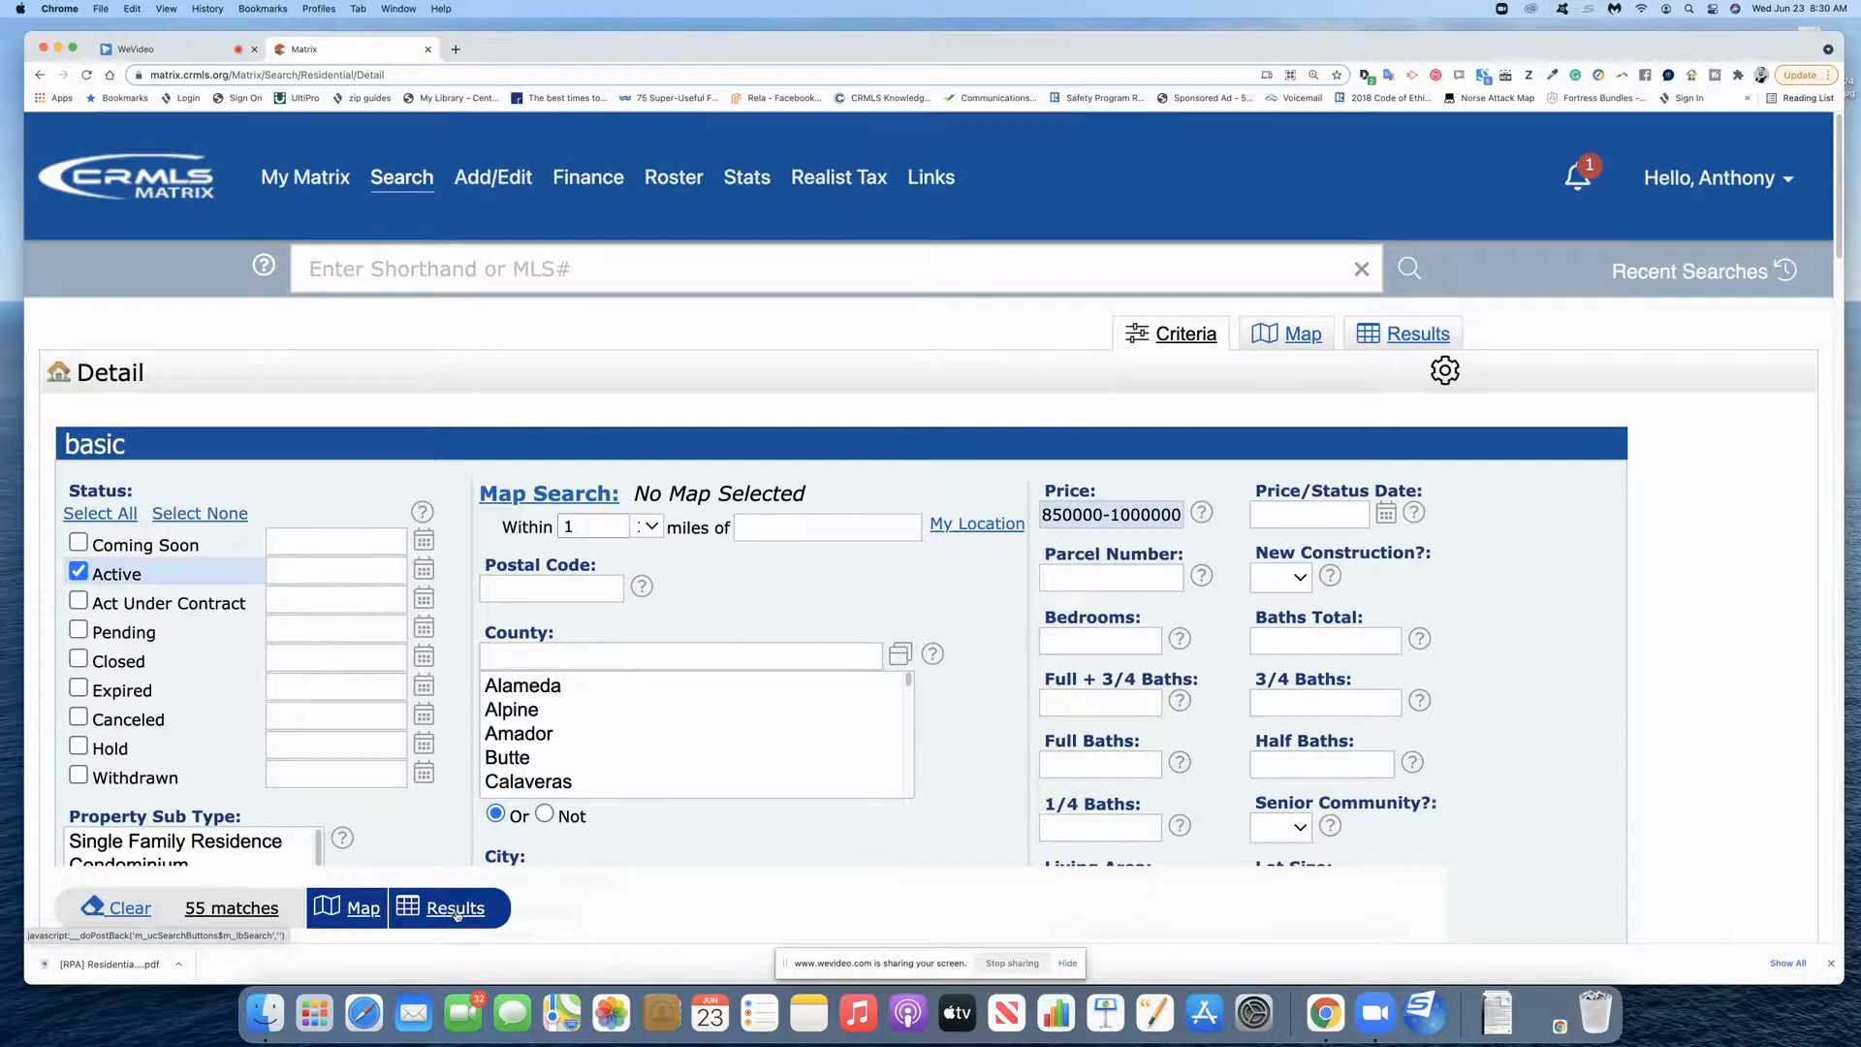
left_click(454, 907)
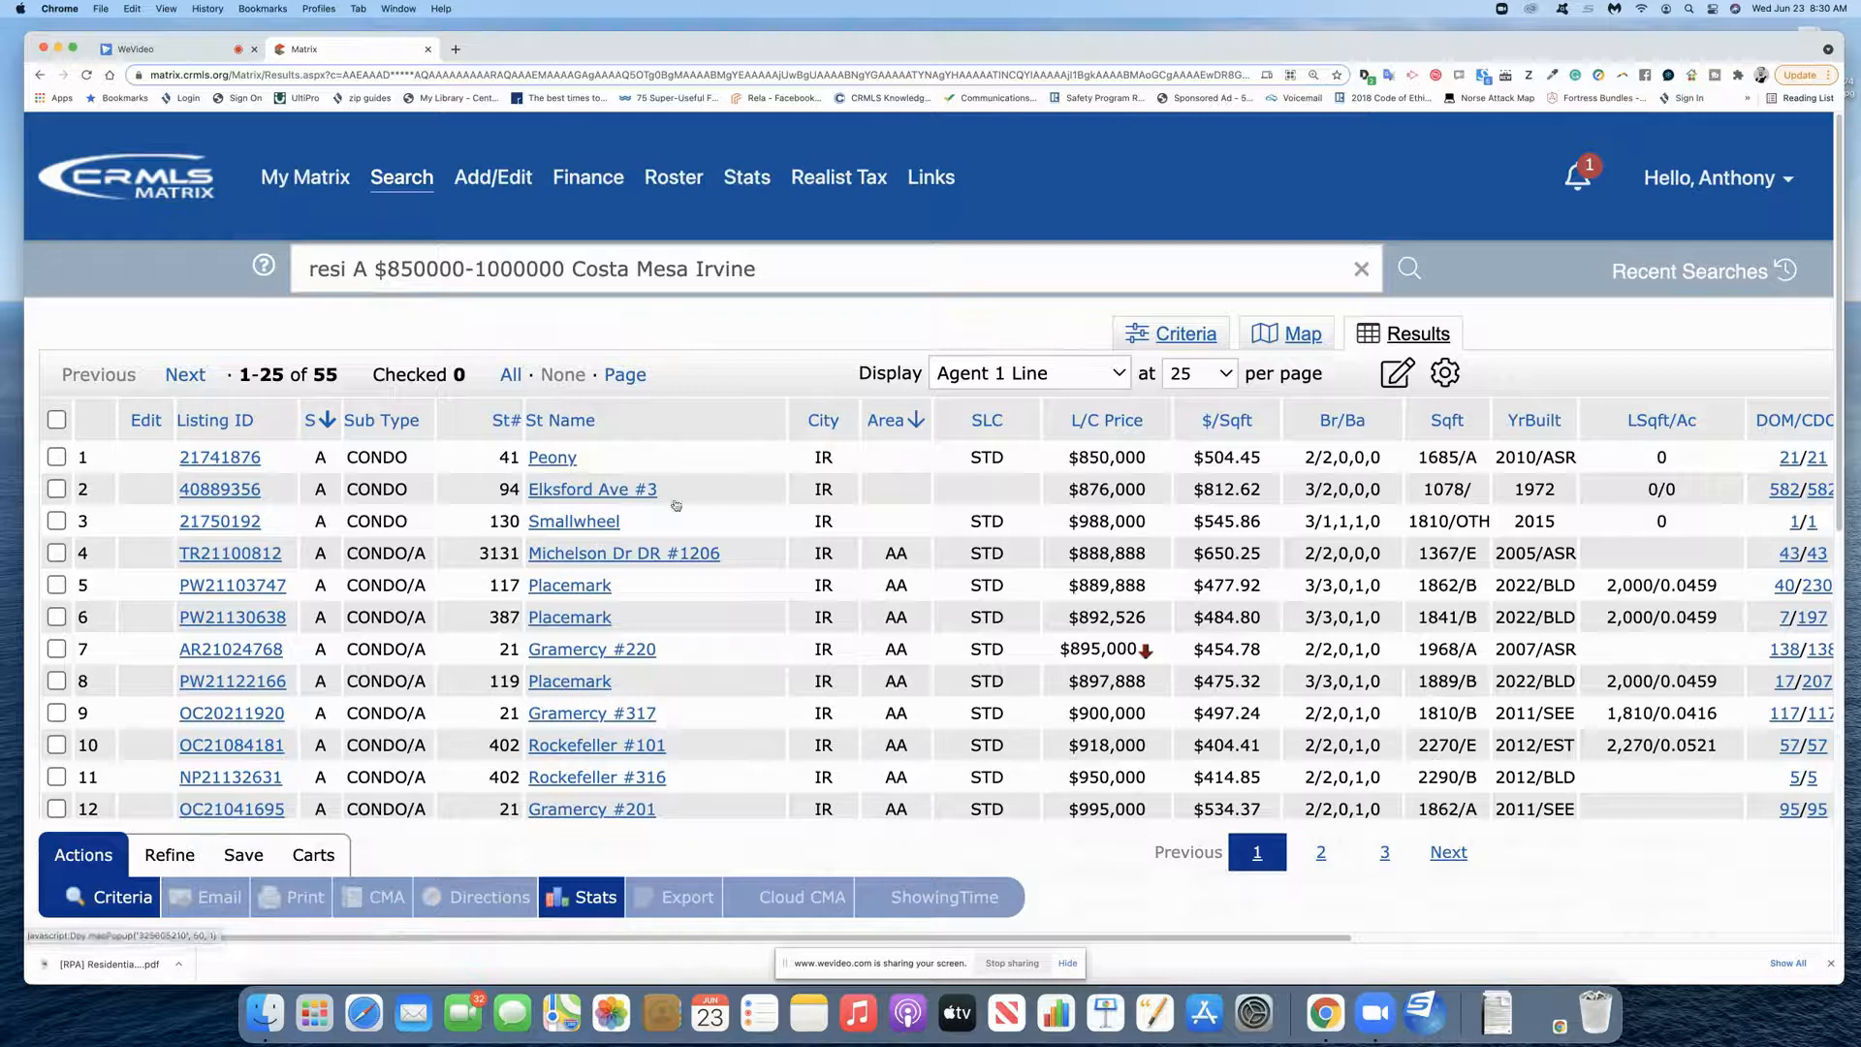
scroll("down", 3)
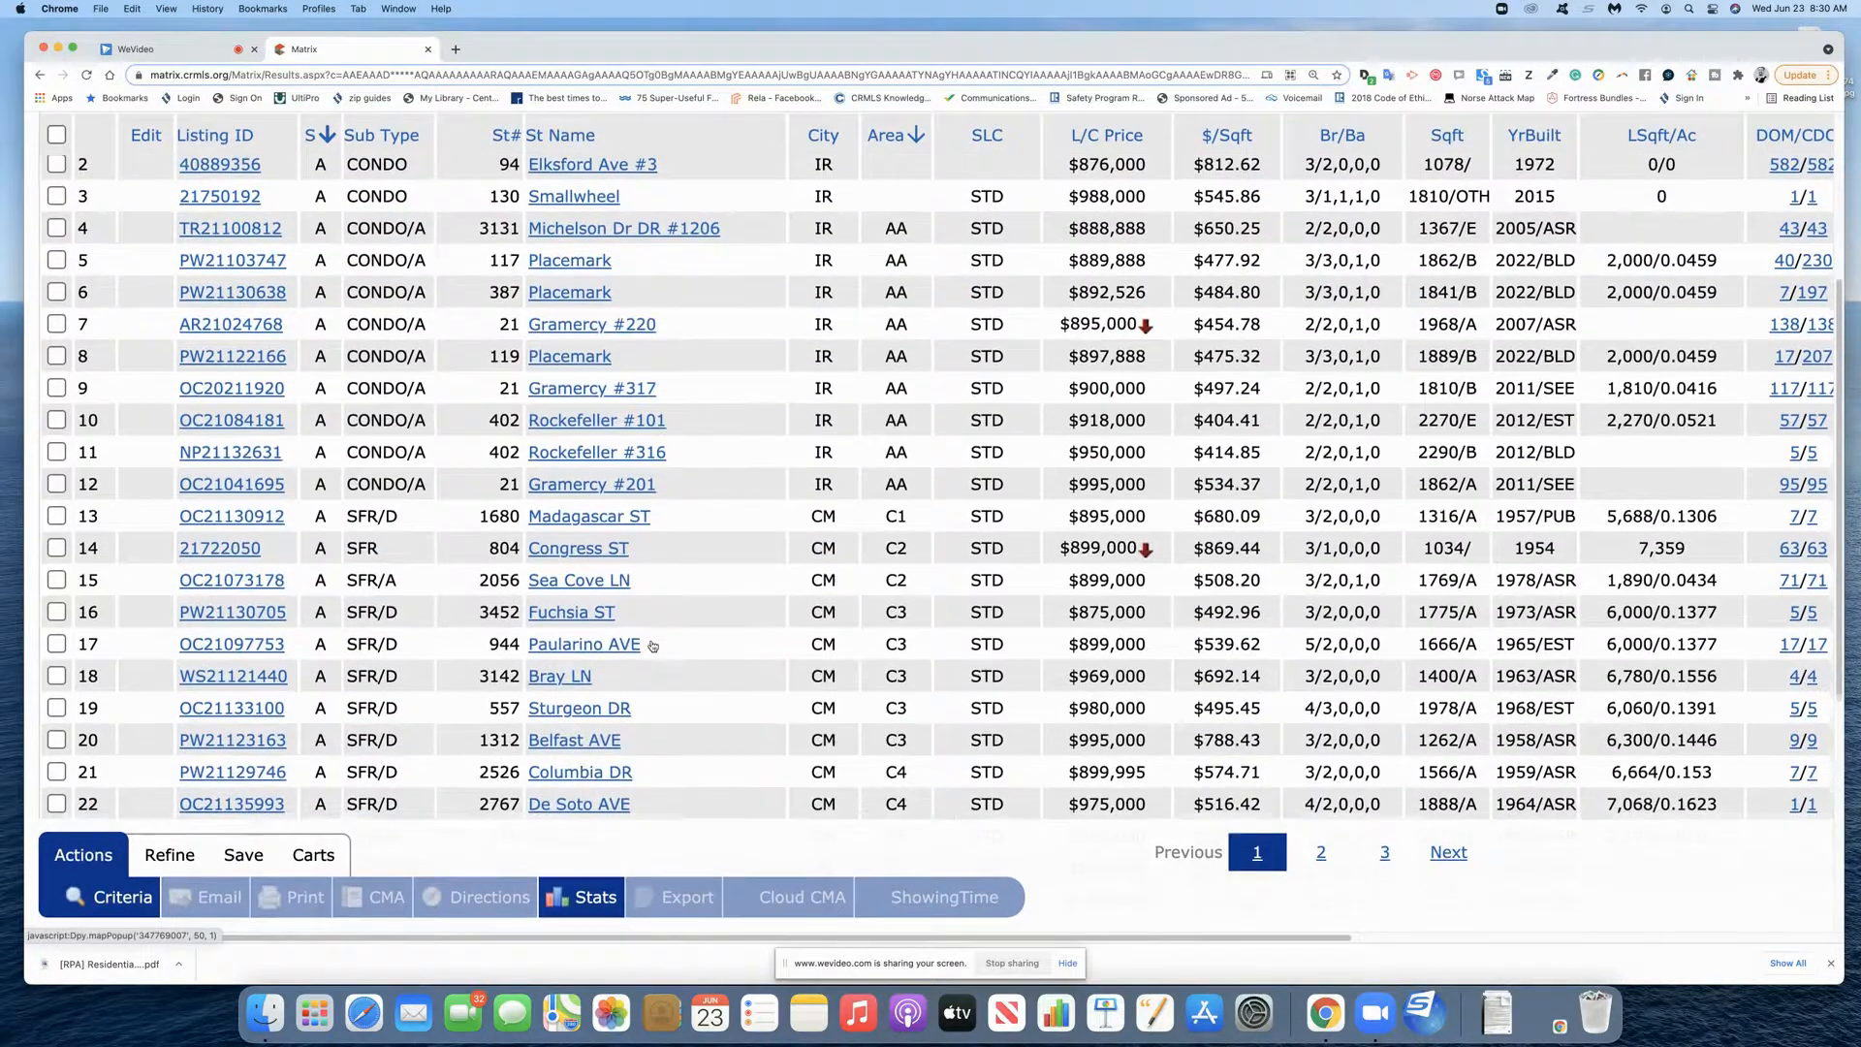